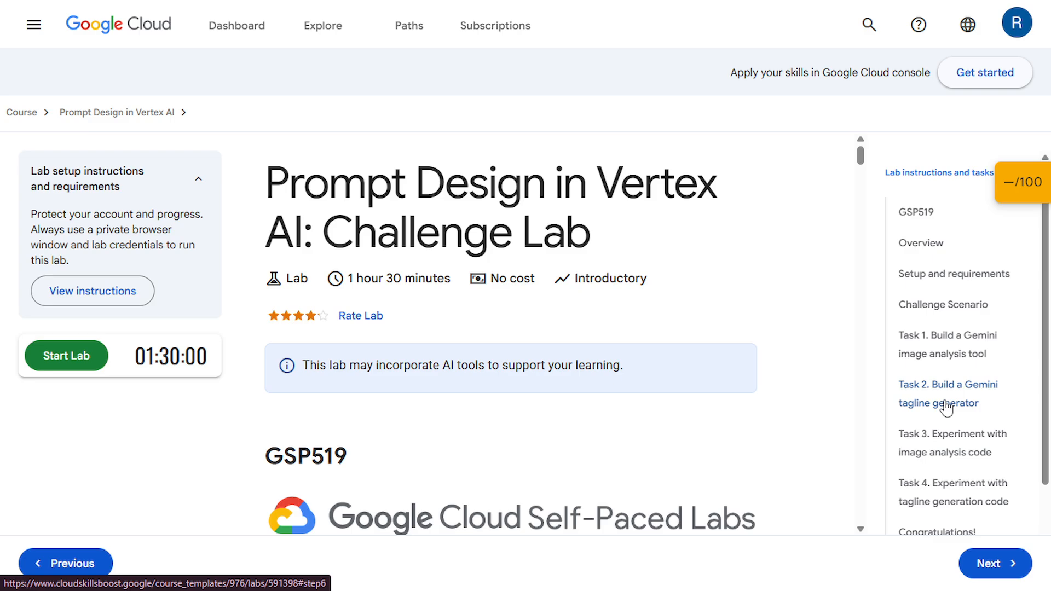
{"action": "mouse_move", "coordinate": [471, 429]}
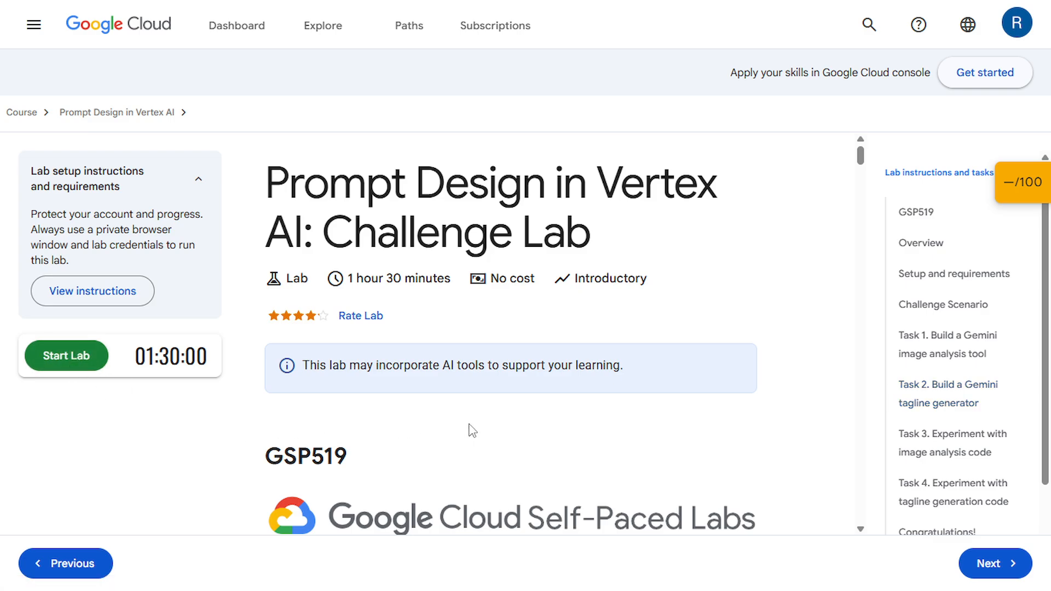
Start the lab and open the Google Cloud console link in an incognito window.
{"action": "left_click", "coordinate": [66, 355]}
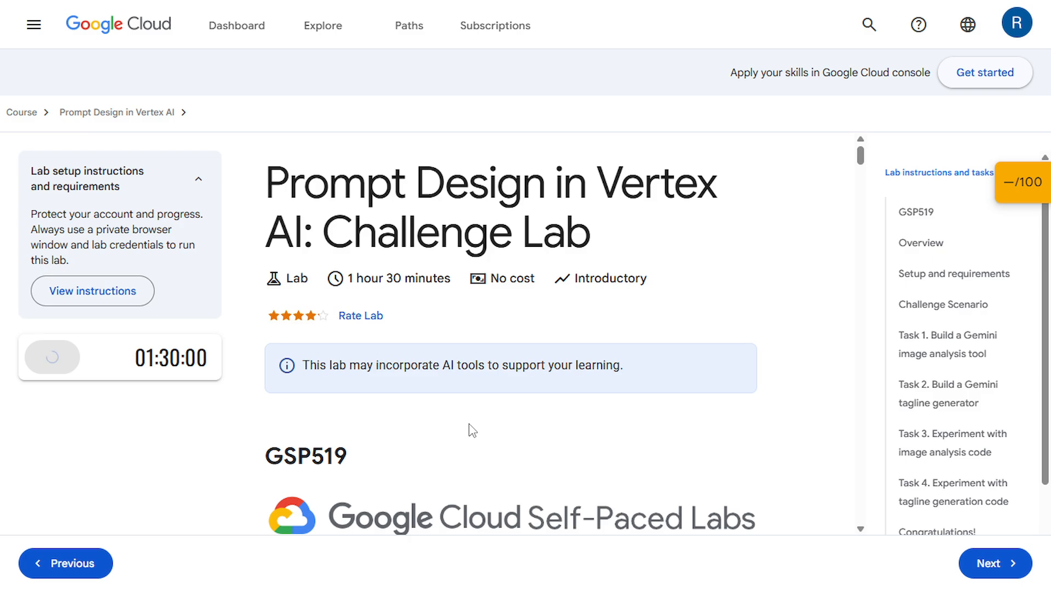
{"action": "right_click", "coordinate": [113, 302]}
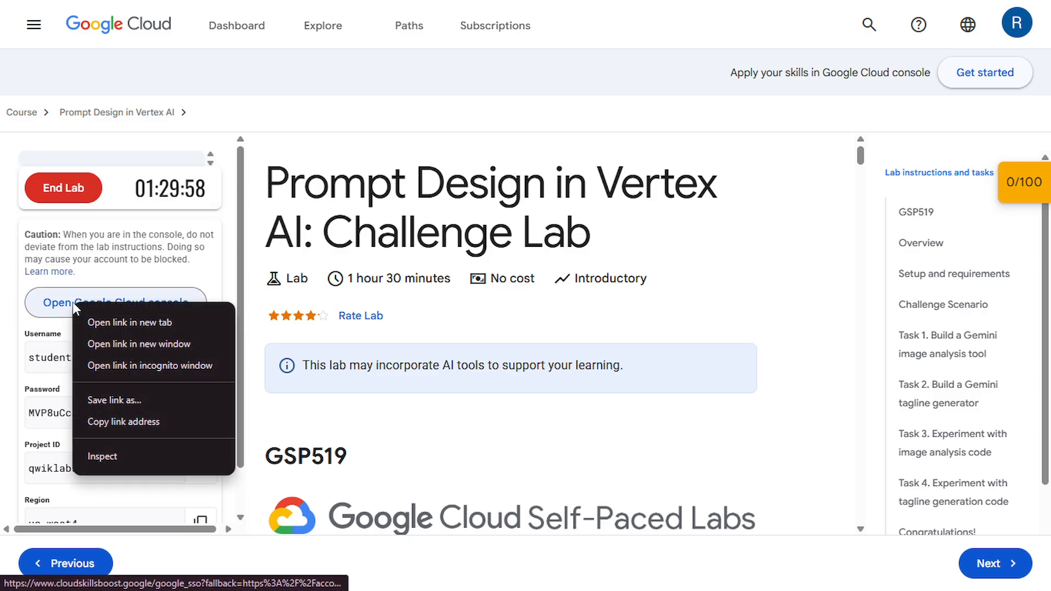
{"action": "left_click", "coordinate": [130, 322]}
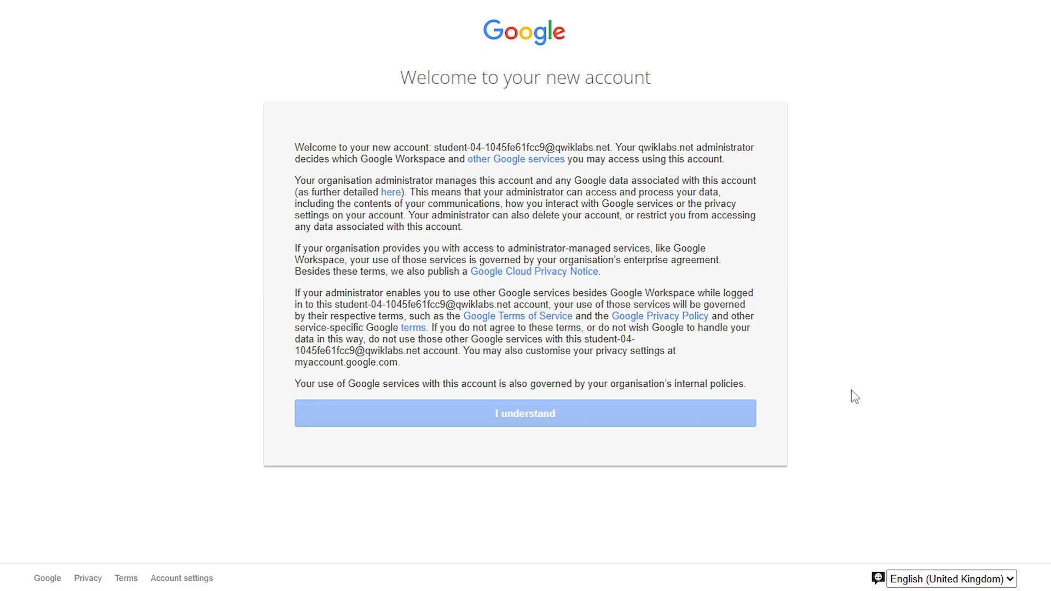
Acknowledge the new account notice and agree to the Terms of Service.
{"action": "left_click", "coordinate": [524, 412]}
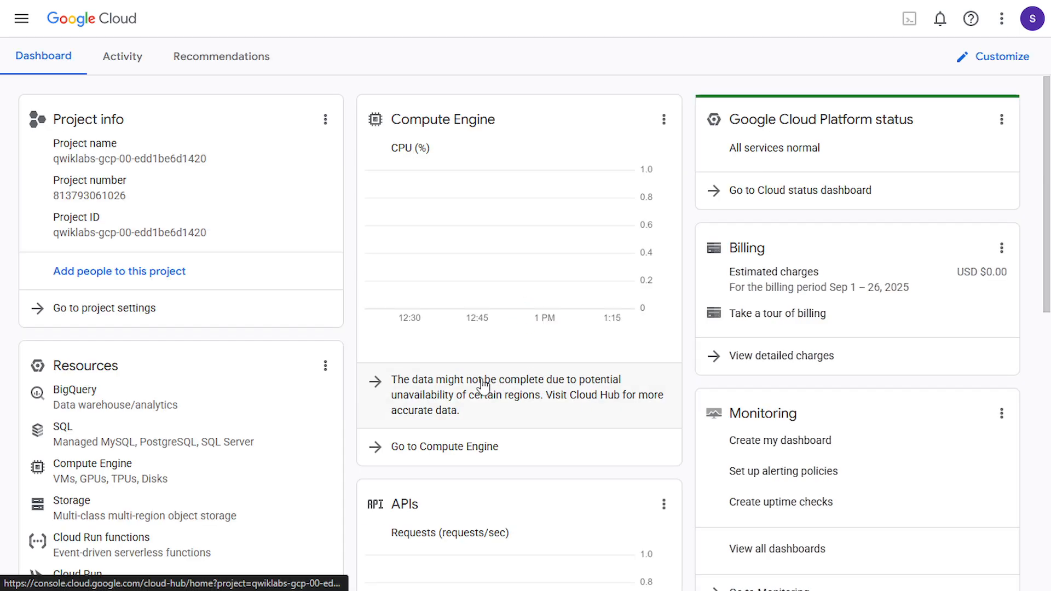
{"action": "left_click", "coordinate": [21, 18]}
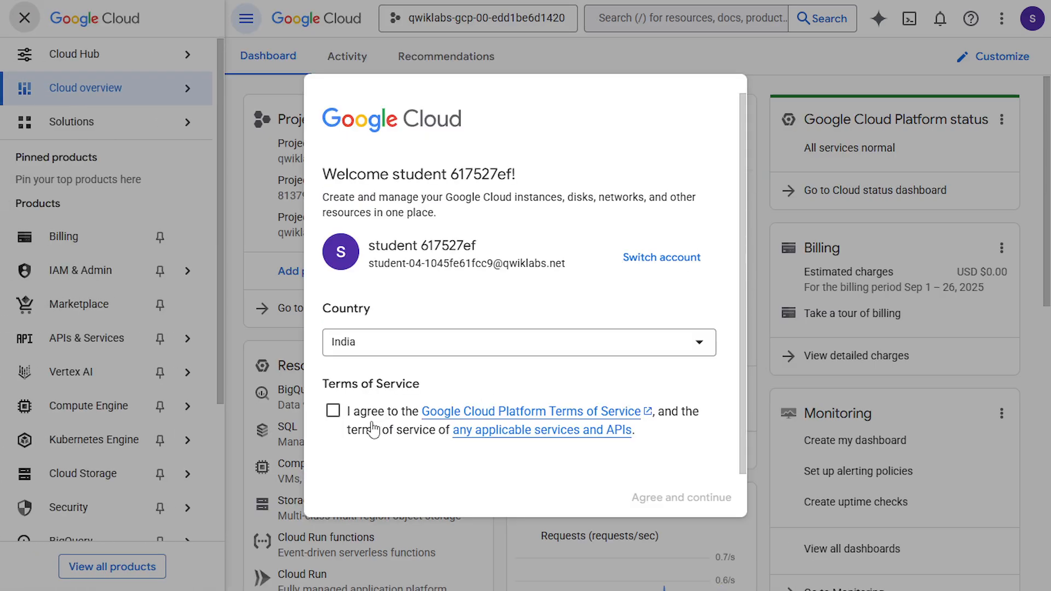
{"action": "left_click", "coordinate": [332, 411]}
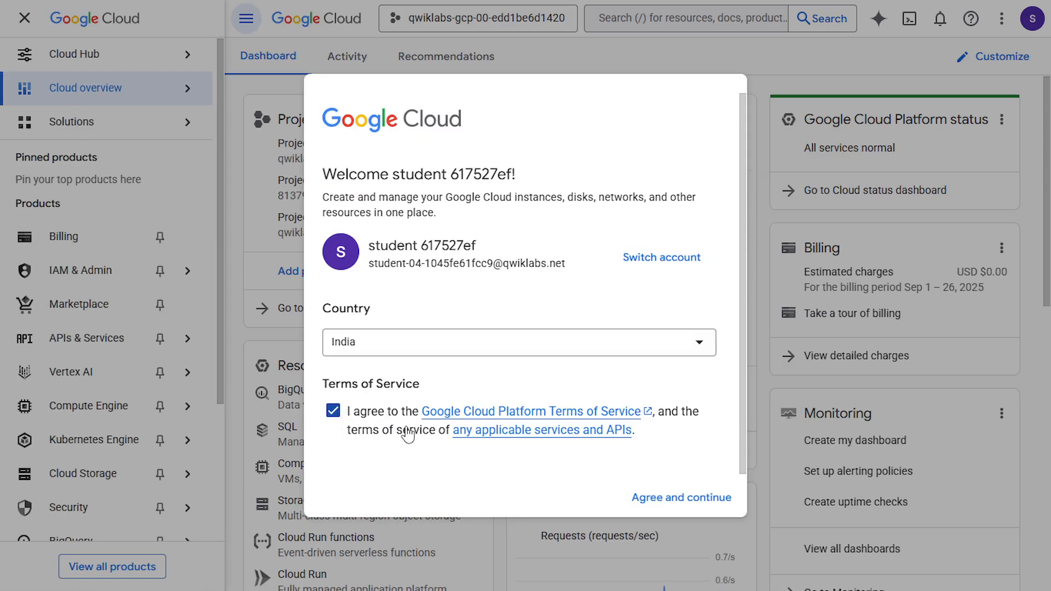
{"action": "mouse_move", "coordinate": [663, 507]}
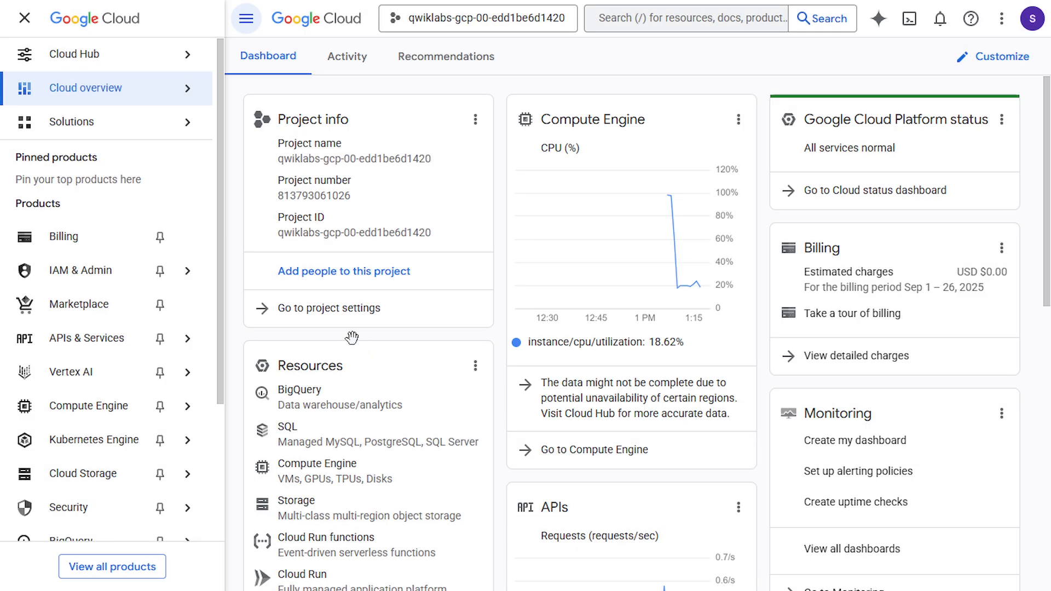
{"action": "mouse_move", "coordinate": [288, 338]}
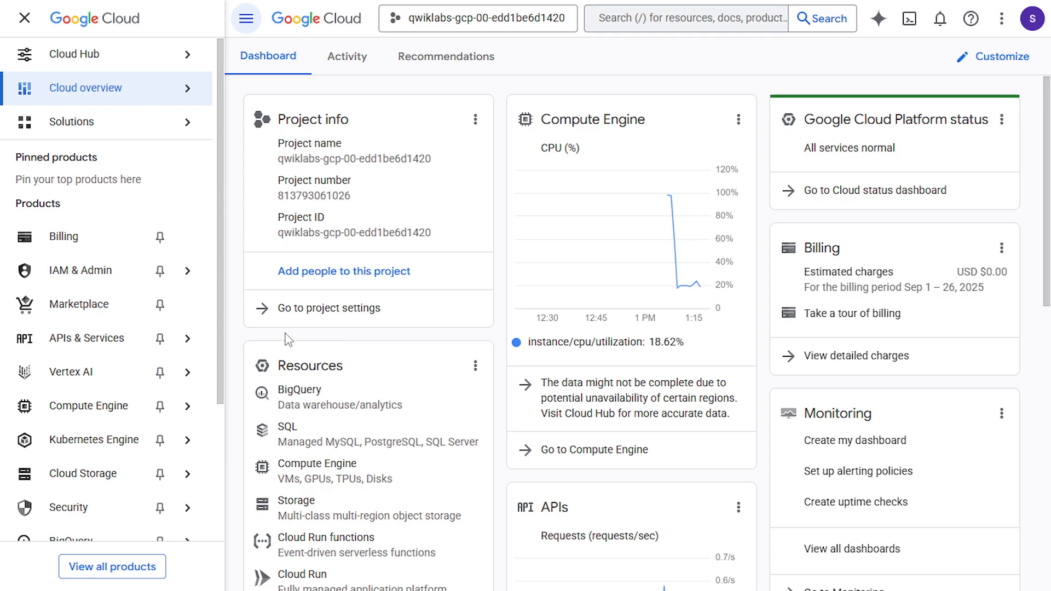
Go to the Vertex AI Dashboard and enable all recommended APIs.
{"action": "left_click", "coordinate": [70, 372]}
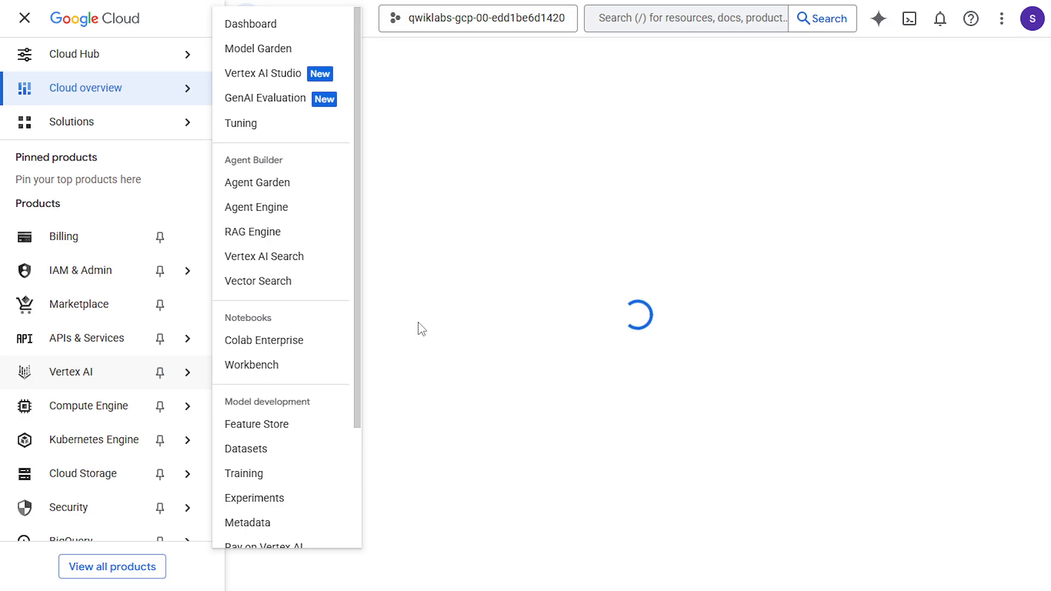
{"action": "mouse_move", "coordinate": [529, 333]}
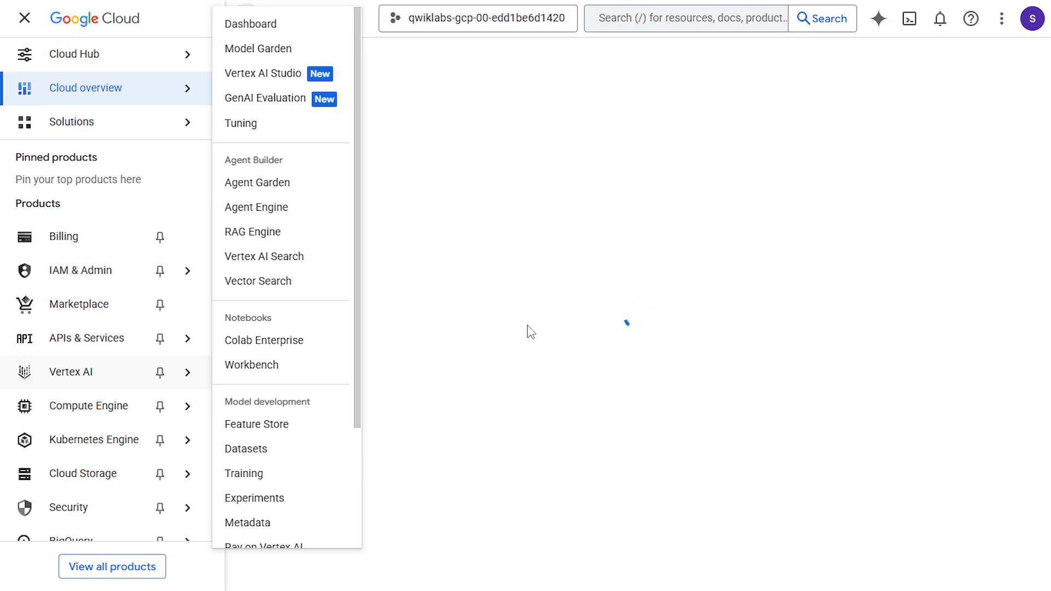
{"action": "left_click", "coordinate": [250, 23]}
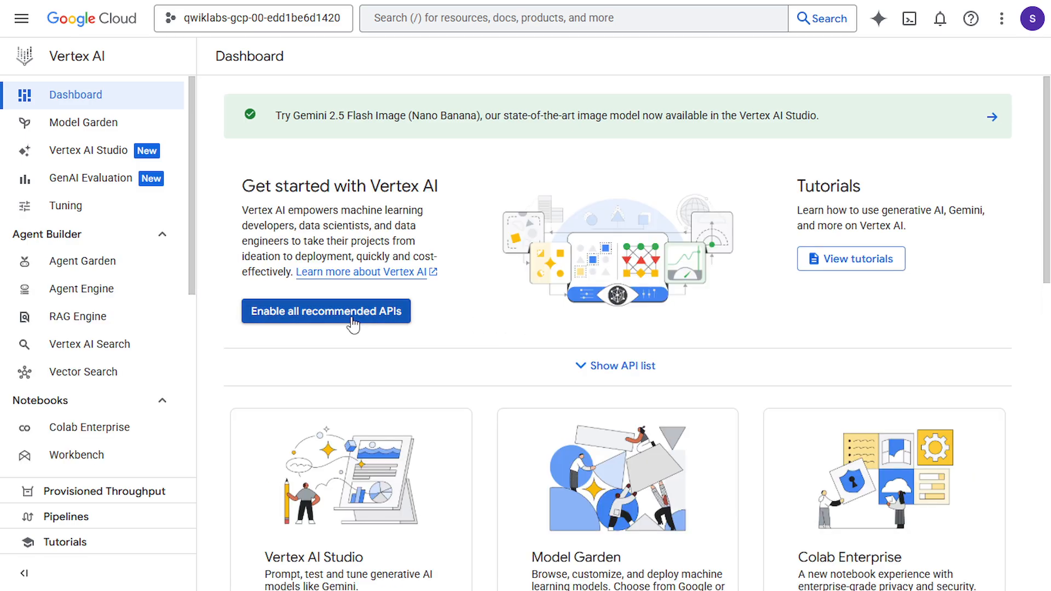
{"action": "left_click", "coordinate": [325, 311]}
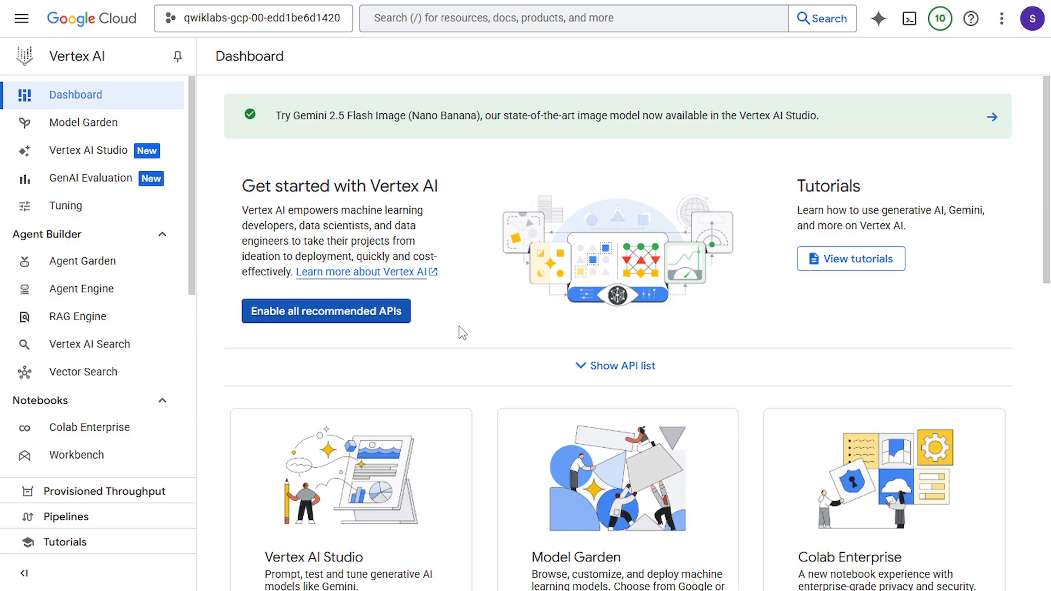
{"action": "mouse_move", "coordinate": [88, 150]}
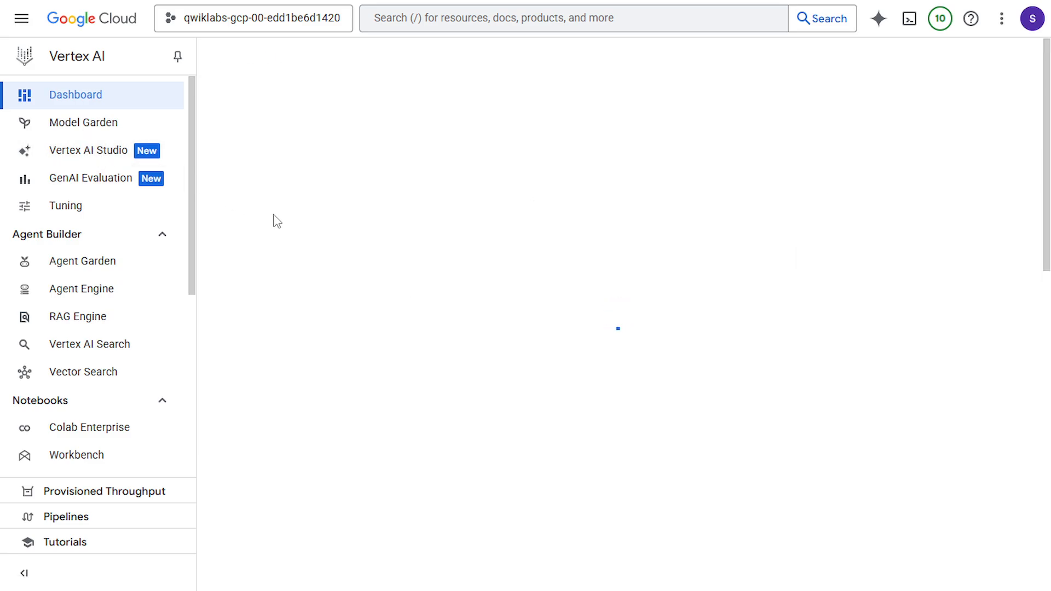
Create a new Chat prompt in Vertex AI Studio, dismissing the walkthrough tips.
{"action": "left_click", "coordinate": [88, 149]}
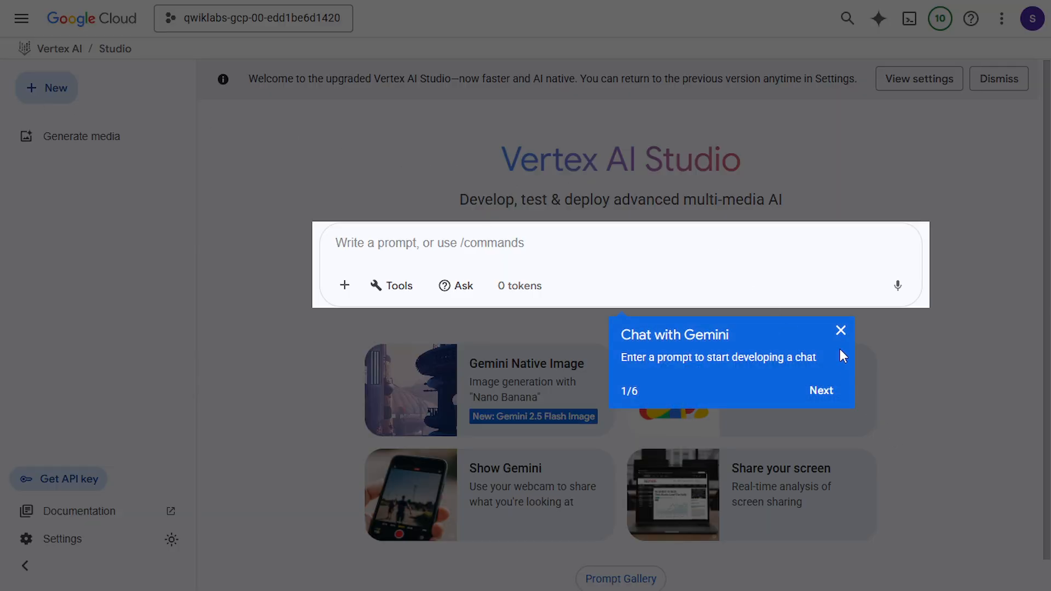
{"action": "left_click", "coordinate": [840, 329]}
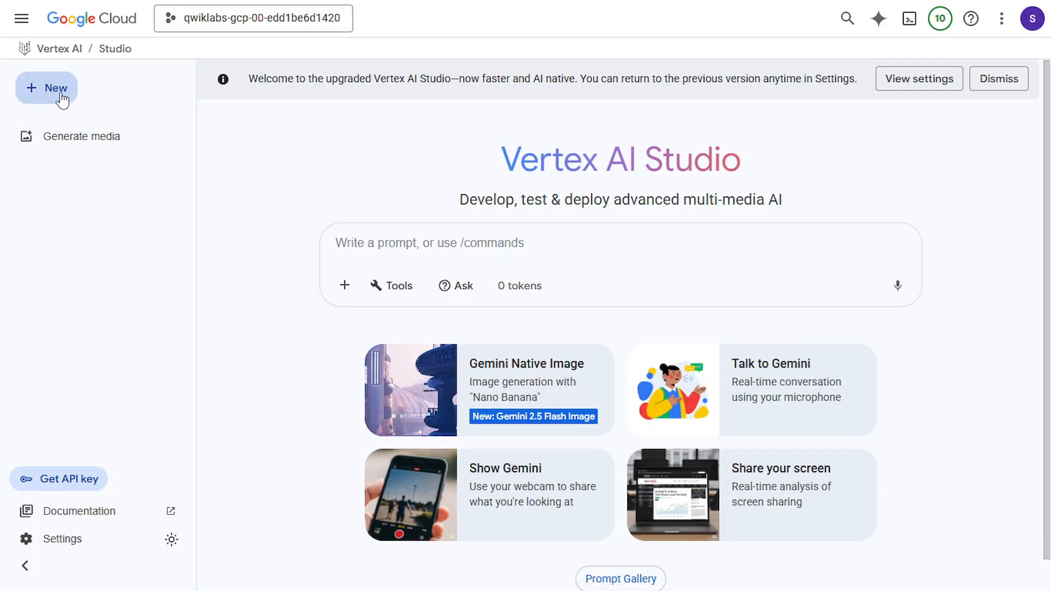
{"action": "left_click", "coordinate": [46, 87]}
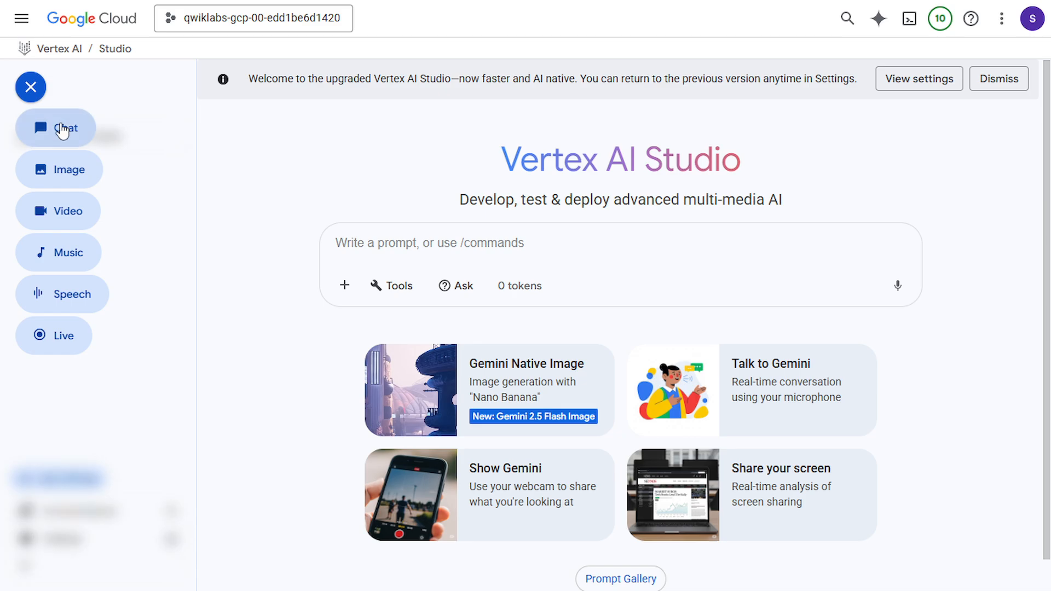
{"action": "left_click", "coordinate": [59, 128]}
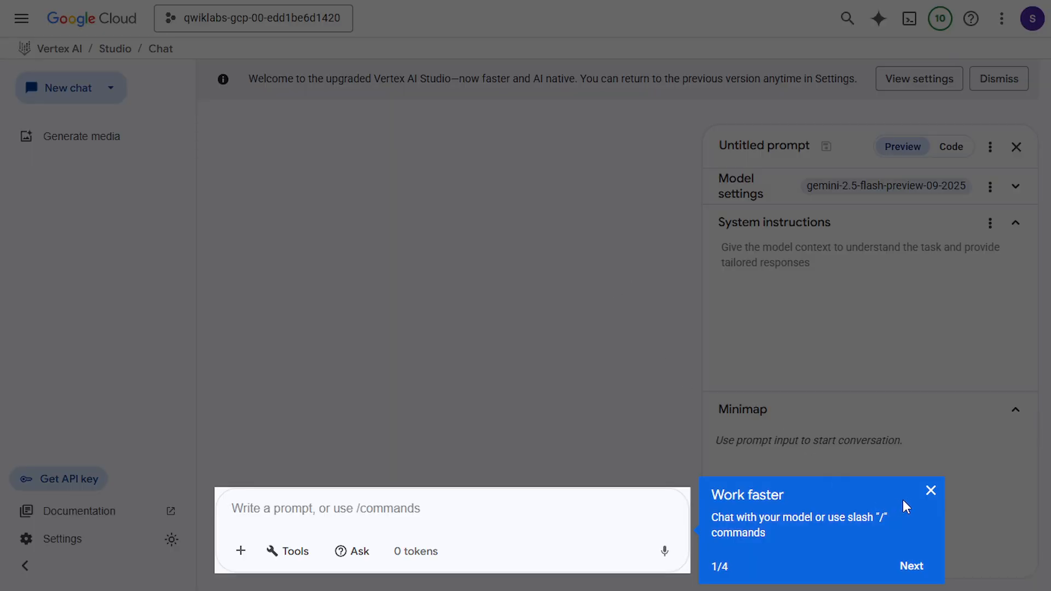
{"action": "left_click", "coordinate": [930, 490]}
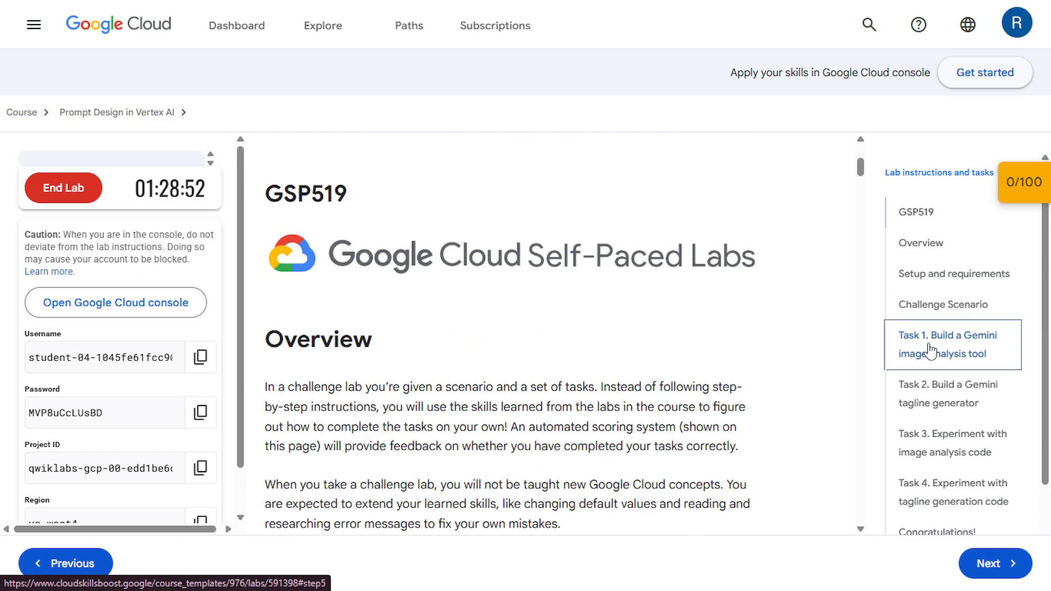
Read through Task 1's model, image location, prompt name and save-region requirements.
{"action": "left_click", "coordinate": [945, 344]}
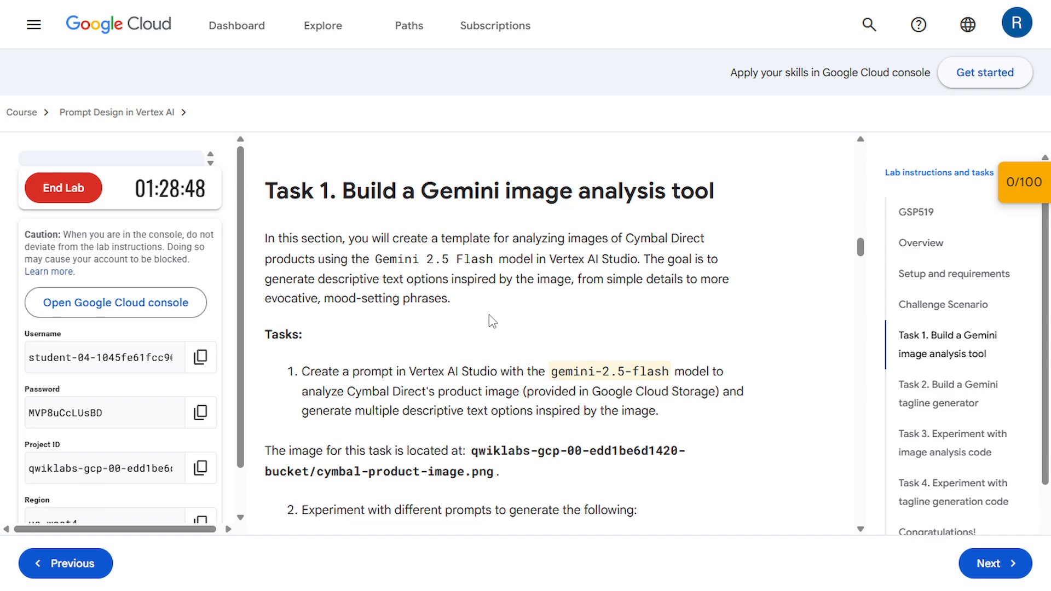
{"action": "scroll", "scroll_direction": "down", "scroll_amount": 3}
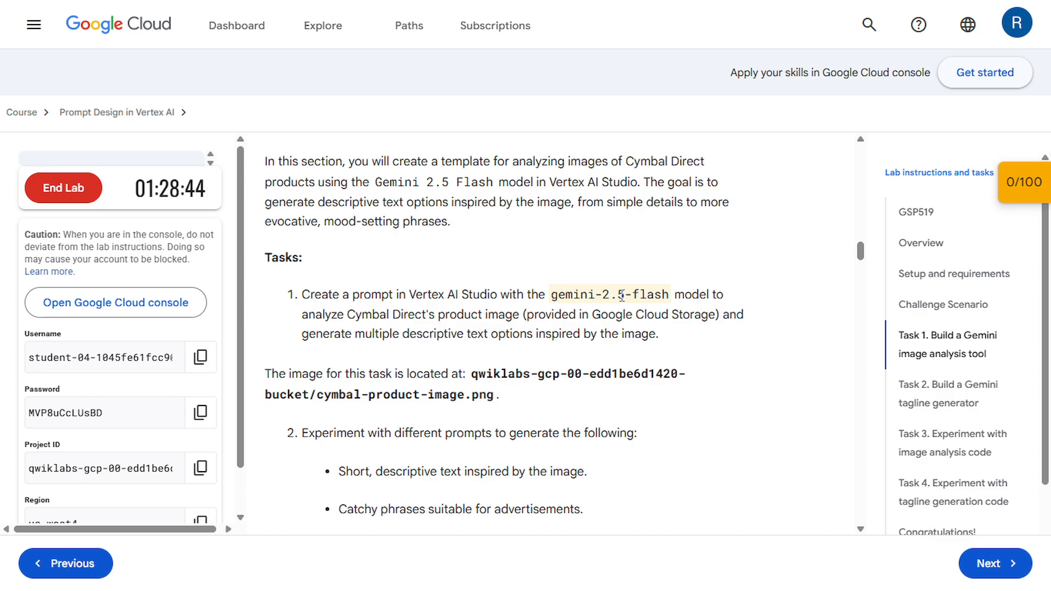
{"action": "scroll", "scroll_direction": "down", "scroll_amount": 3}
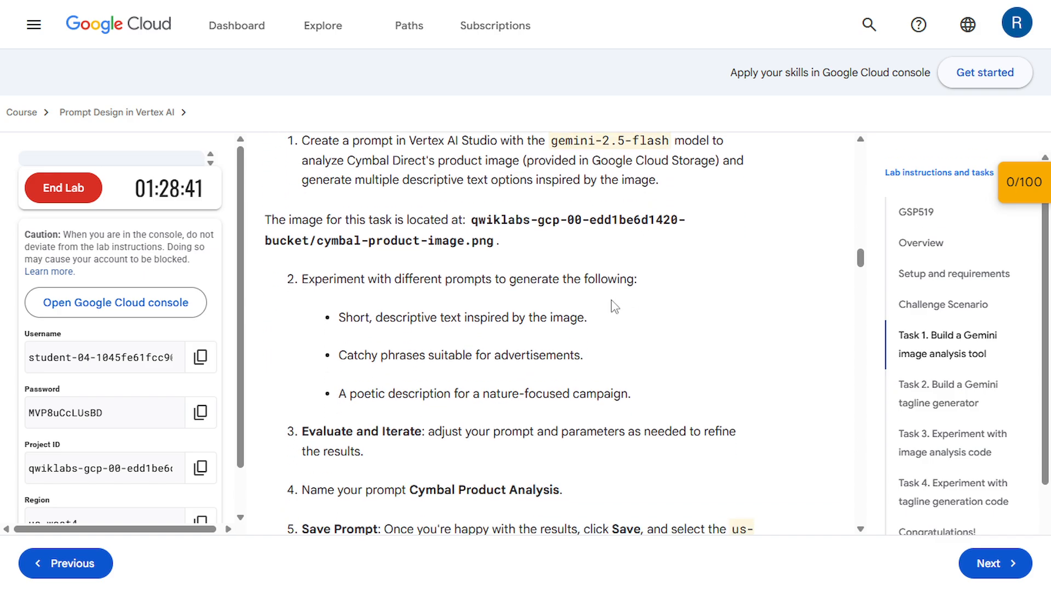
{"action": "scroll", "scroll_direction": "up", "scroll_amount": 3}
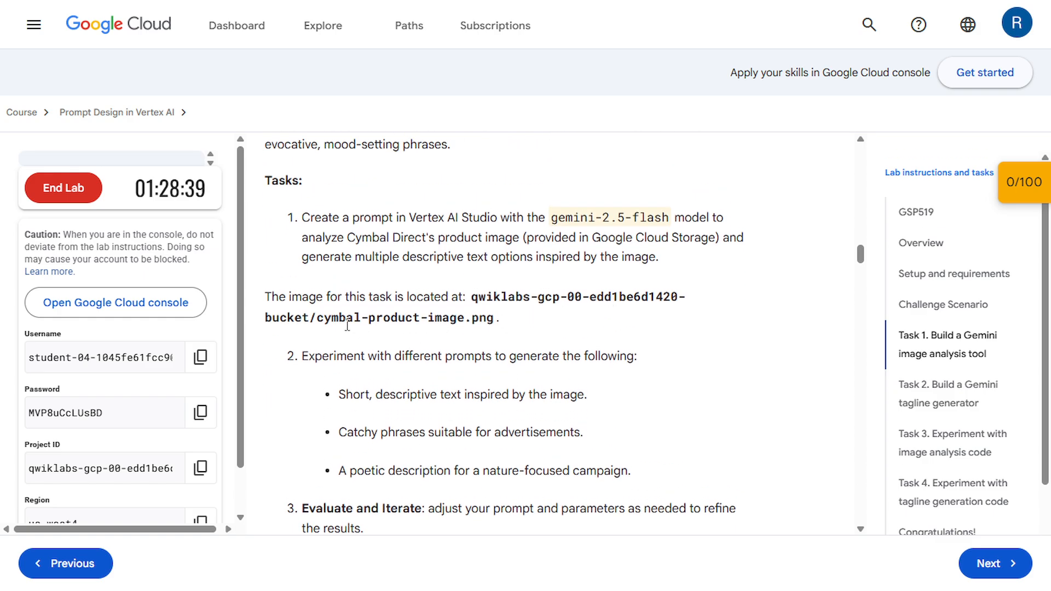
{"action": "scroll", "scroll_direction": "down", "scroll_amount": 3}
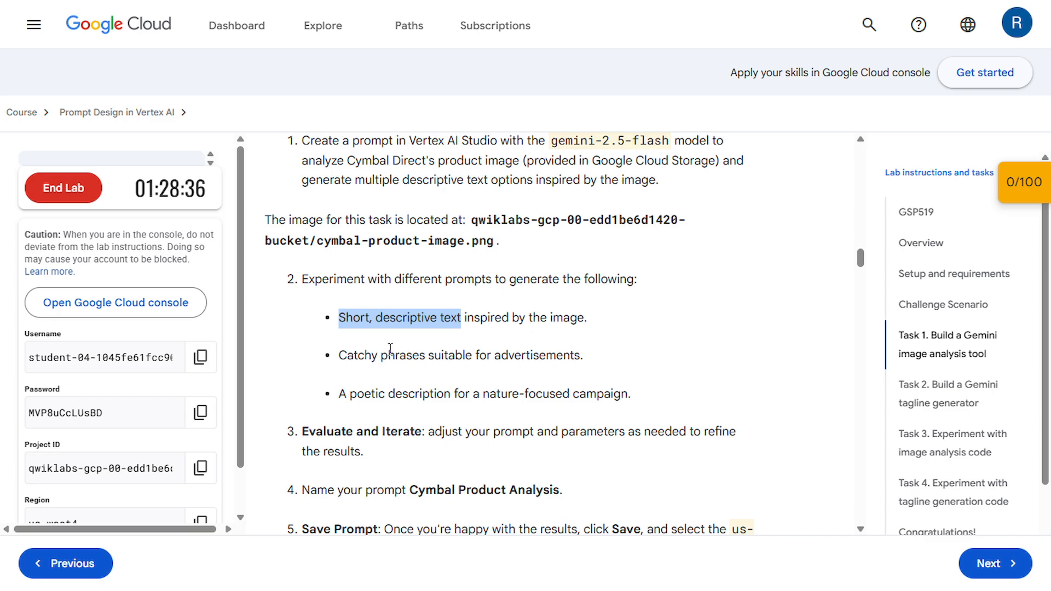
{"action": "scroll", "scroll_direction": "down", "scroll_amount": 3}
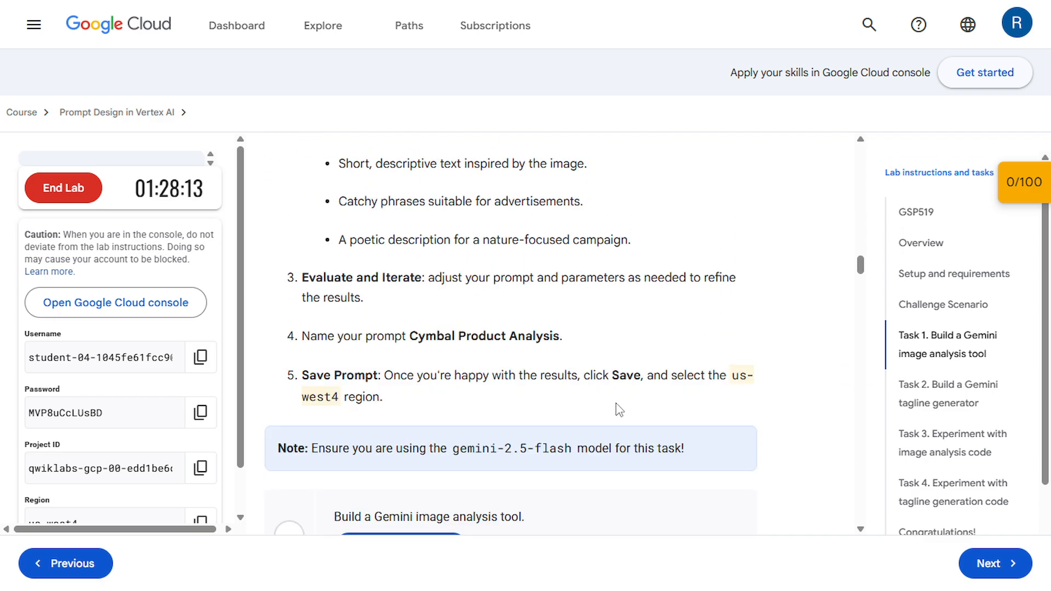
{"action": "mouse_move", "coordinate": [599, 369]}
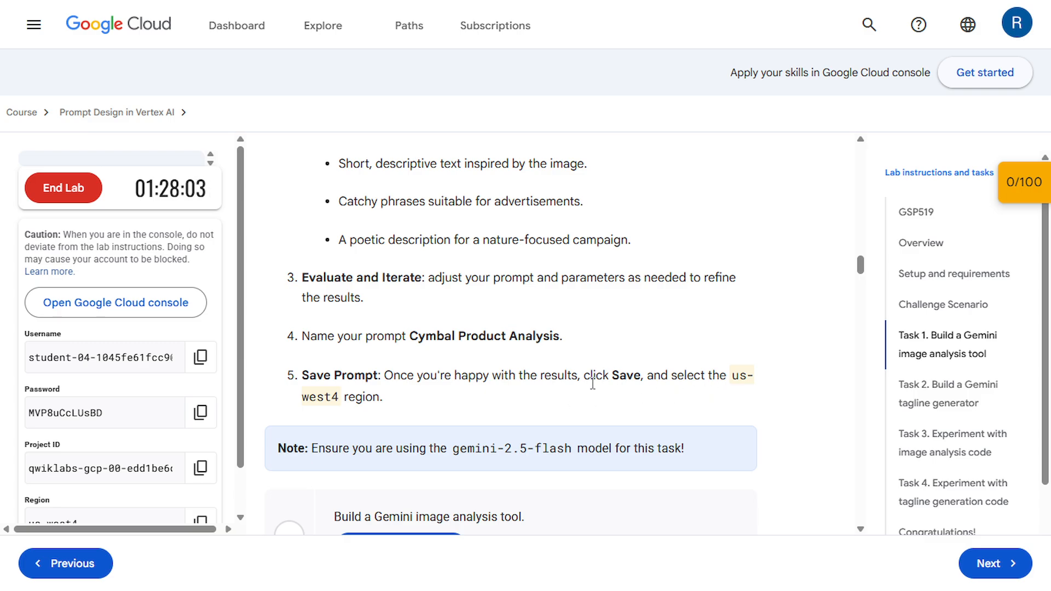
{"action": "scroll", "scroll_direction": "up", "scroll_amount": 3}
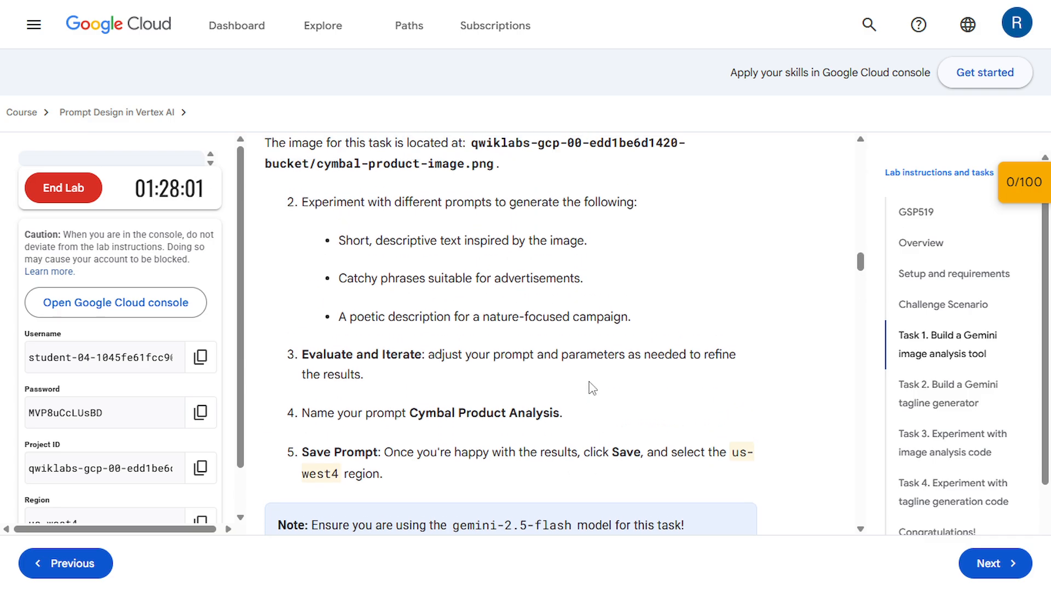
{"action": "scroll", "scroll_direction": "up", "scroll_amount": 3}
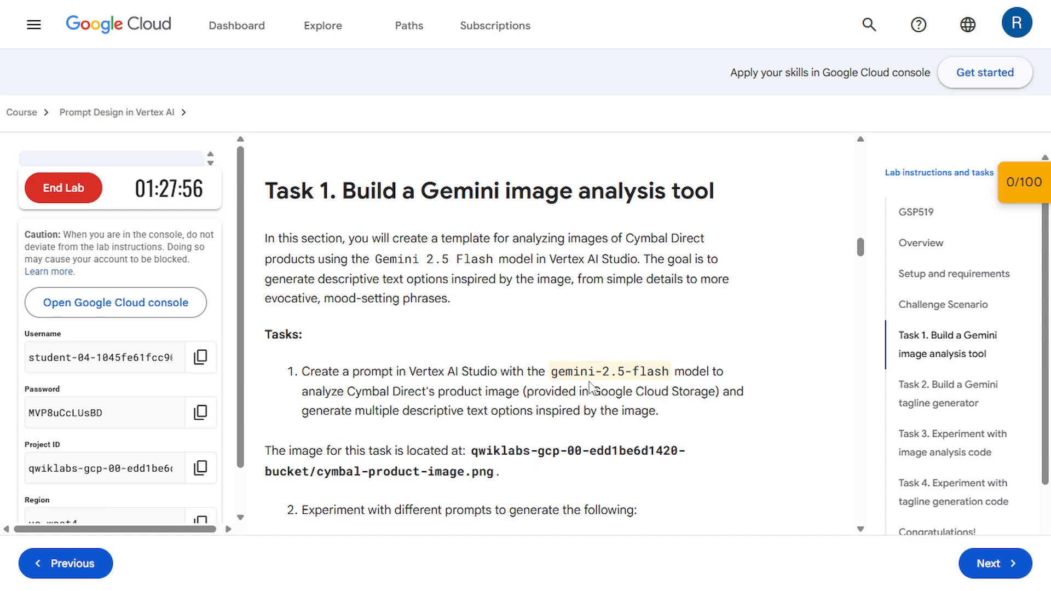
In Model settings choose gemini-2.5-flash and region us-west4 (Las Vegas).
{"action": "left_click", "coordinate": [115, 302]}
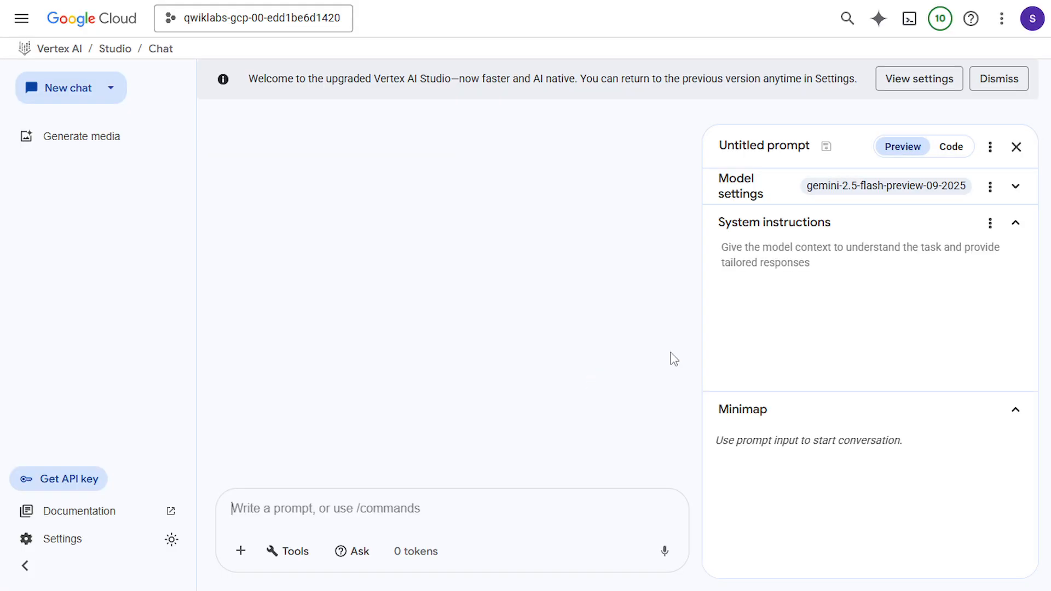
{"action": "mouse_move", "coordinate": [897, 199]}
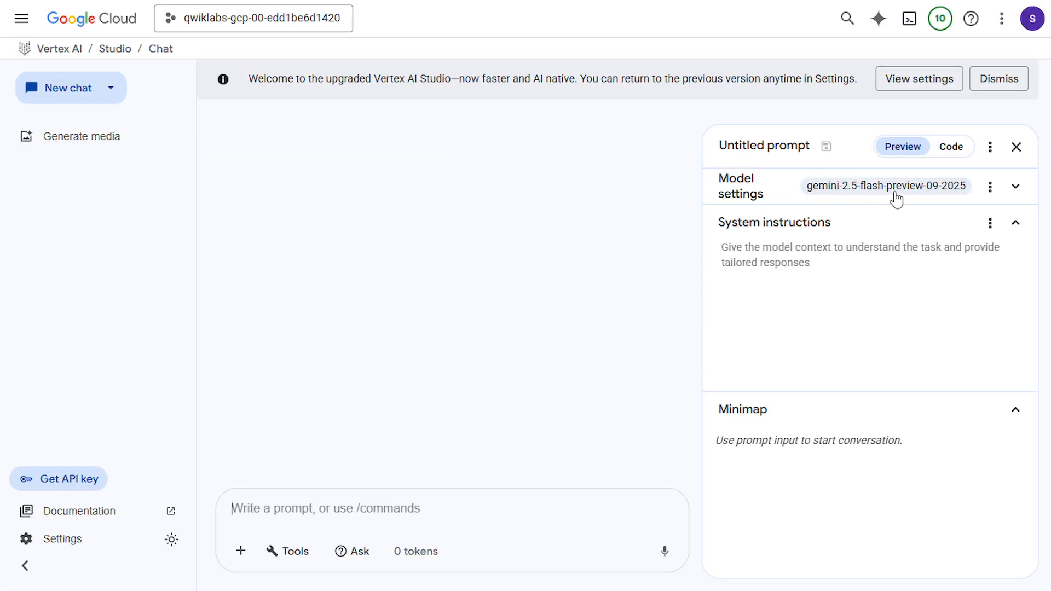
{"action": "mouse_move", "coordinate": [989, 186]}
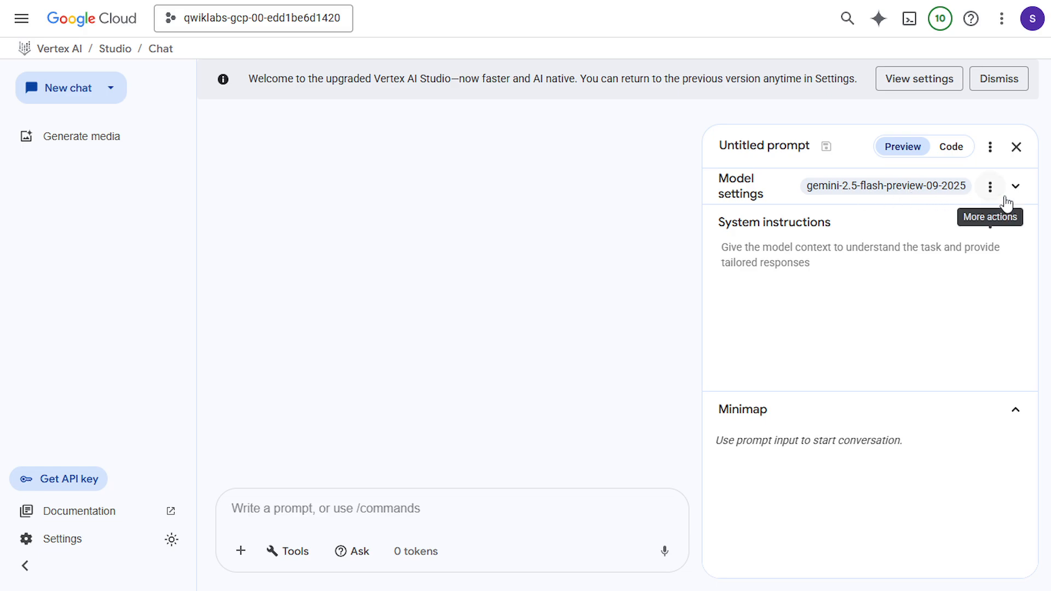
{"action": "left_click", "coordinate": [1014, 186]}
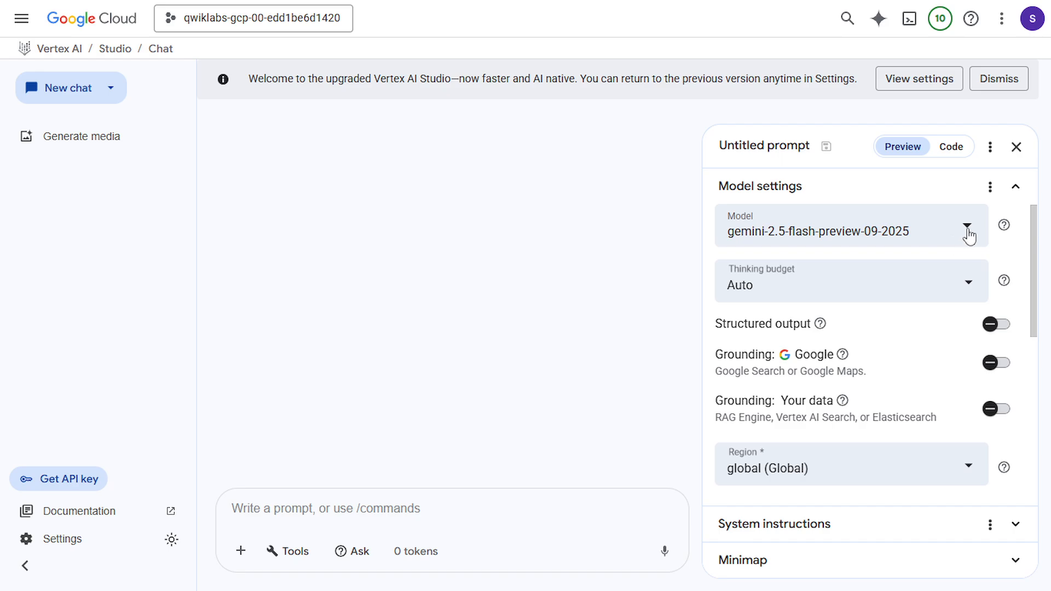
{"action": "left_click", "coordinate": [968, 231]}
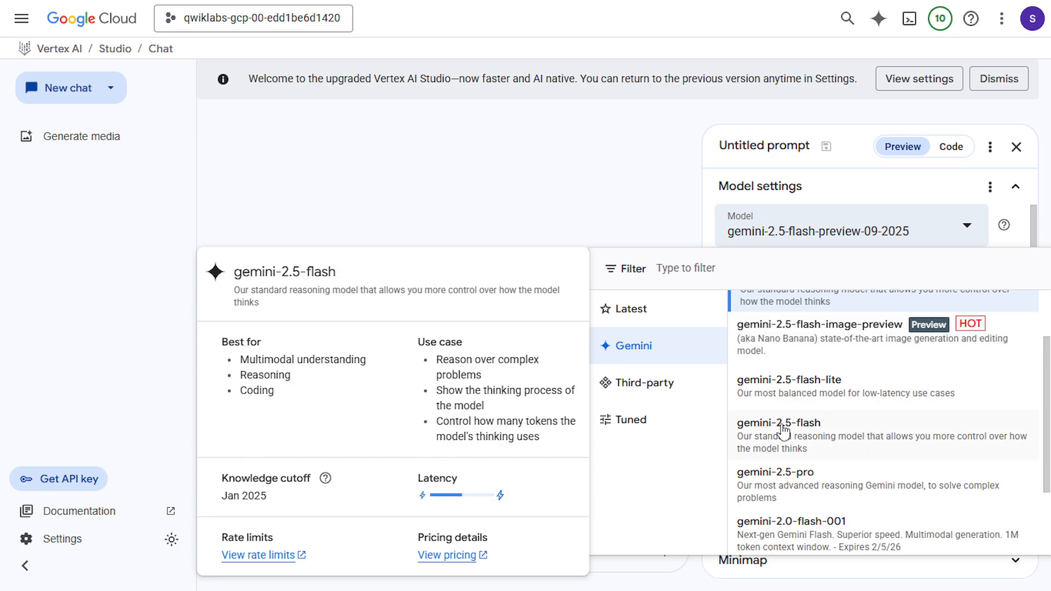
{"action": "left_click", "coordinate": [778, 422]}
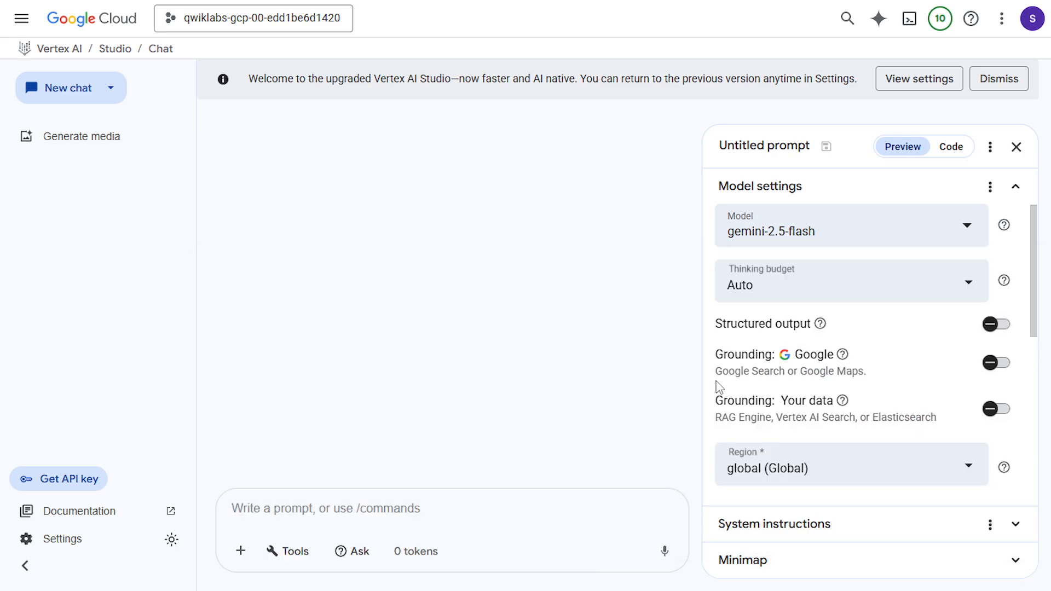
{"action": "left_click", "coordinate": [850, 467]}
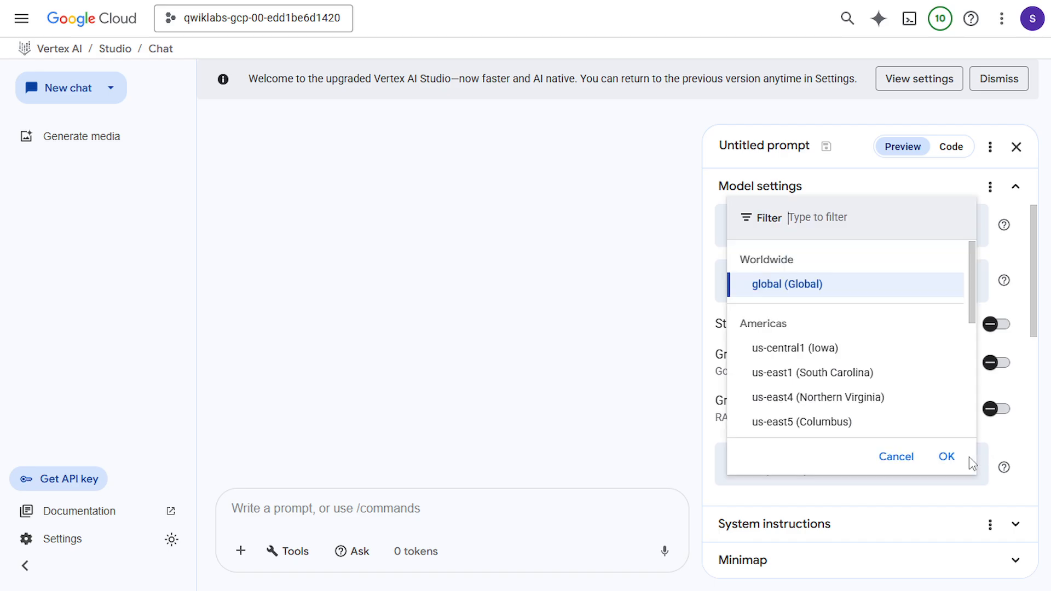
{"action": "scroll", "scroll_direction": "down", "scroll_amount": 3}
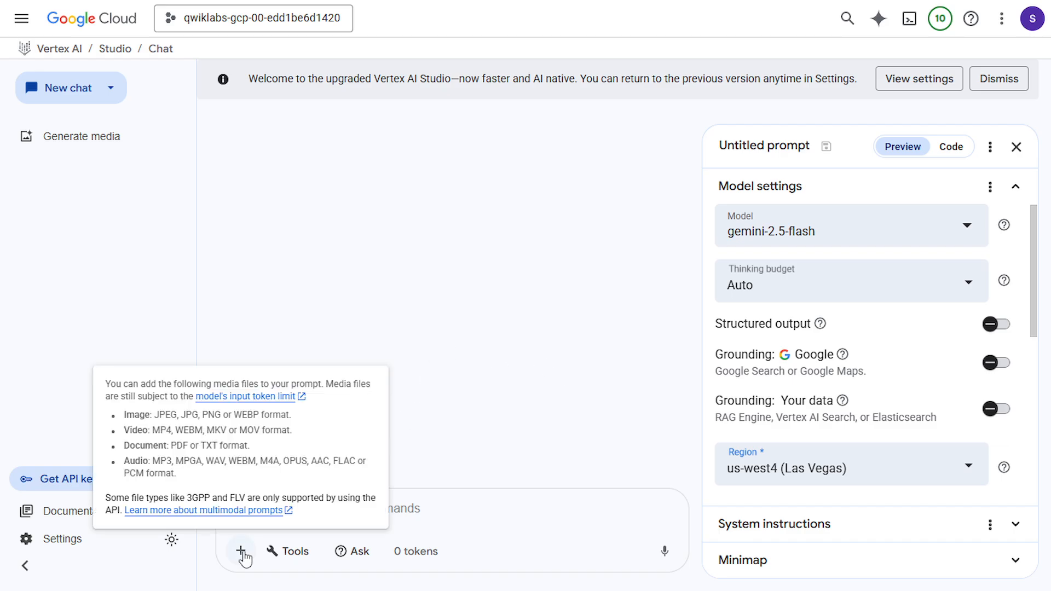
Import cymbal-product-image.png from Cloud Storage and enter 'Short, descriptive text inspired by the image.'.
{"action": "left_click", "coordinate": [240, 550]}
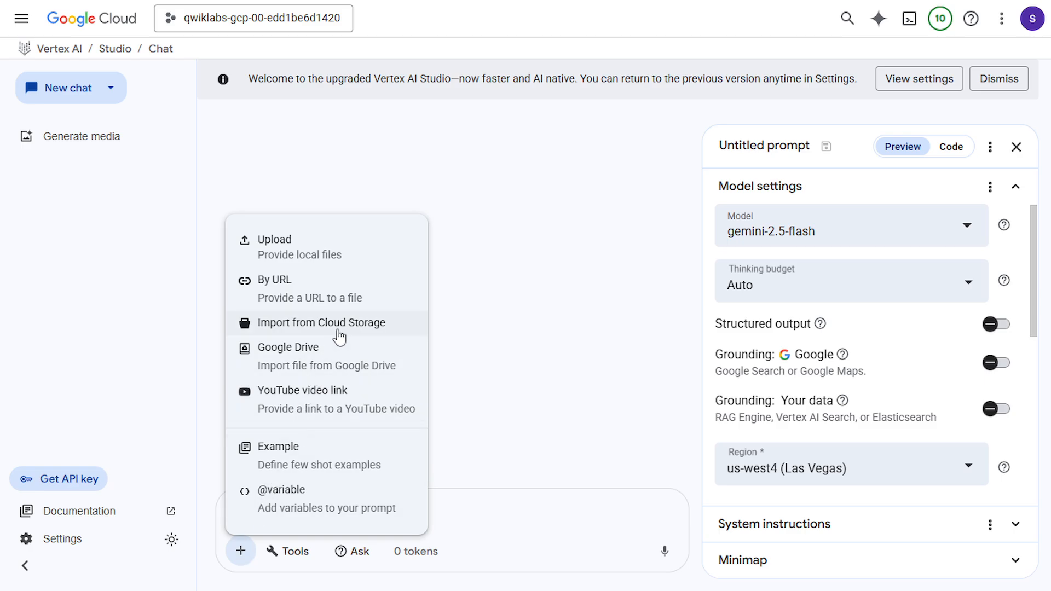
{"action": "left_click", "coordinate": [321, 322]}
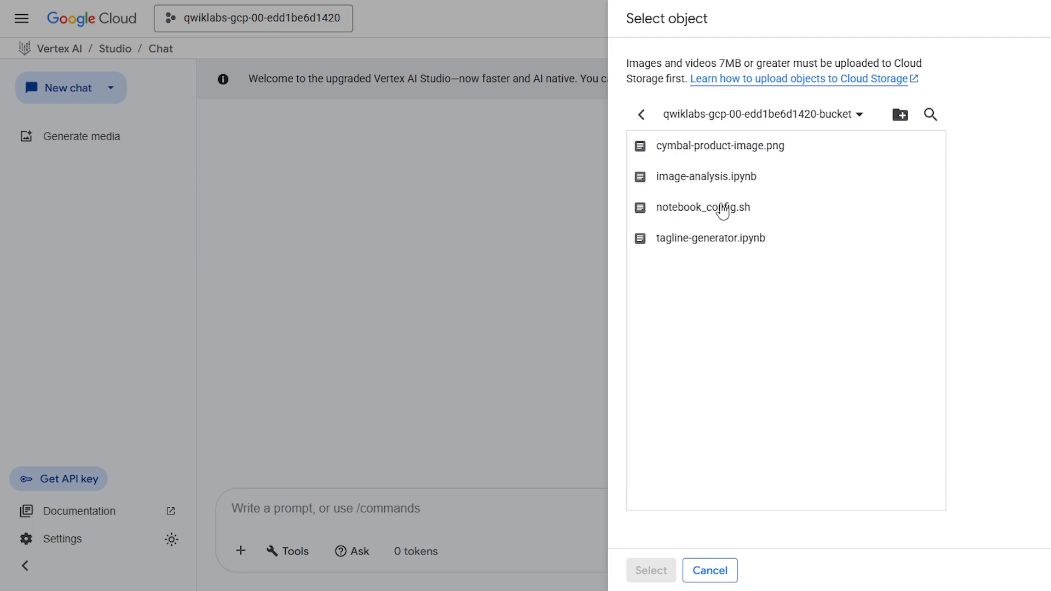
{"action": "left_click", "coordinate": [722, 145]}
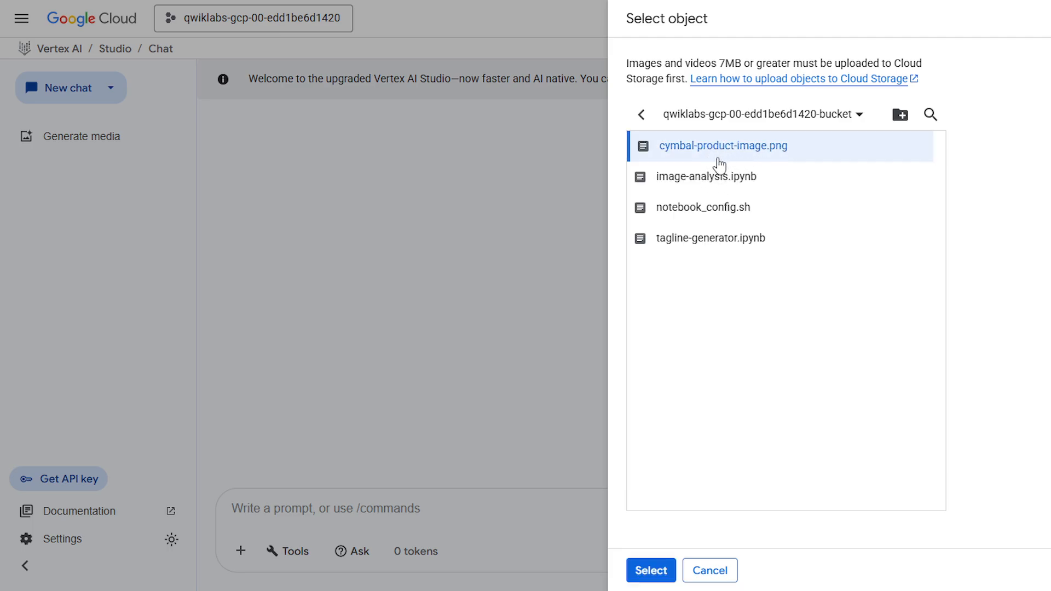
{"action": "mouse_move", "coordinate": [763, 164]}
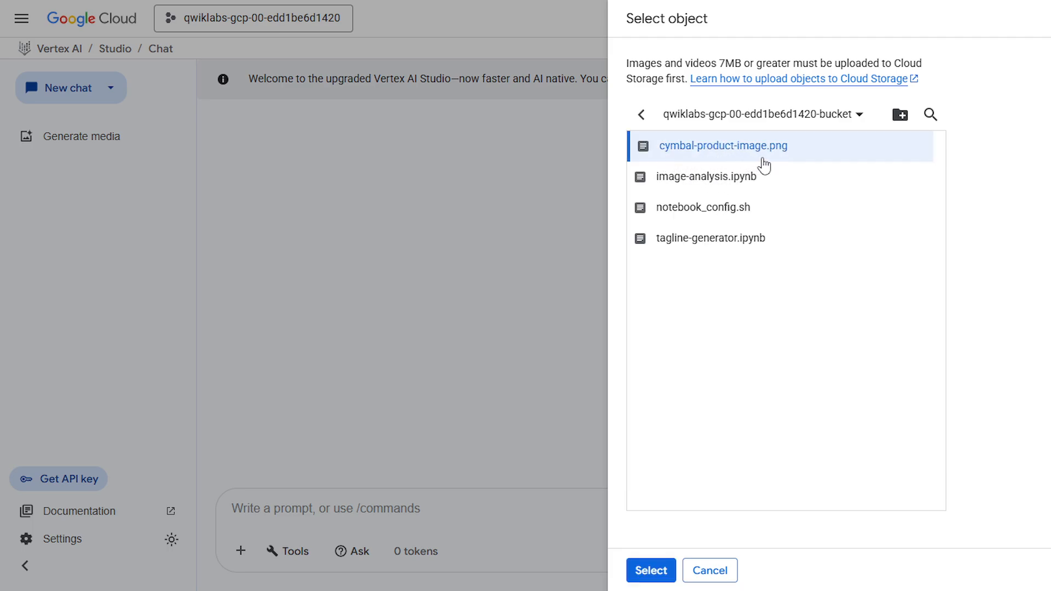
{"action": "left_click", "coordinate": [649, 570]}
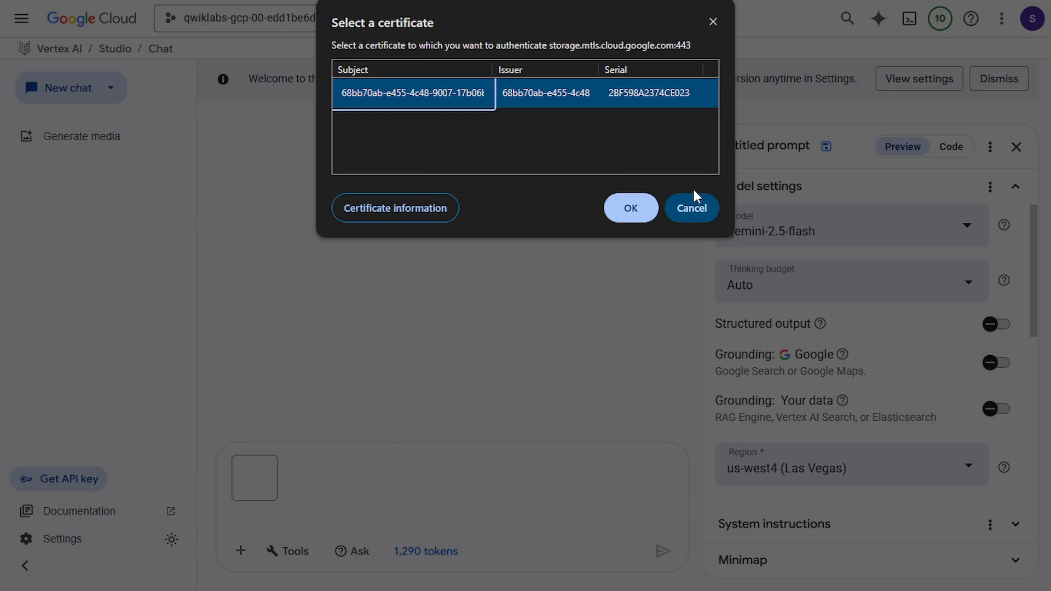
{"action": "left_click", "coordinate": [691, 208]}
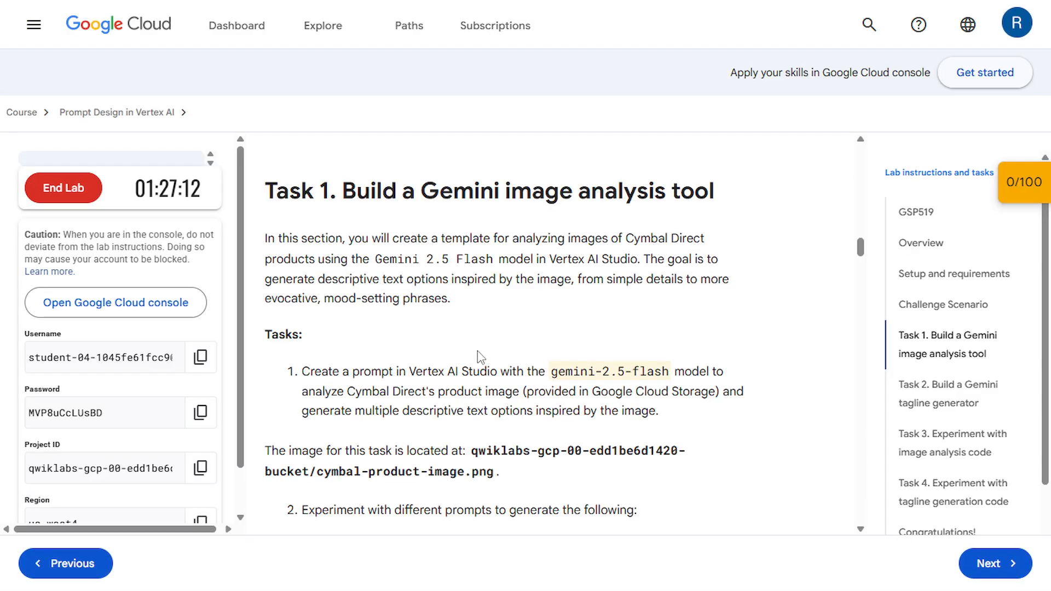
{"action": "scroll", "scroll_direction": "down", "scroll_amount": 3}
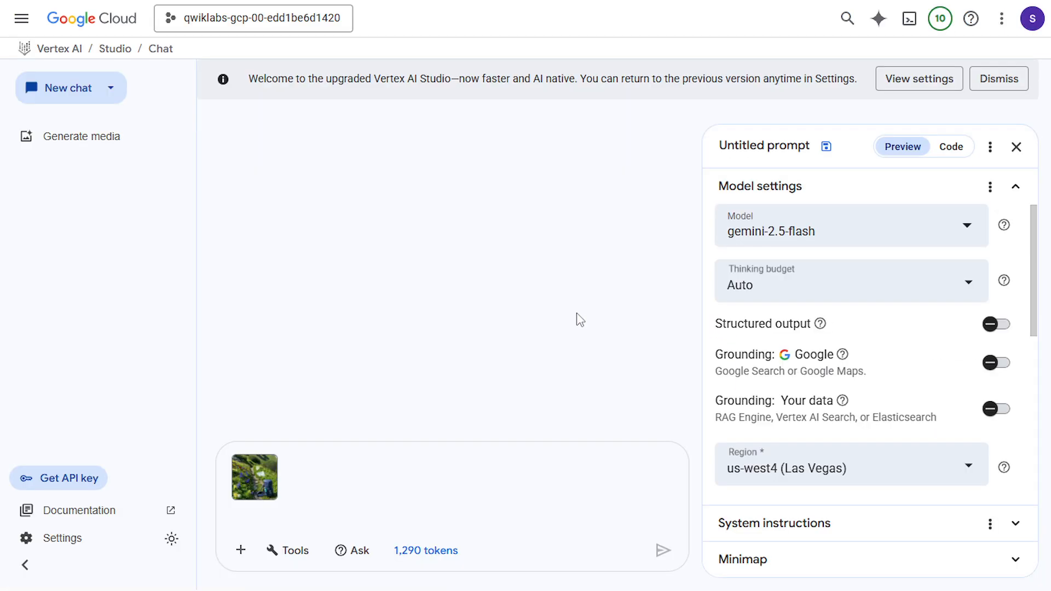
{"action": "type", "text": "Short, descriptive text inspired by the image."}
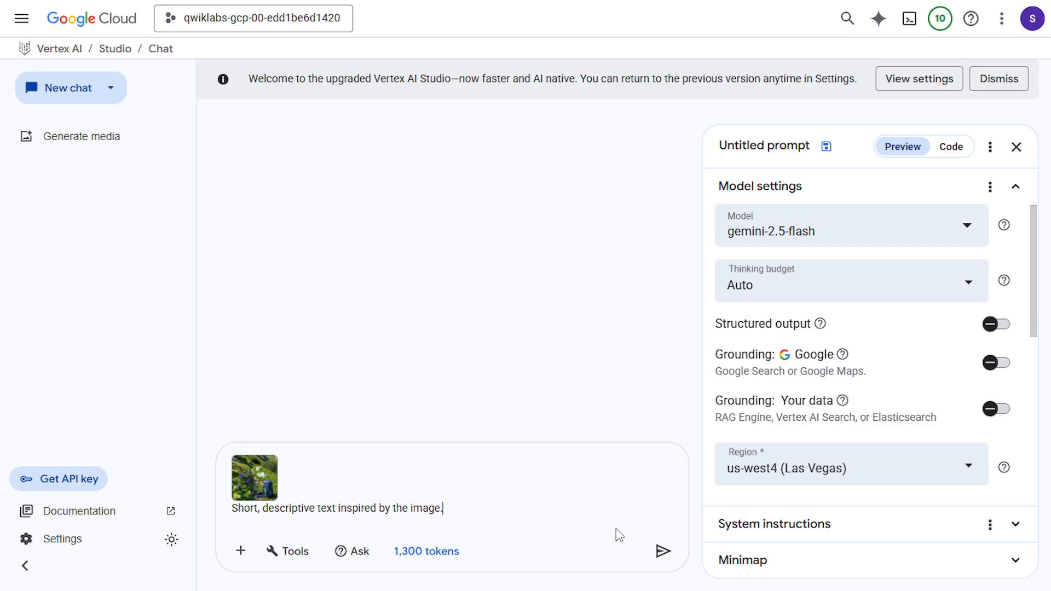
Send the image prompt and review Gemini's mountain-meadow backpack description.
{"action": "left_click", "coordinate": [663, 551]}
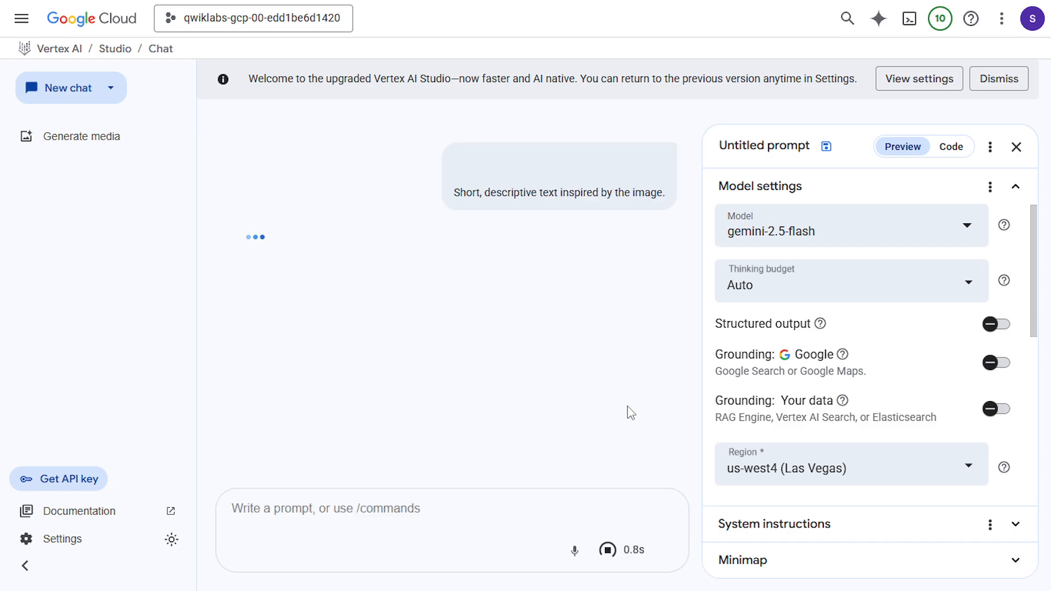
{"action": "mouse_move", "coordinate": [598, 403]}
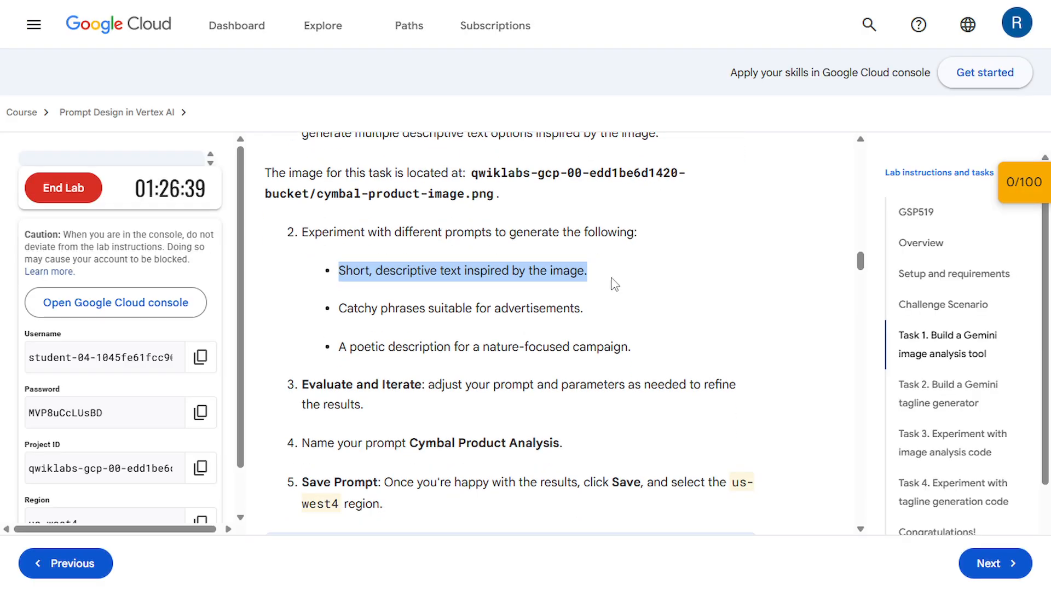
{"action": "scroll", "scroll_direction": "down", "scroll_amount": 3}
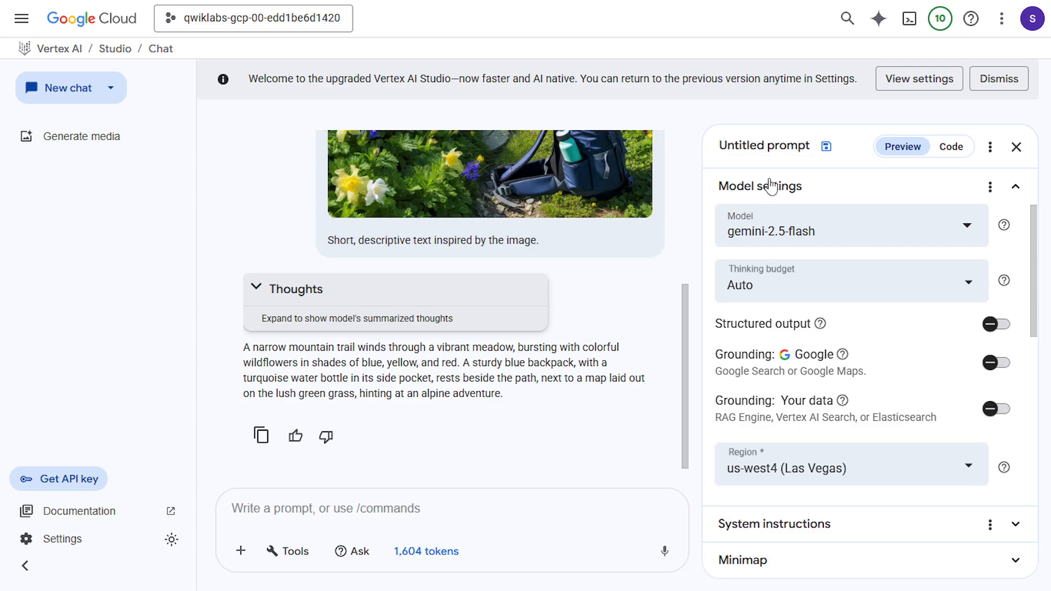
Name the prompt Cymbal Product Analysis and save it in us-west4 (Las Vegas).
{"action": "left_click", "coordinate": [764, 145]}
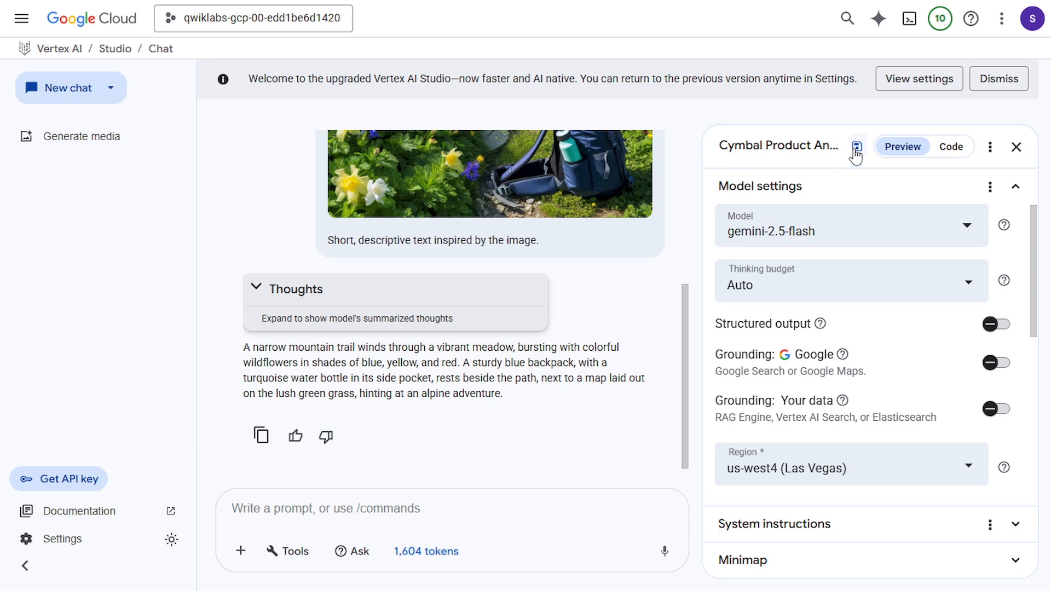
{"action": "left_click", "coordinate": [856, 147]}
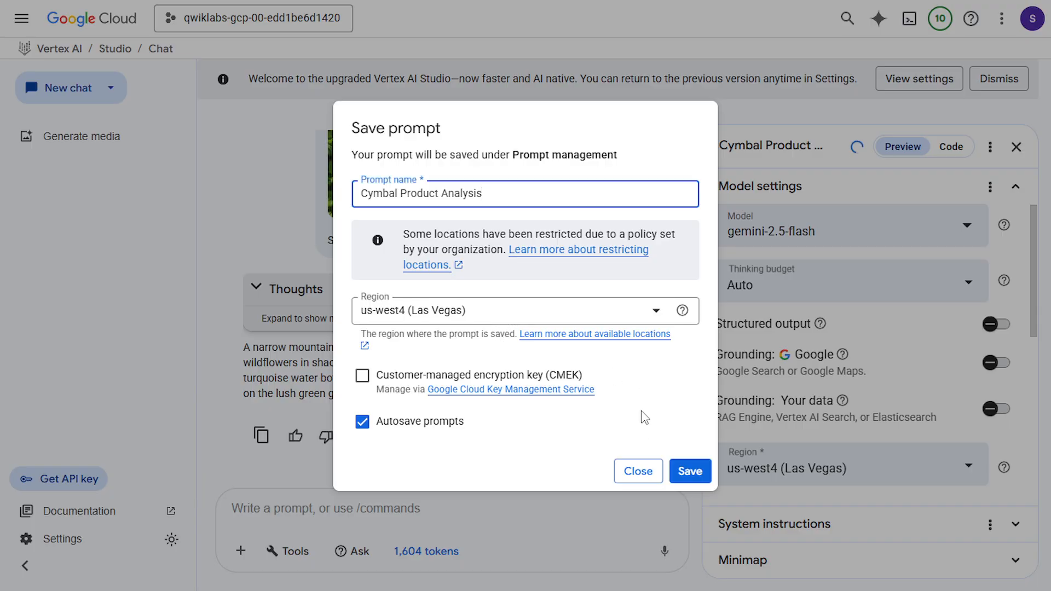
{"action": "left_click", "coordinate": [690, 471]}
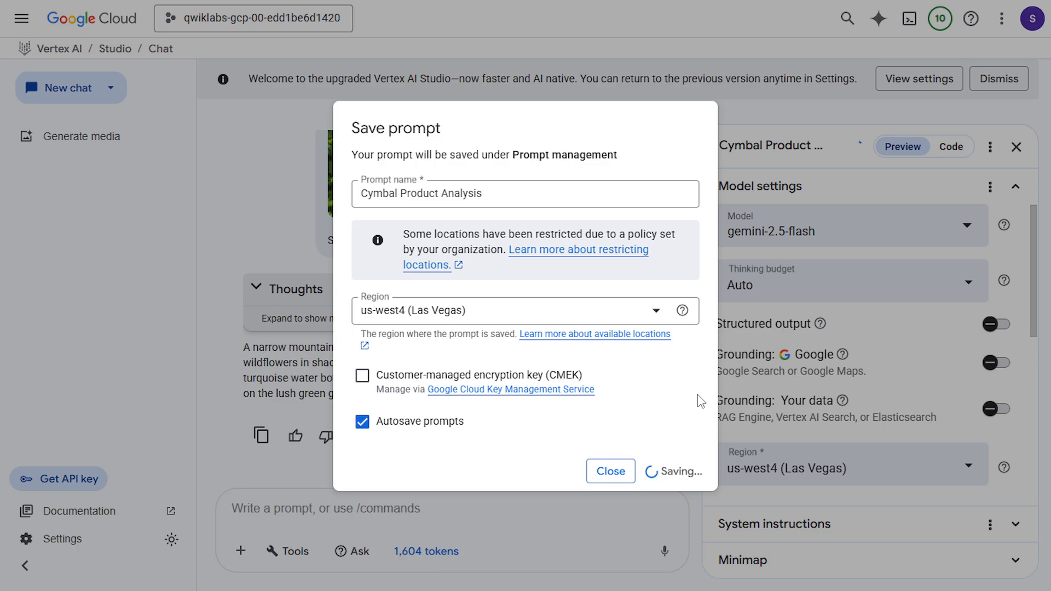
{"action": "left_click", "coordinate": [609, 471]}
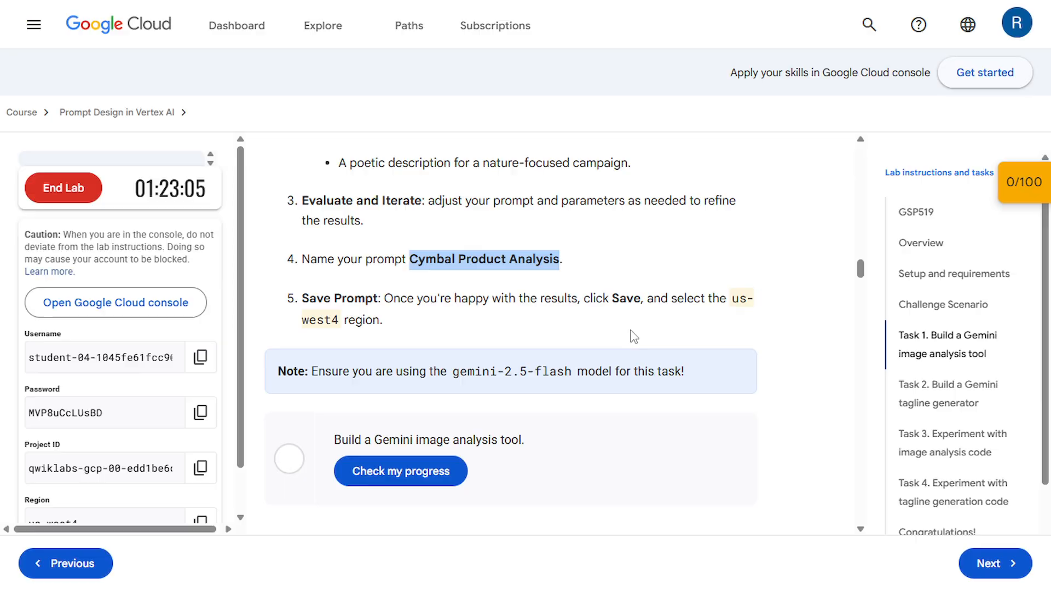
Run Check my progress for the image analysis task and move on to Task 2.
{"action": "scroll", "scroll_direction": "down", "scroll_amount": 3}
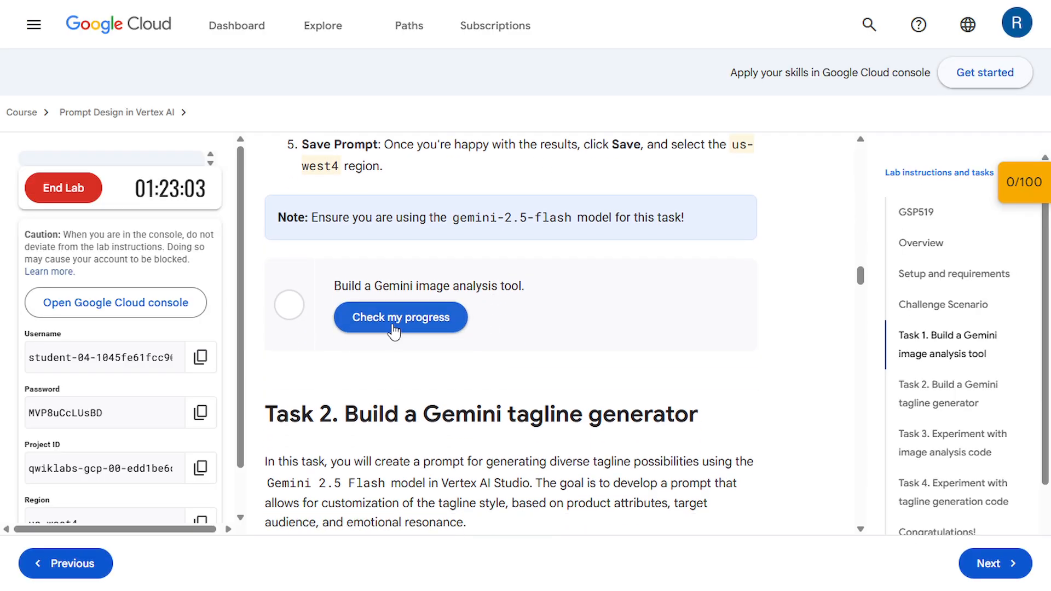
{"action": "left_click", "coordinate": [399, 317]}
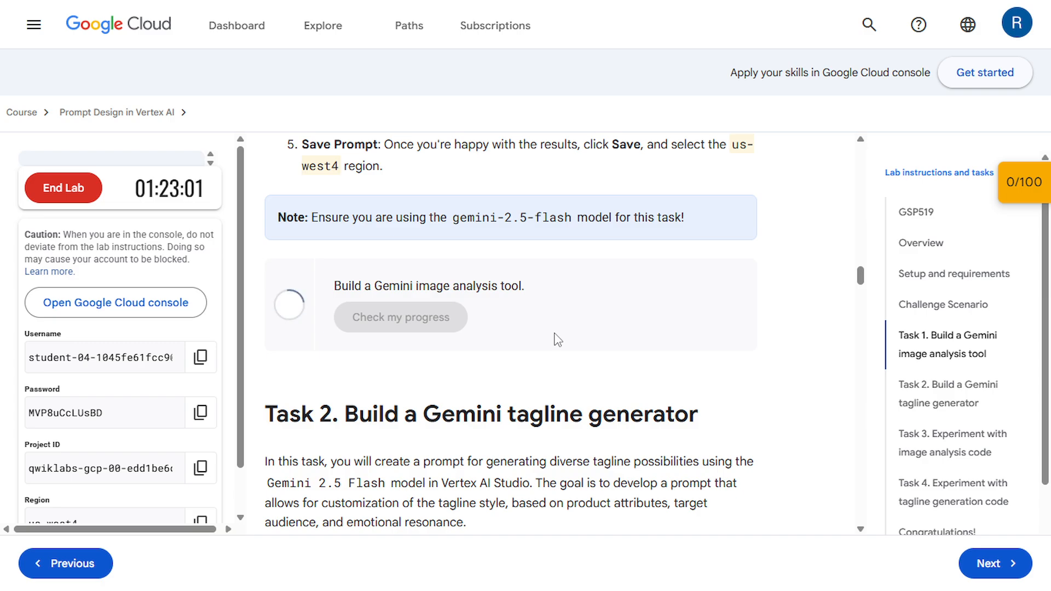
{"action": "left_click", "coordinate": [400, 318]}
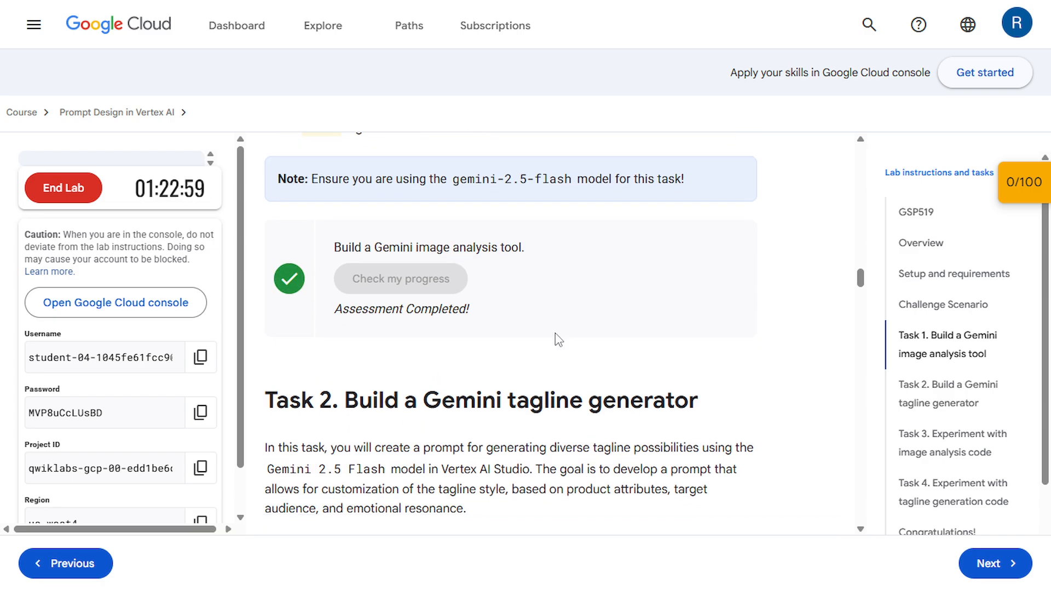
{"action": "scroll", "scroll_direction": "down", "scroll_amount": 3}
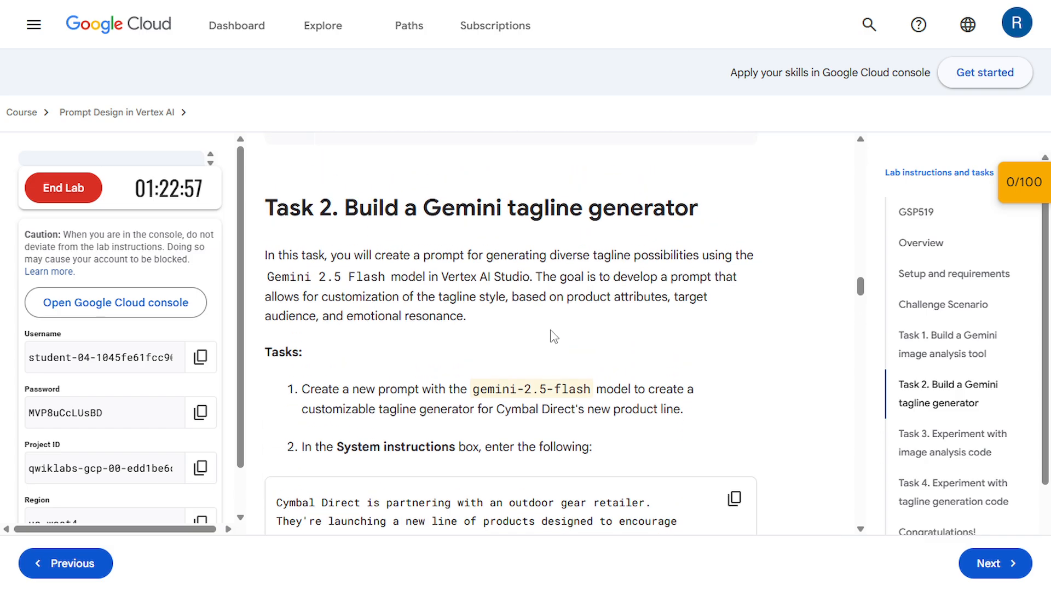
{"action": "mouse_move", "coordinate": [329, 244]}
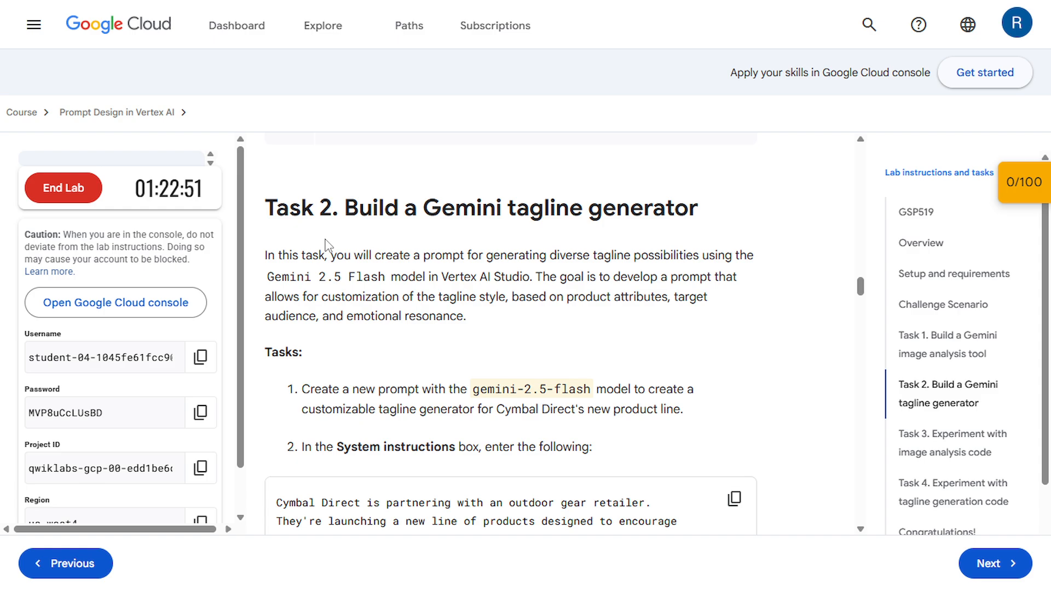
Return to the Vertex AI dashboard and enter Vertex AI Studio, dismissing the tour tip.
{"action": "left_click", "coordinate": [115, 303]}
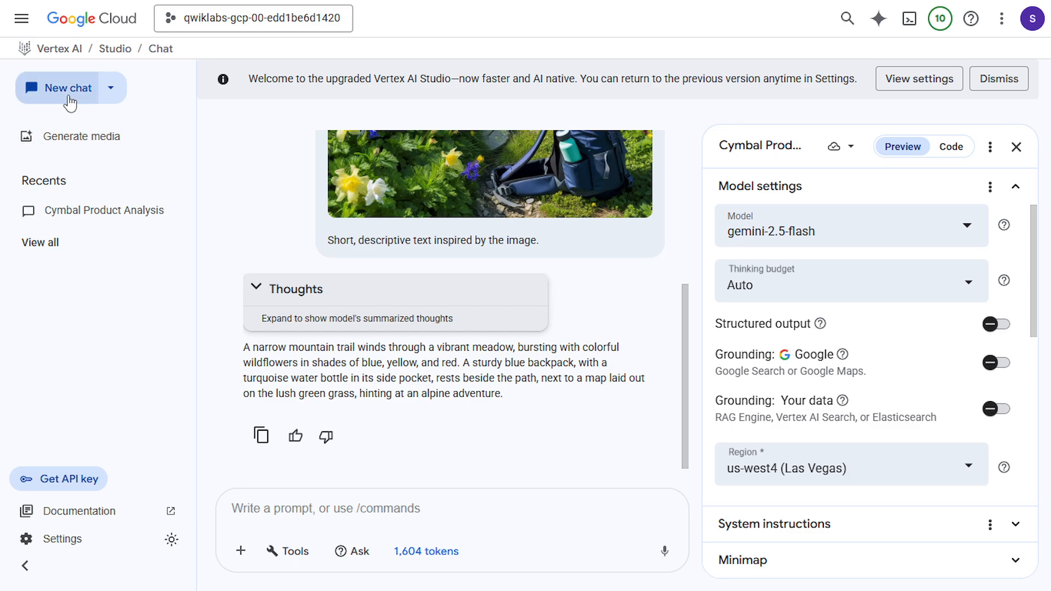
{"action": "mouse_move", "coordinate": [45, 48]}
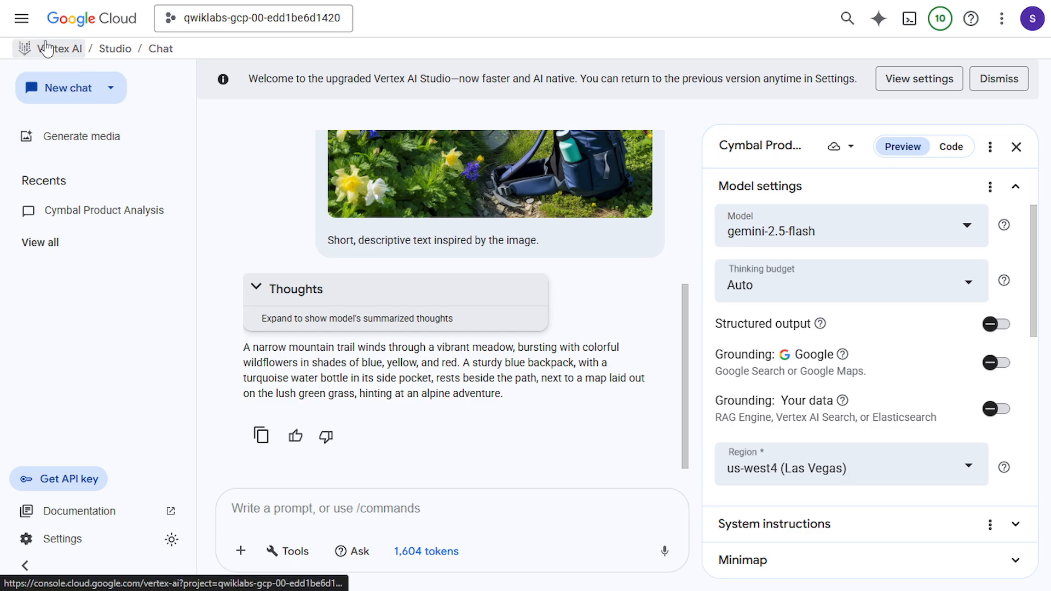
{"action": "left_click", "coordinate": [65, 48]}
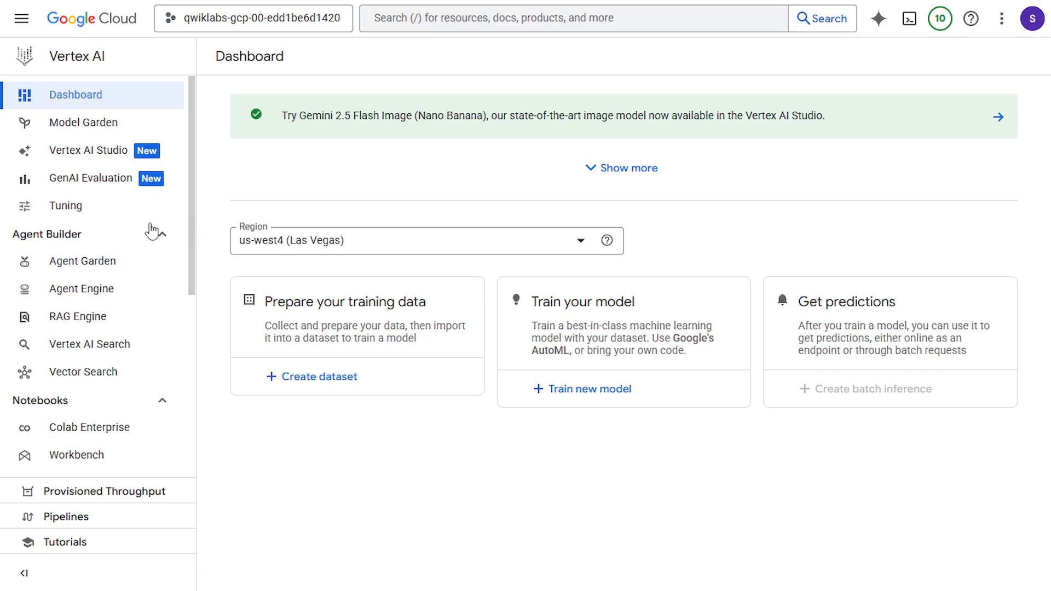
{"action": "left_click", "coordinate": [87, 150]}
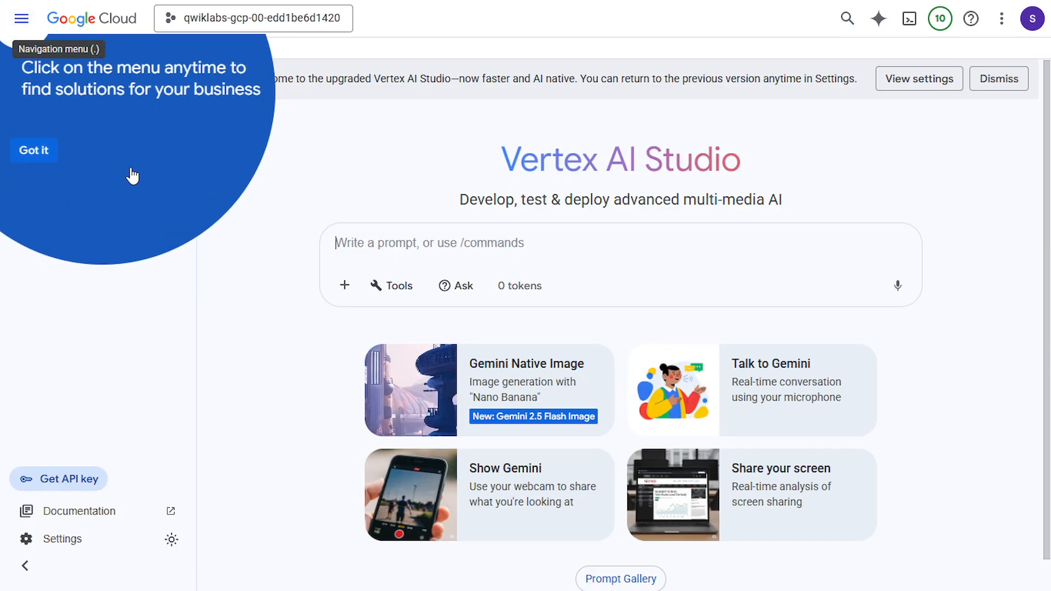
{"action": "left_click", "coordinate": [33, 150]}
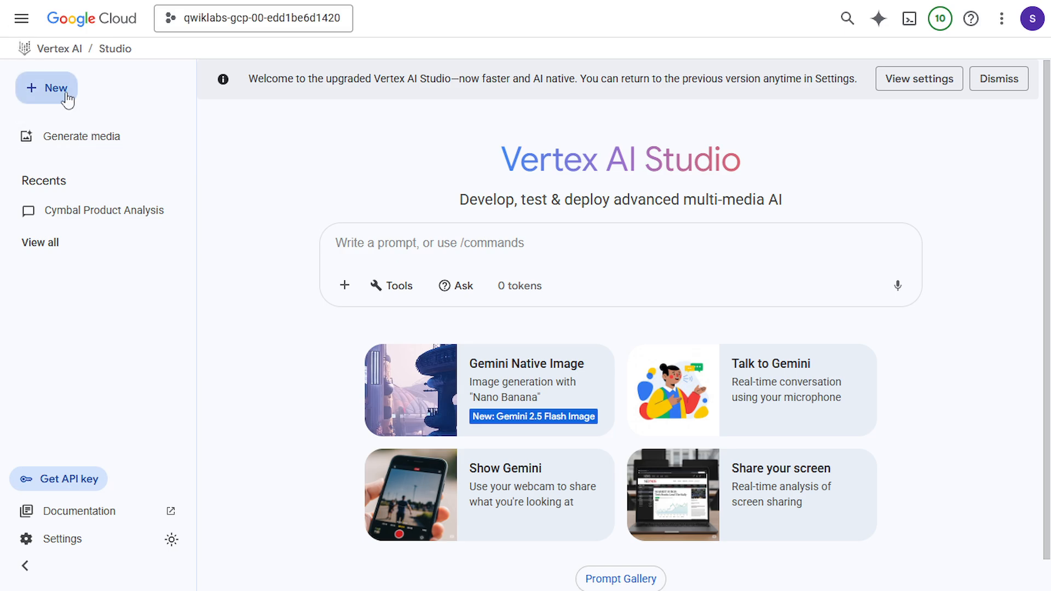
Start a new untitled chat prompt from the New menu.
{"action": "left_click", "coordinate": [46, 87]}
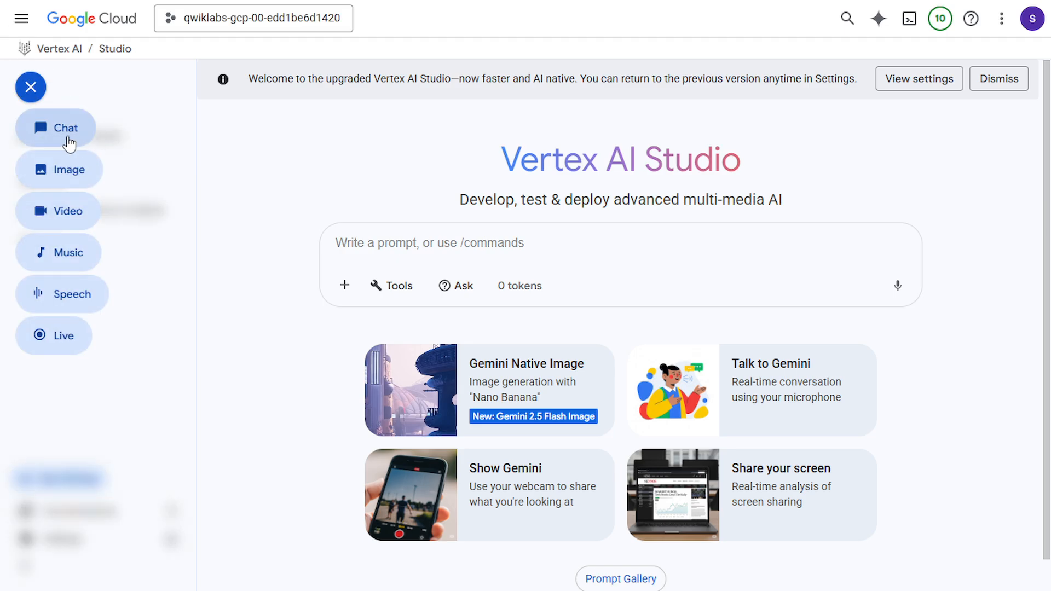
{"action": "left_click", "coordinate": [65, 127]}
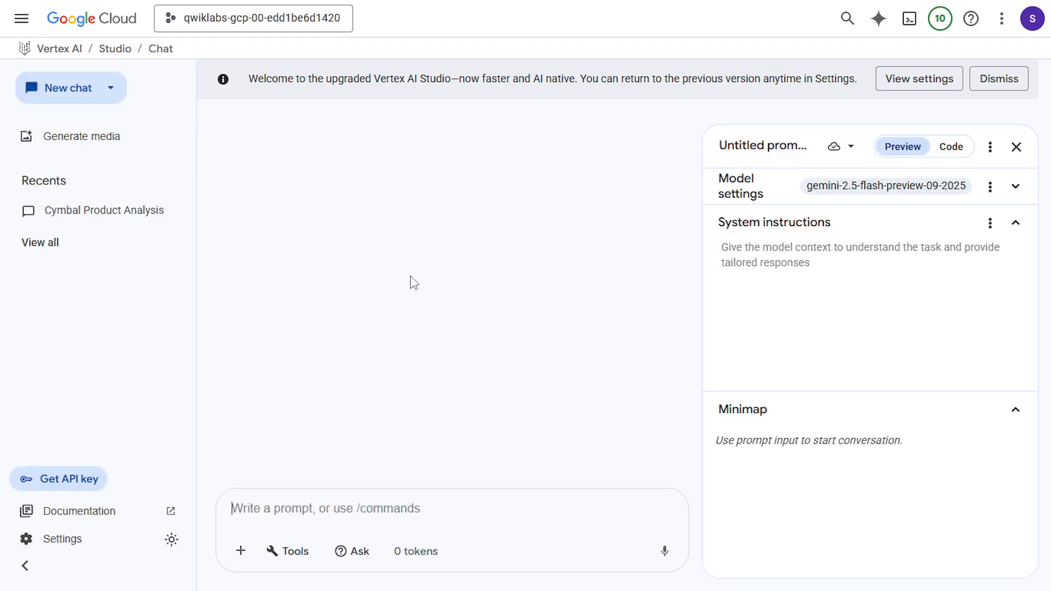
{"action": "left_click", "coordinate": [762, 146]}
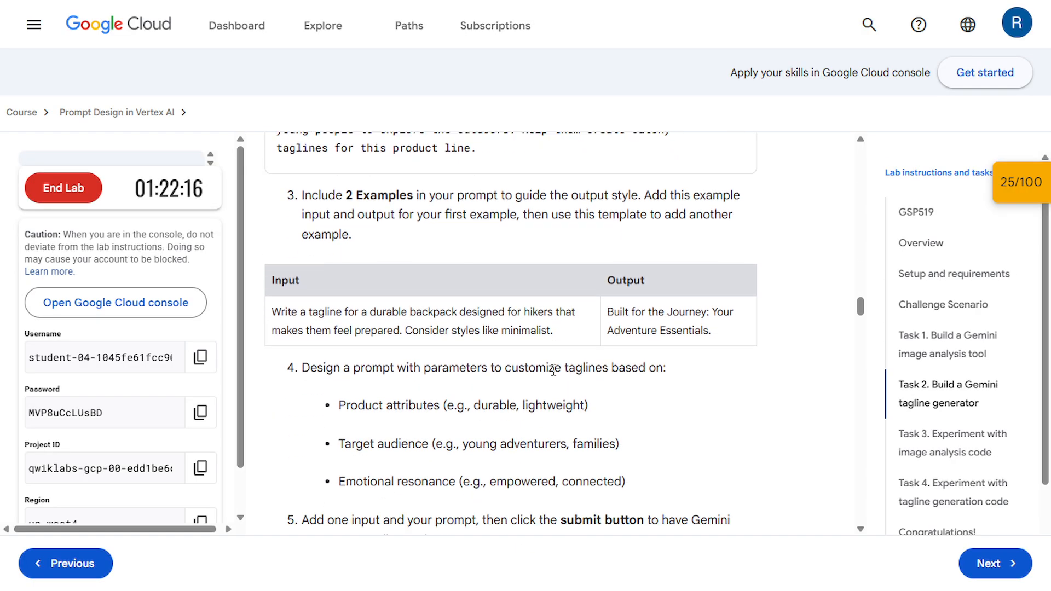
Name the prompt Cymbal Tagline Generator Template and add the Cymbal Direct outdoor-products system instructions.
{"action": "scroll", "scroll_direction": "down", "scroll_amount": 3}
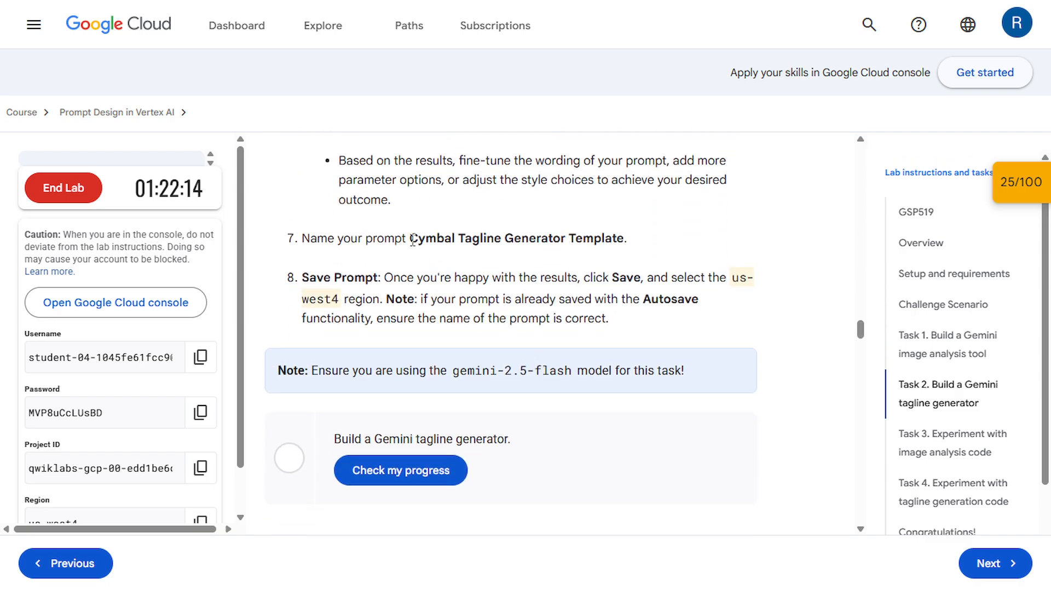
{"action": "double_click", "coordinate": [517, 238]}
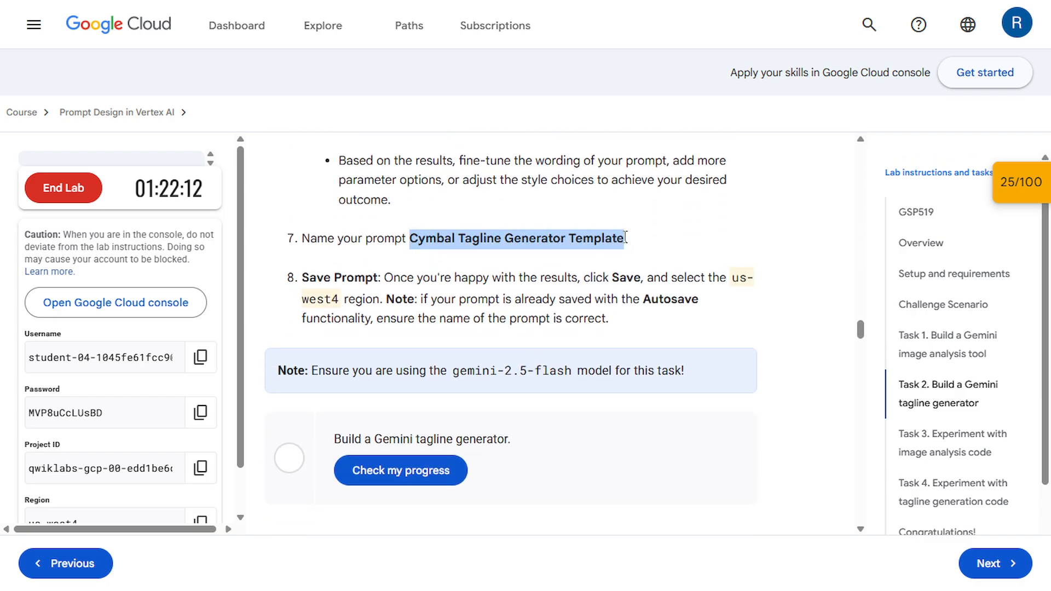
{"action": "left_click", "coordinate": [115, 302]}
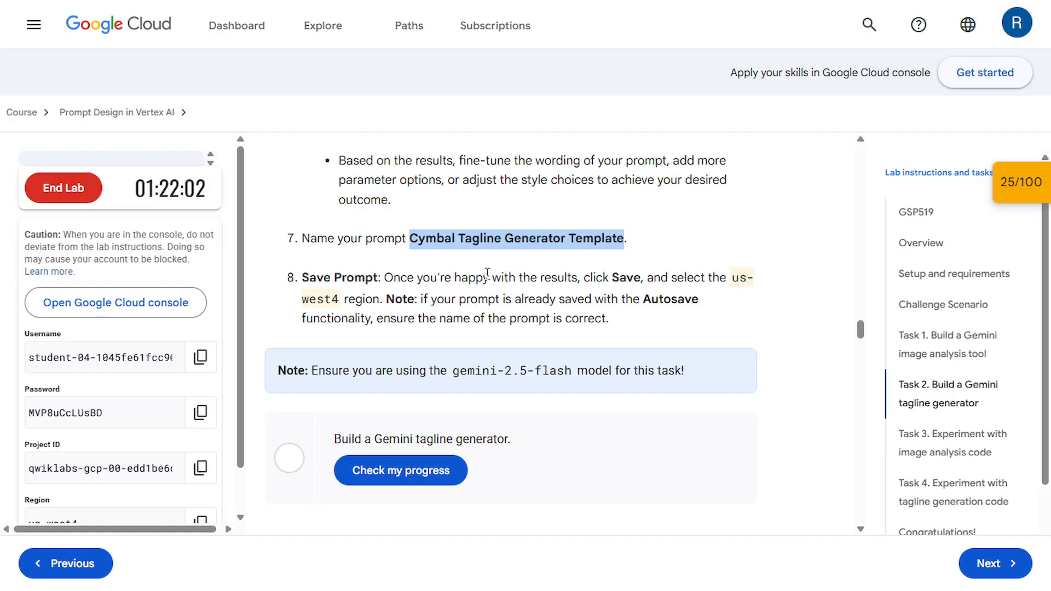
{"action": "scroll", "scroll_direction": "up", "scroll_amount": 3}
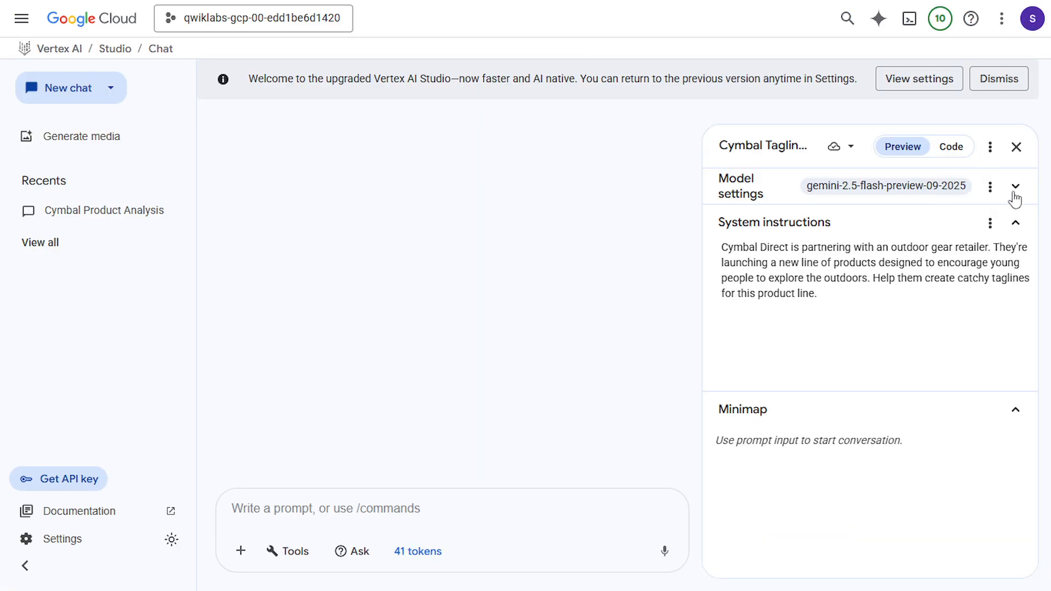
Choose gemini-2.5-flash as the model and us-west4 (Las Vegas) as the region.
{"action": "left_click", "coordinate": [1015, 186]}
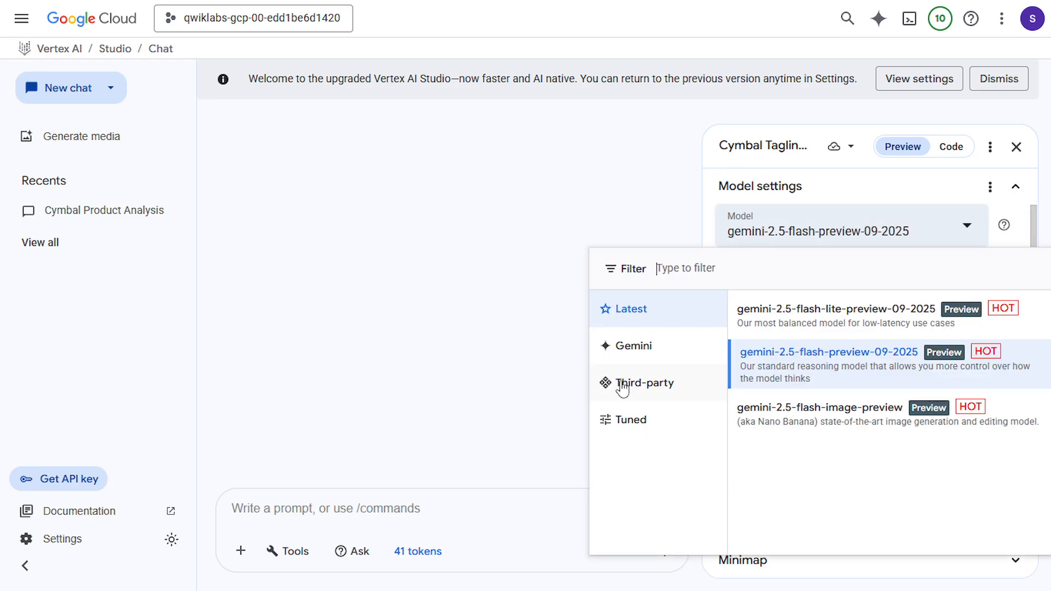
{"action": "left_click", "coordinate": [633, 345]}
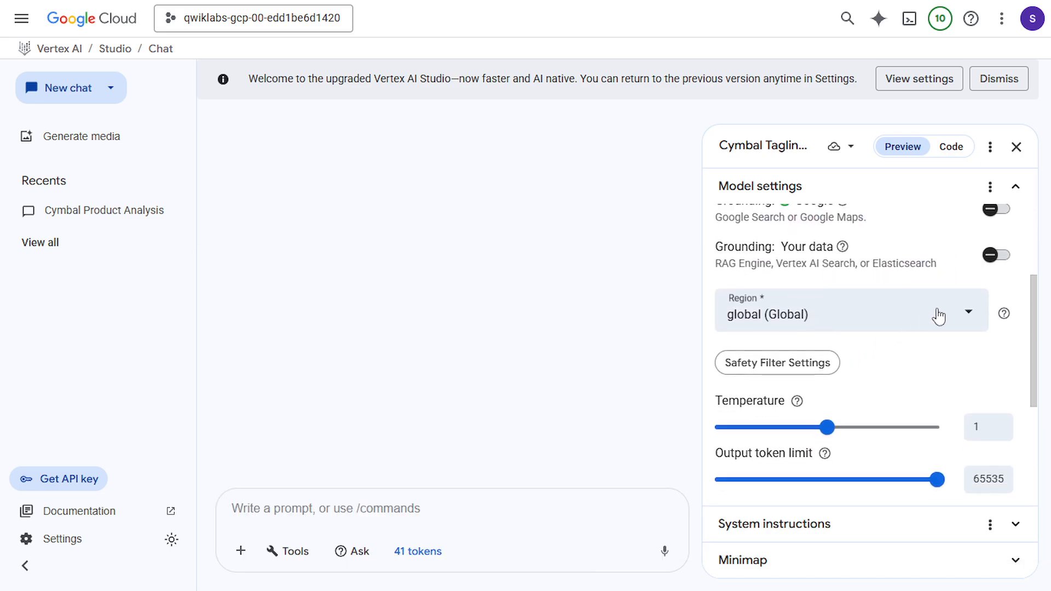
{"action": "left_click", "coordinate": [967, 312]}
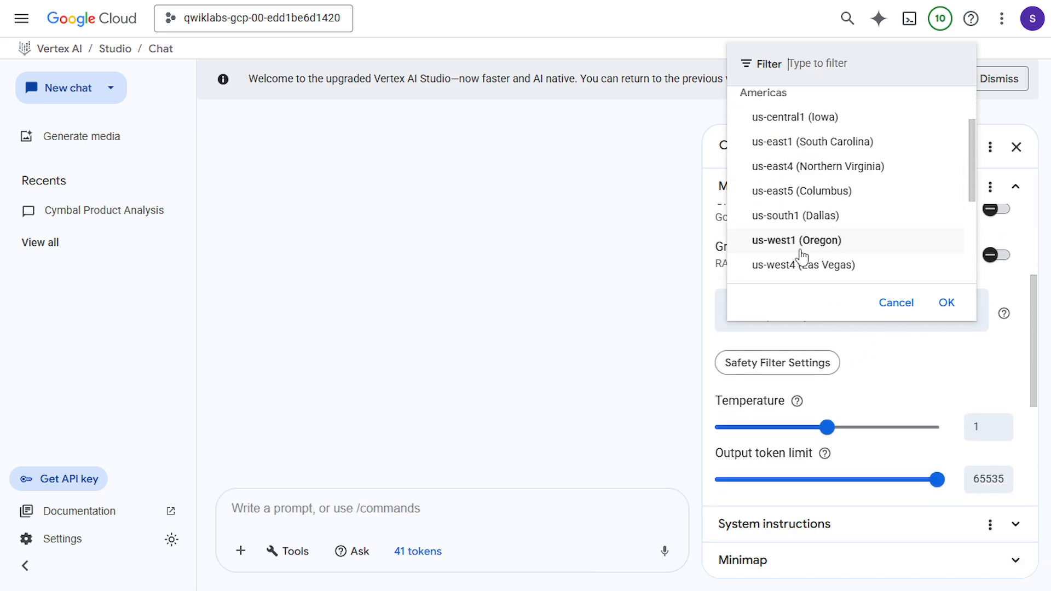
{"action": "left_click", "coordinate": [801, 265]}
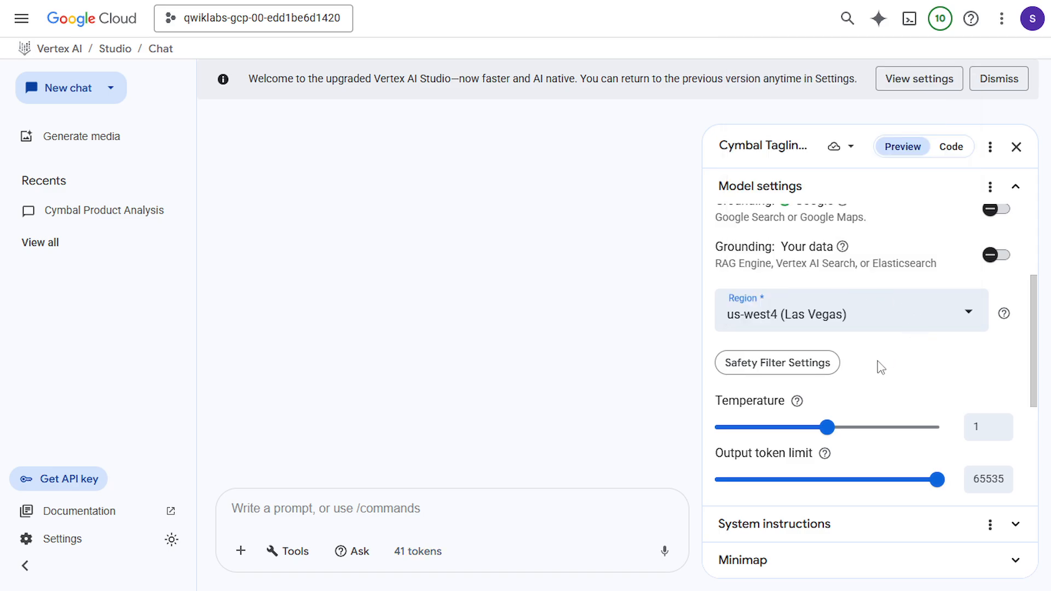
{"action": "scroll", "scroll_direction": "up", "scroll_amount": 3}
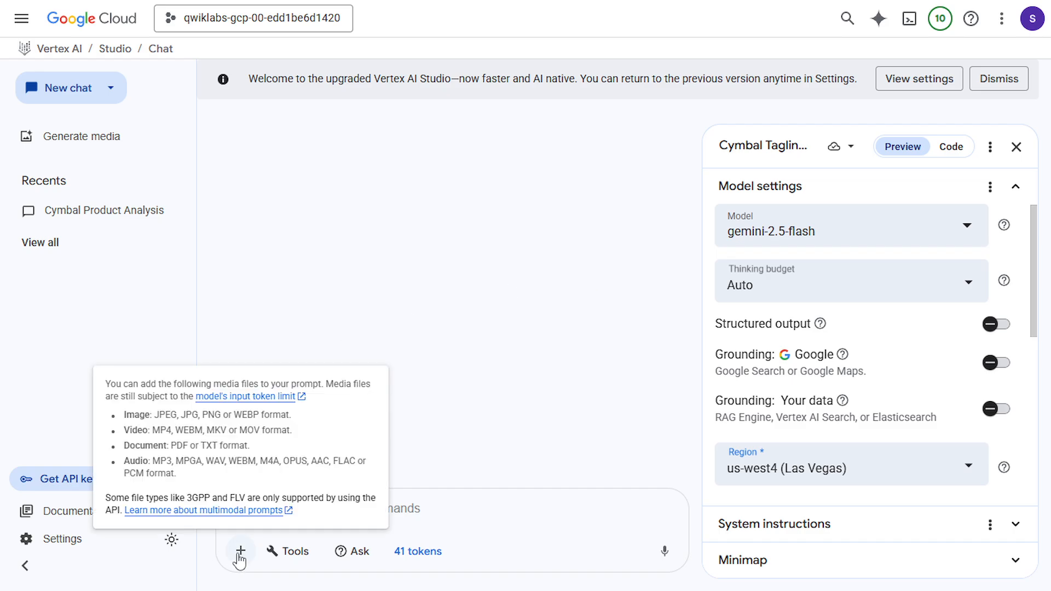
Add the example pairing the durable hiker backpack request with 'Built for the Journey: Your Adventure Essentials.'.
{"action": "left_click", "coordinate": [239, 550]}
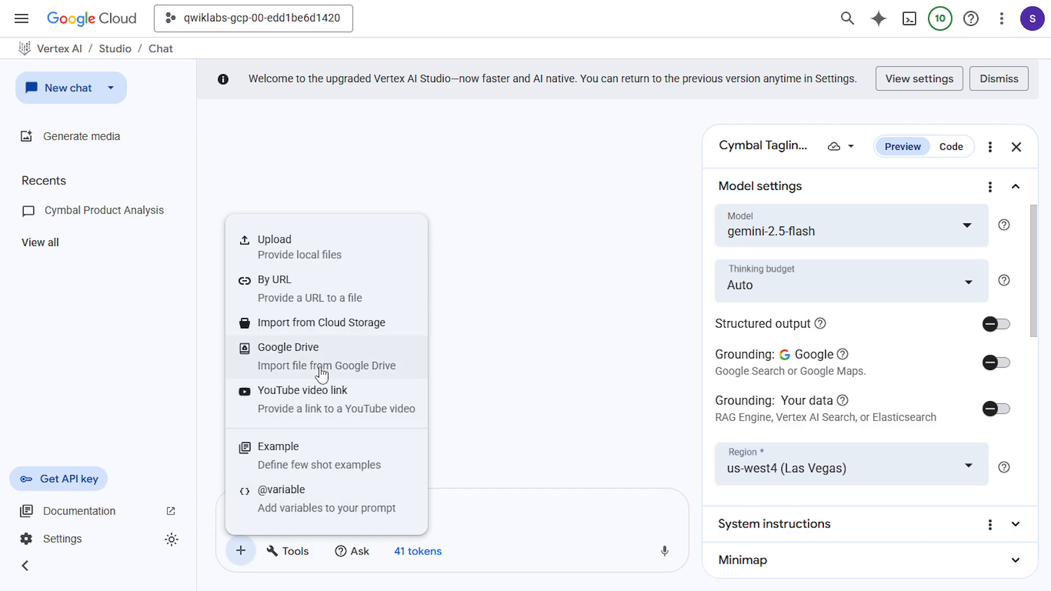
{"action": "left_click", "coordinate": [277, 447]}
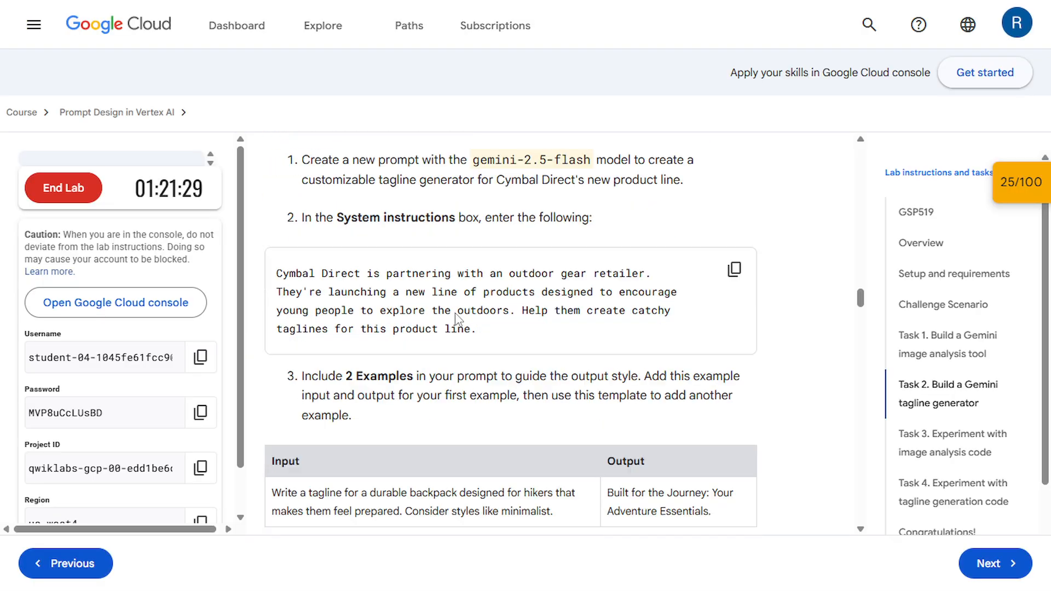
{"action": "scroll", "scroll_direction": "down", "scroll_amount": 3}
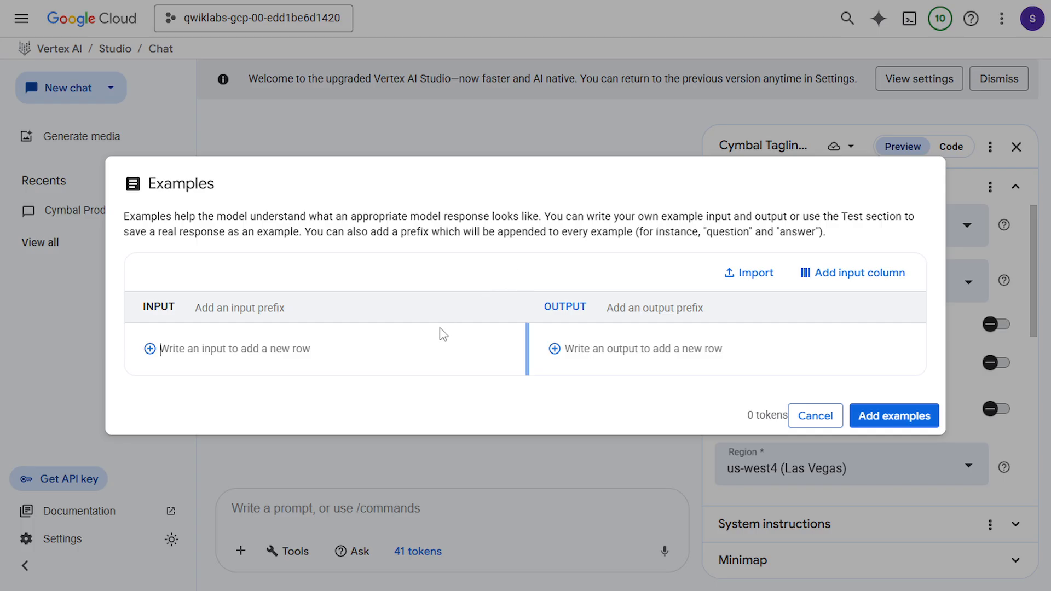
{"action": "type", "text": "Write a tagline for a durable backpack designed for hikers that makes them feel prepared. Consider styles like minimalist"}
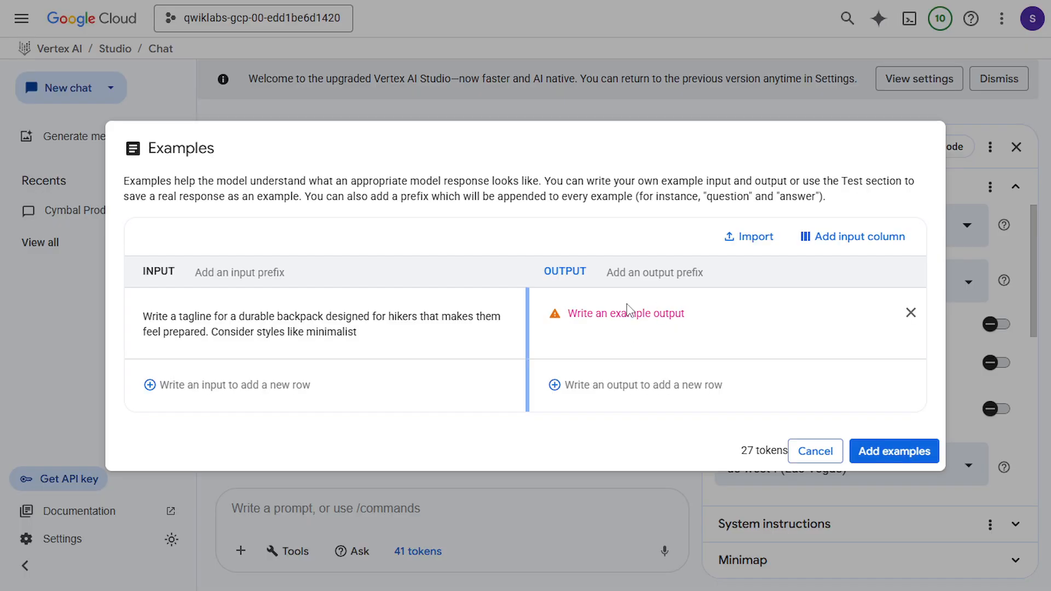
{"action": "type", "text": "Built for the Journey: Your Adventure Essentials."}
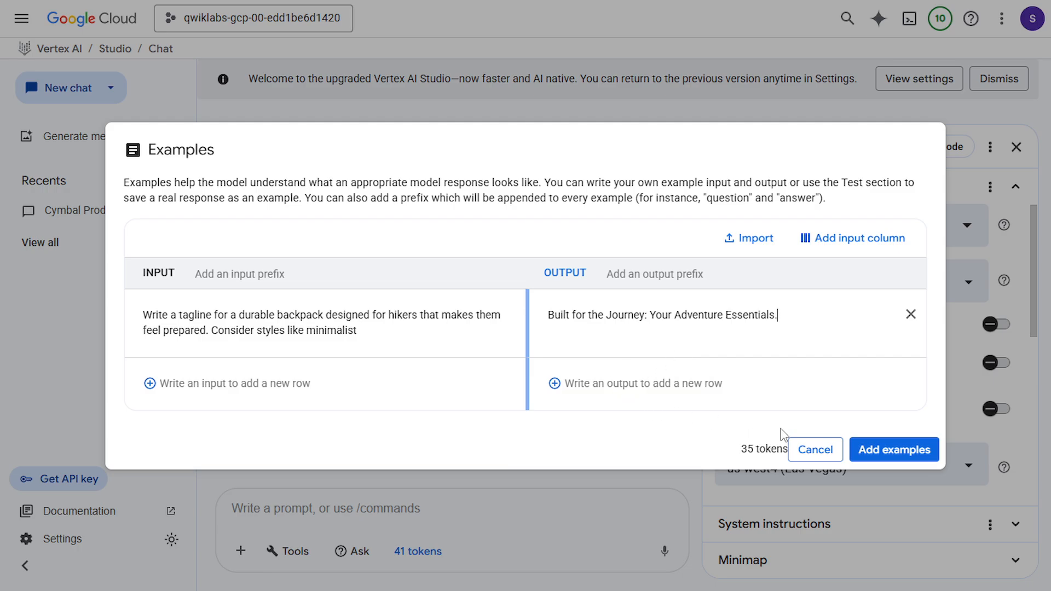
{"action": "left_click", "coordinate": [893, 448]}
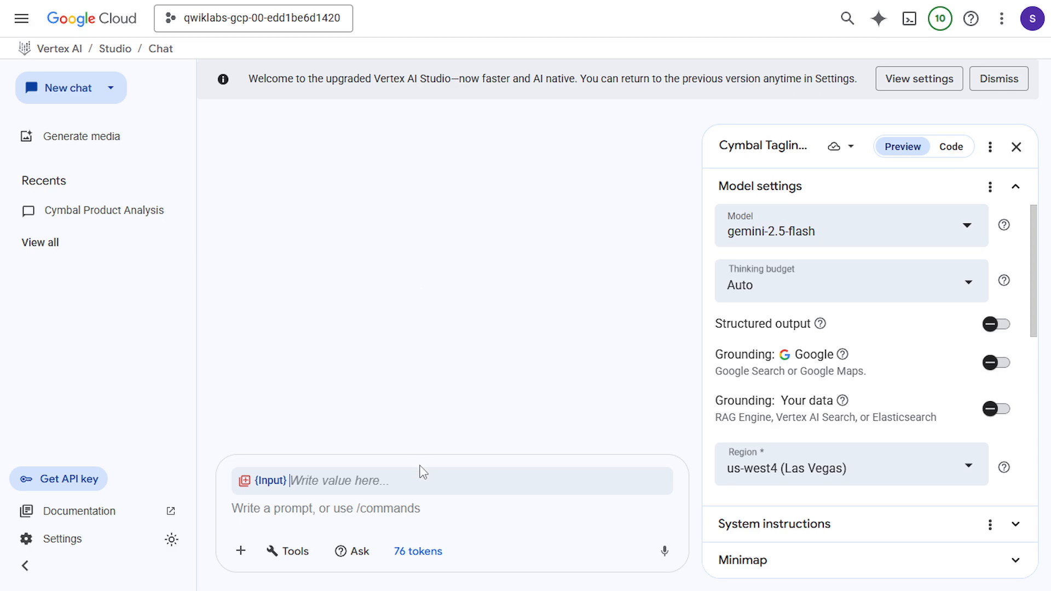
Submit a durable, lightweight product attributes prompt and receive 'Ready for Anything. Built to Last.'.
{"action": "type", "text": "Write a tagline for a durable backpack designed for hikers that makes them feel prepared"}
{"action": "left_click", "coordinate": [451, 511]}
{"action": "type", "text": "Product attributes (e.g., durable, lightweight"}
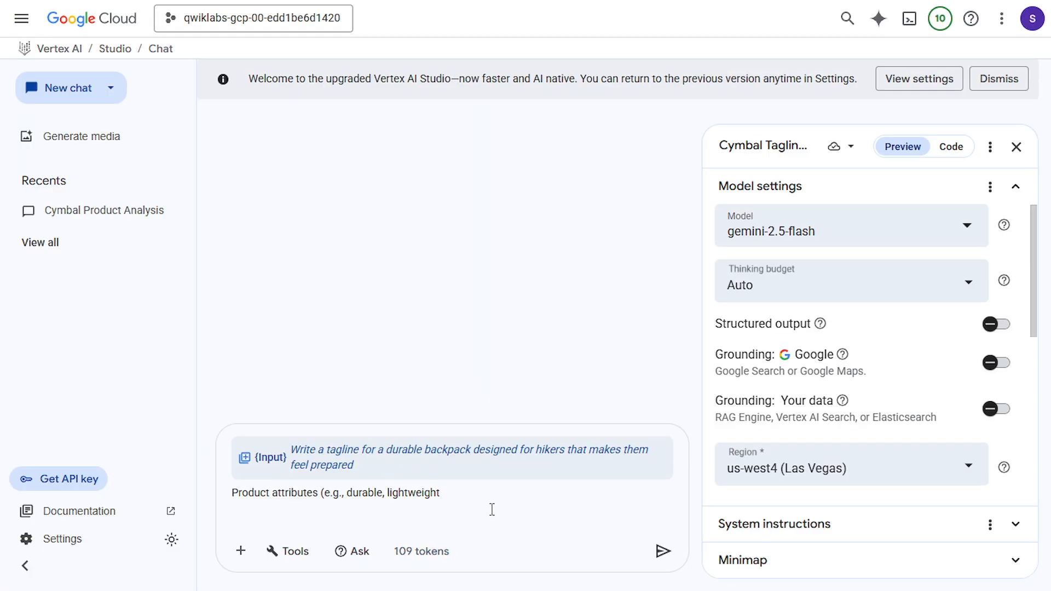
{"action": "key", "text": "Backspace"}
{"action": "type", "text": ":"}
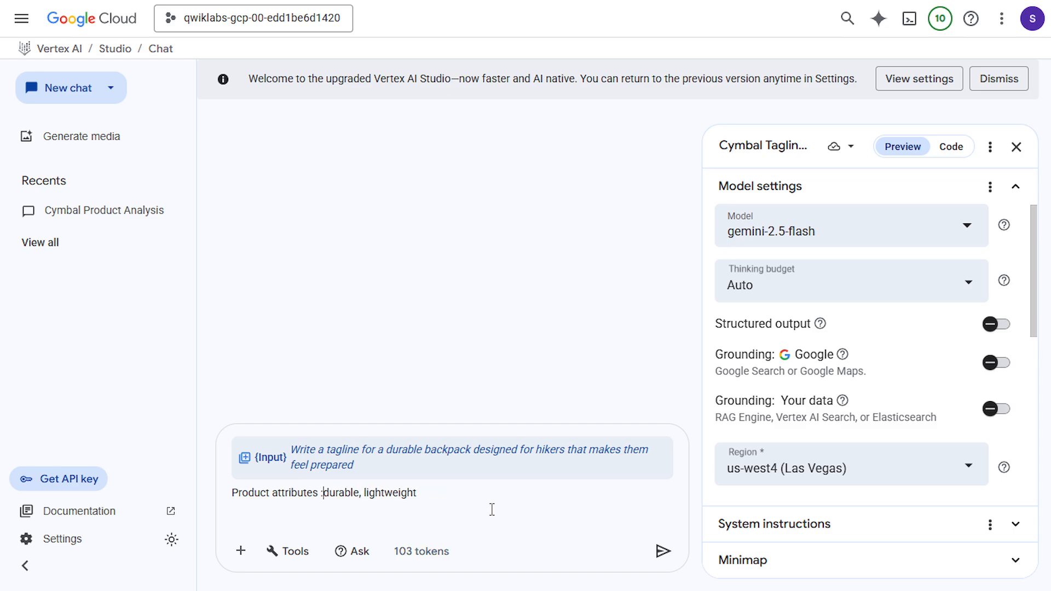
{"action": "scroll", "scroll_direction": "down", "scroll_amount": 3}
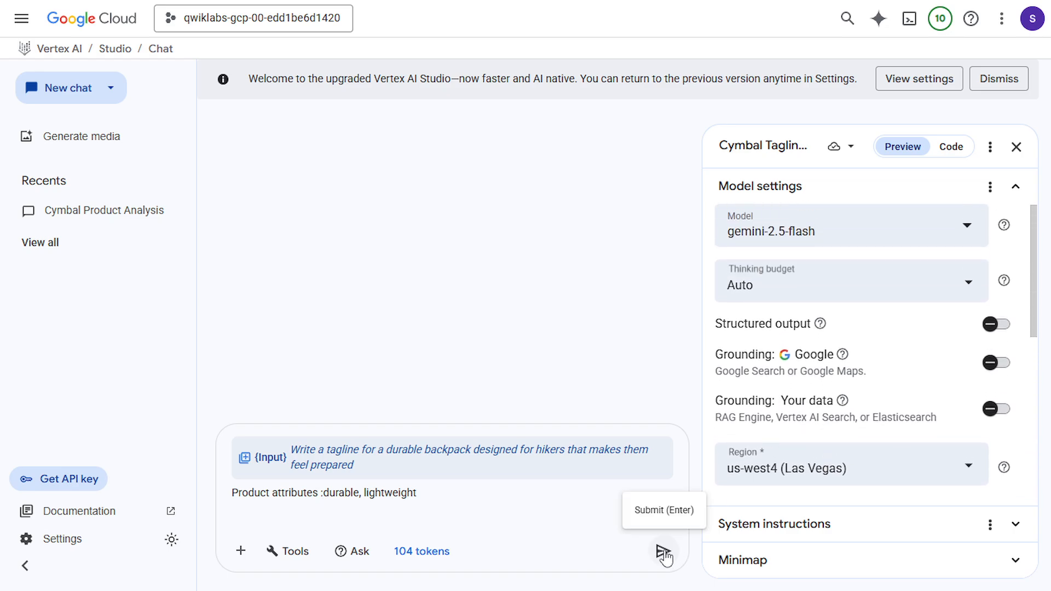
{"action": "left_click", "coordinate": [663, 551]}
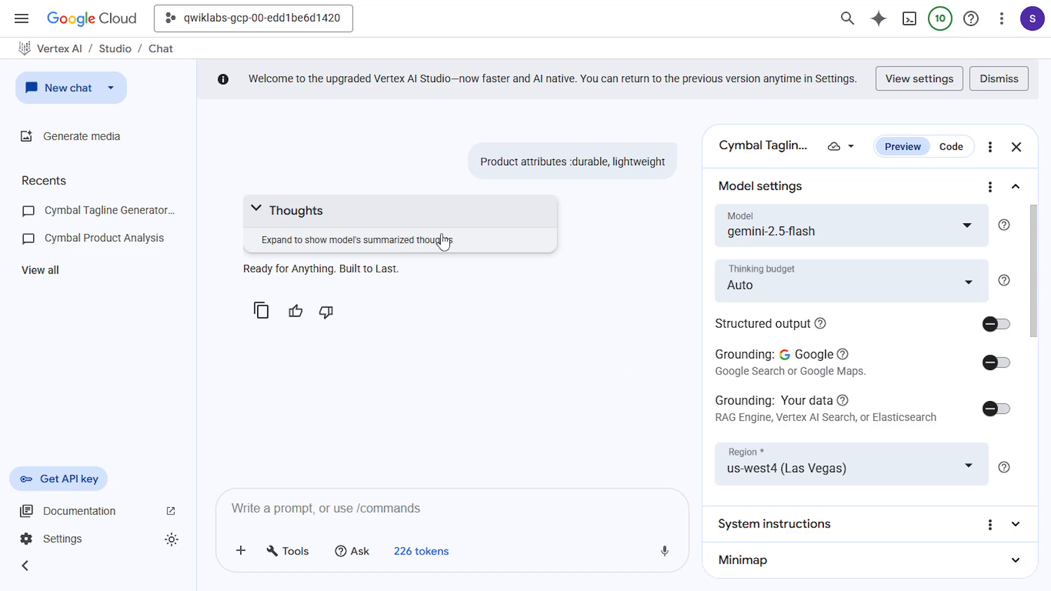
{"action": "mouse_move", "coordinate": [59, 49]}
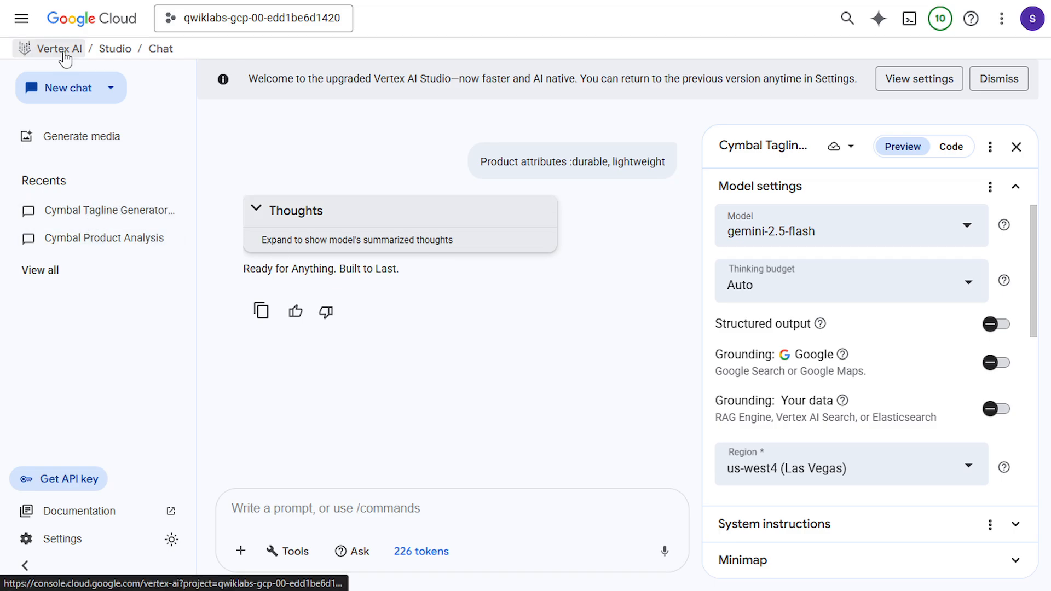
Leave the chat without saving and go to the Vertex AI Workbench instances page.
{"action": "left_click", "coordinate": [59, 87]}
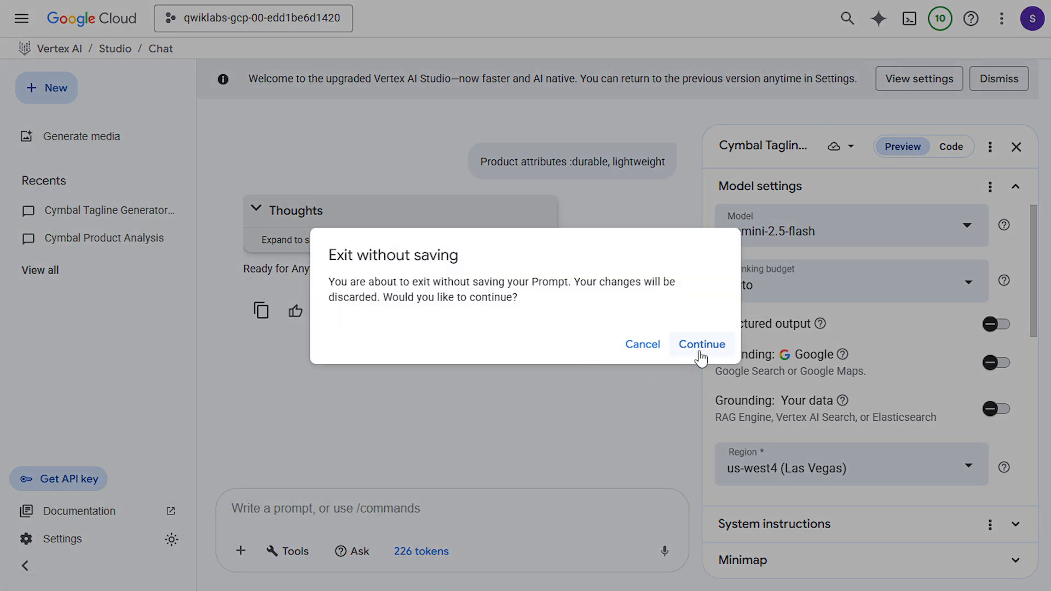
{"action": "left_click", "coordinate": [701, 344]}
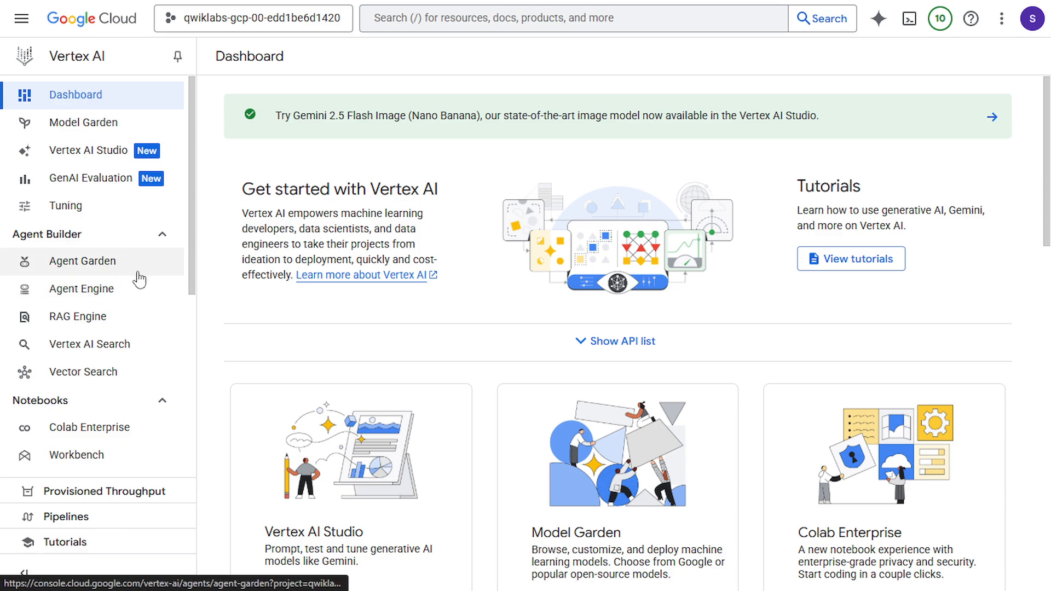
{"action": "left_click", "coordinate": [77, 454]}
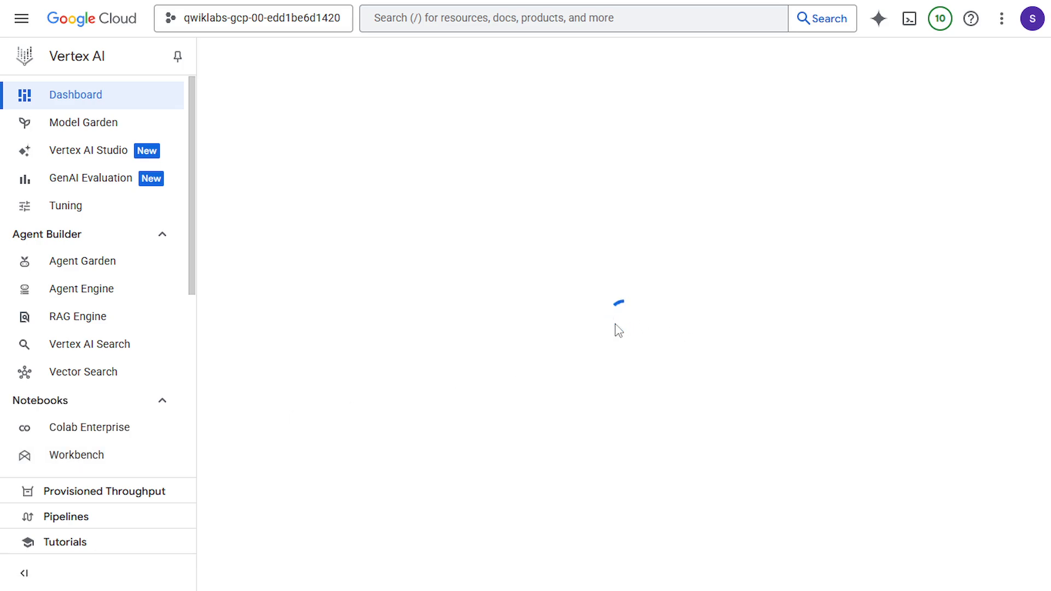
{"action": "left_click", "coordinate": [77, 454]}
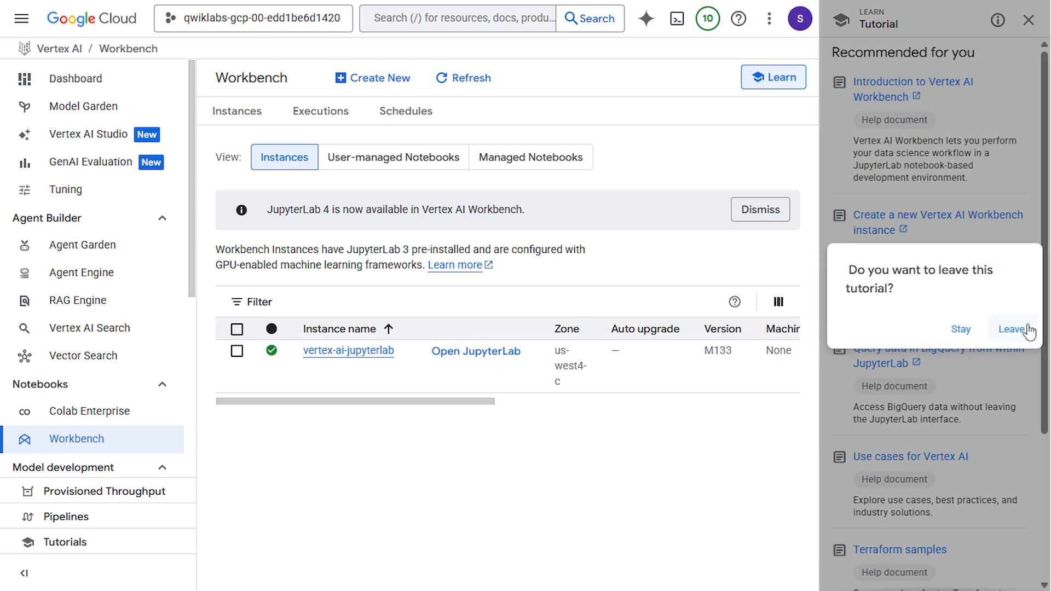
Leave the tutorial, launch JupyterLab for vertex-ai-jupyterlab, and return to the lab instructions.
{"action": "left_click", "coordinate": [1011, 329]}
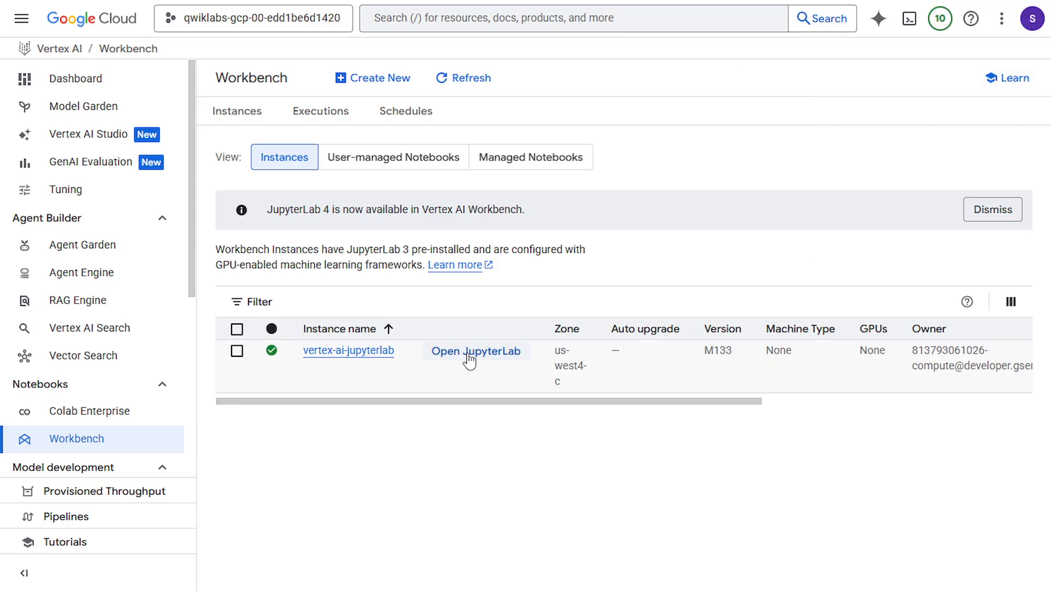
{"action": "left_click", "coordinate": [474, 351]}
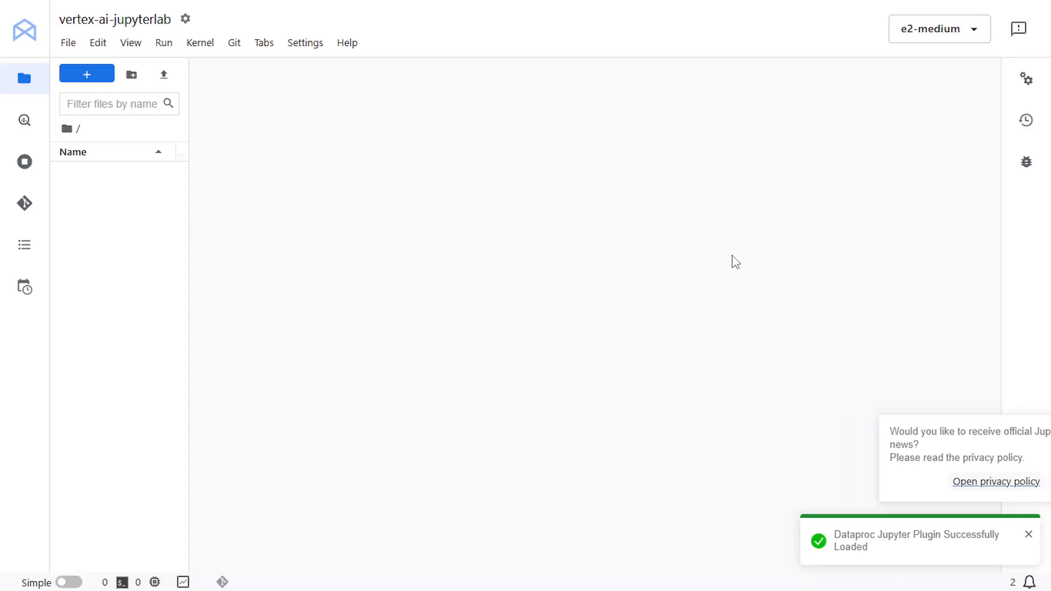
{"action": "left_click", "coordinate": [87, 74]}
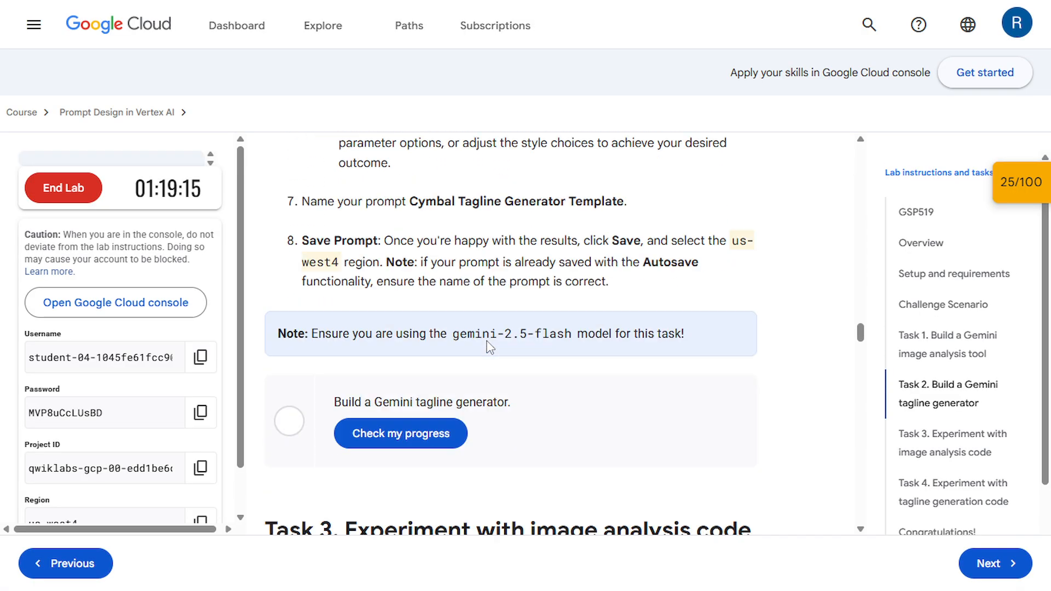
Check Task 2 progress as completed and scroll through the Task 3 instructions.
{"action": "scroll", "scroll_direction": "down", "scroll_amount": 3}
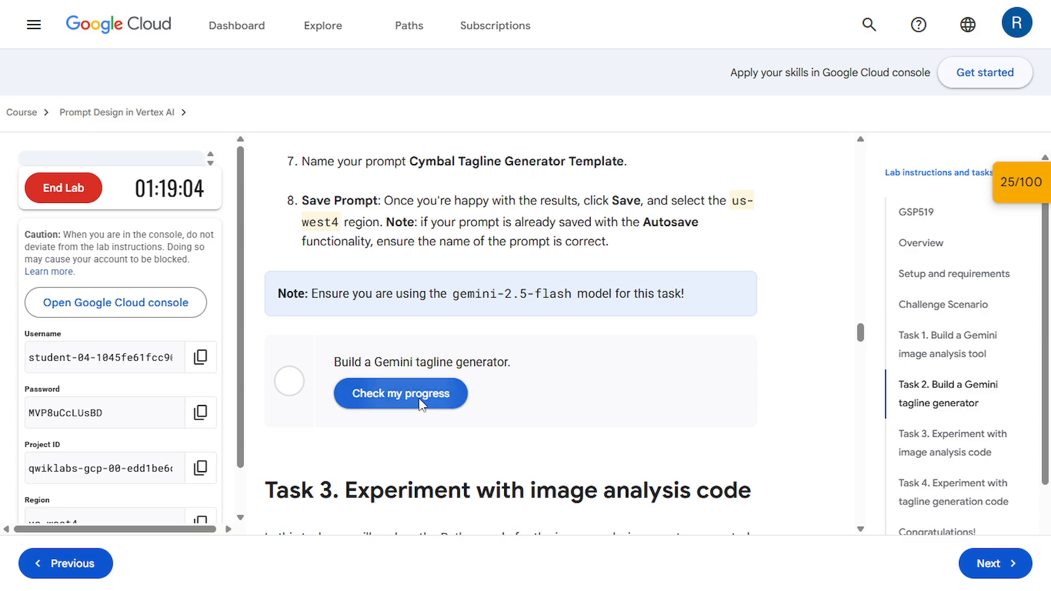
{"action": "left_click", "coordinate": [401, 393]}
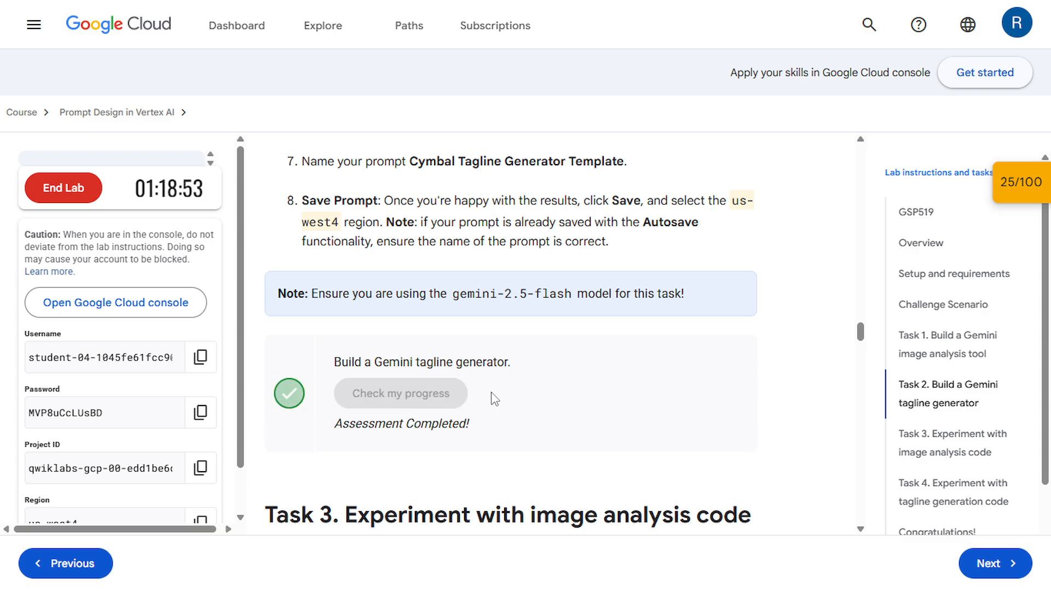
{"action": "scroll", "scroll_direction": "down", "scroll_amount": 3}
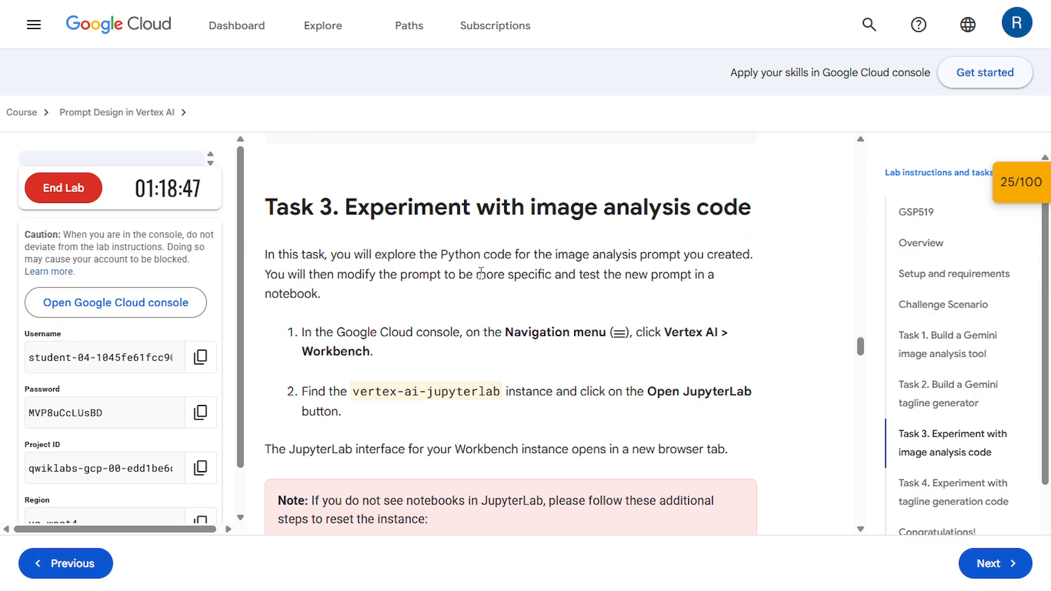
{"action": "scroll", "scroll_direction": "down", "scroll_amount": 3}
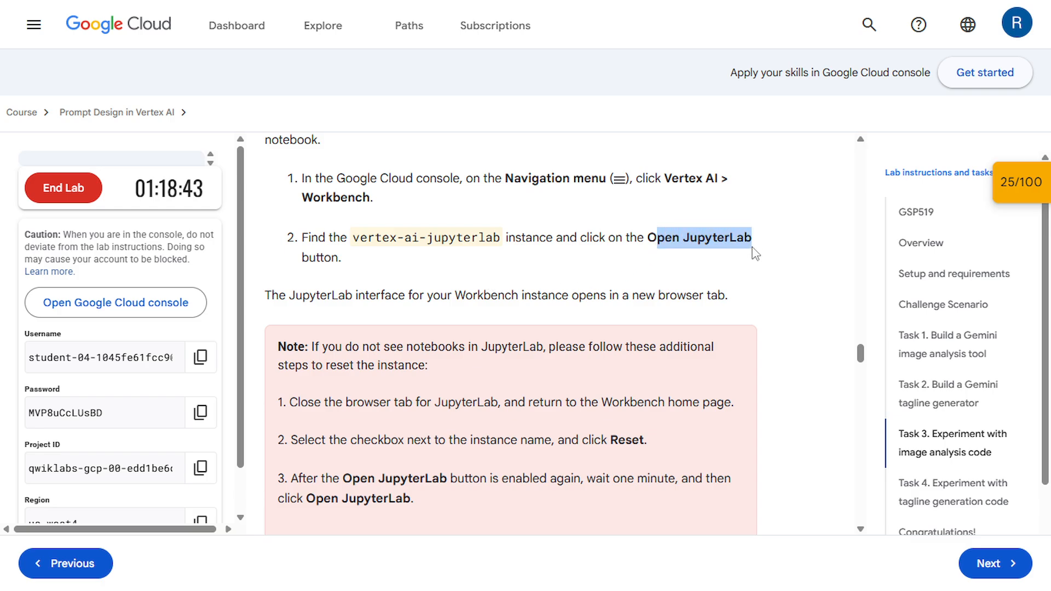
{"action": "scroll", "scroll_direction": "down", "scroll_amount": 3}
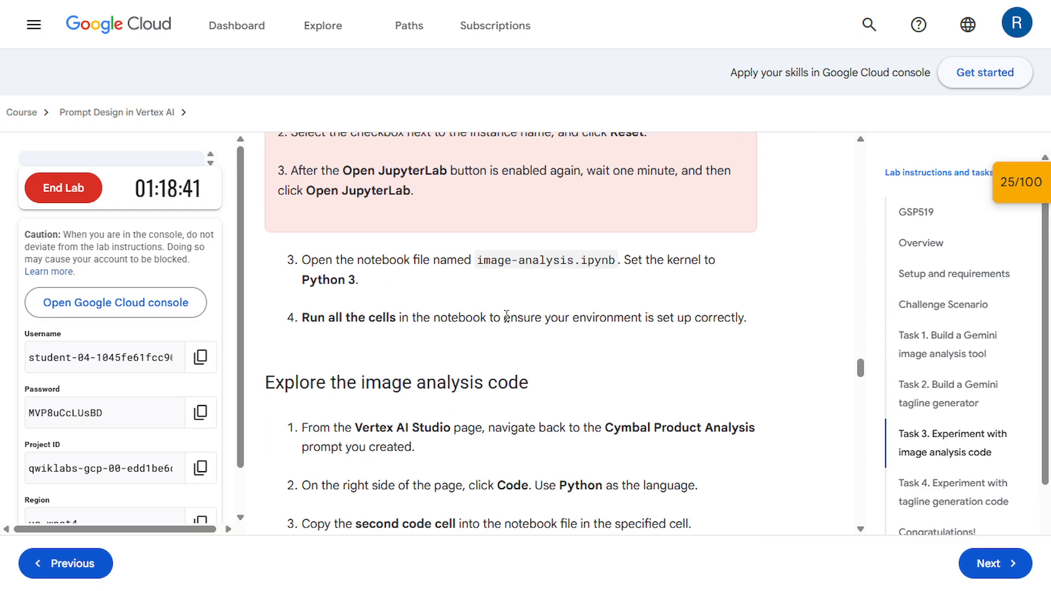
{"action": "mouse_move", "coordinate": [465, 288]}
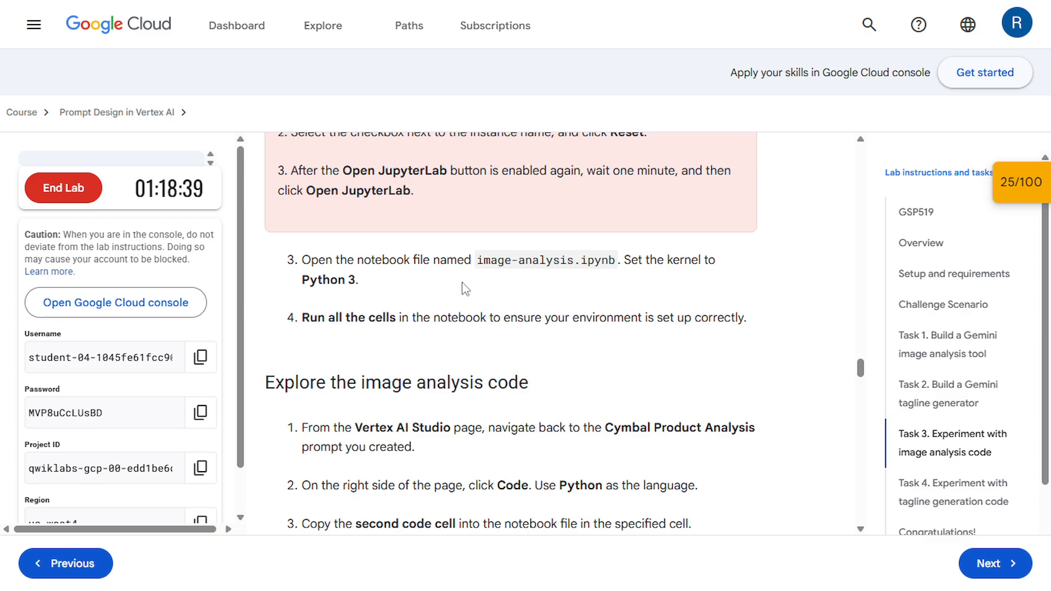
{"action": "double_click", "coordinate": [545, 261]}
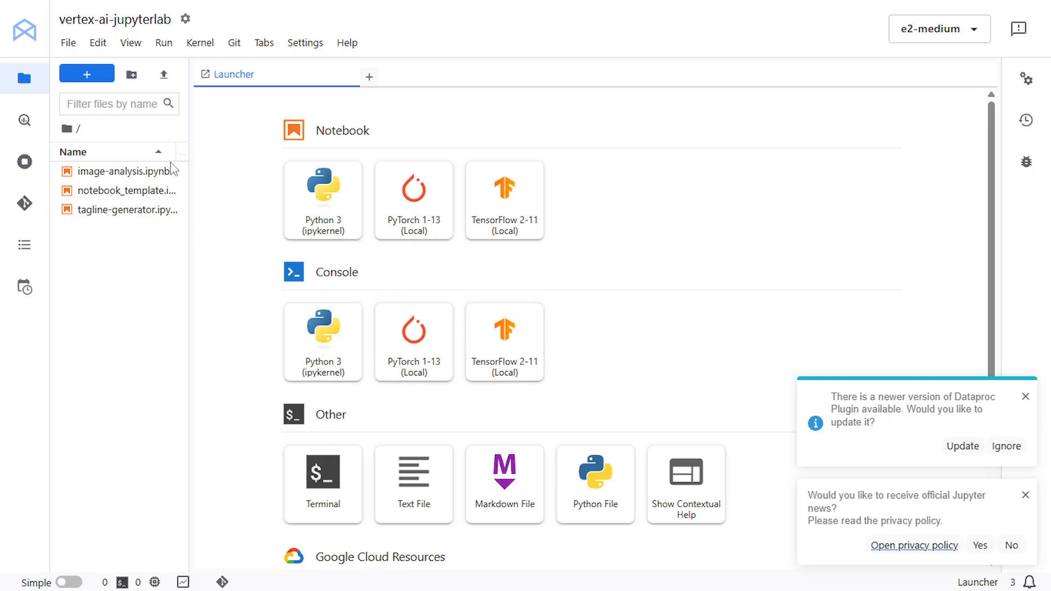
{"action": "mouse_move", "coordinate": [124, 171]}
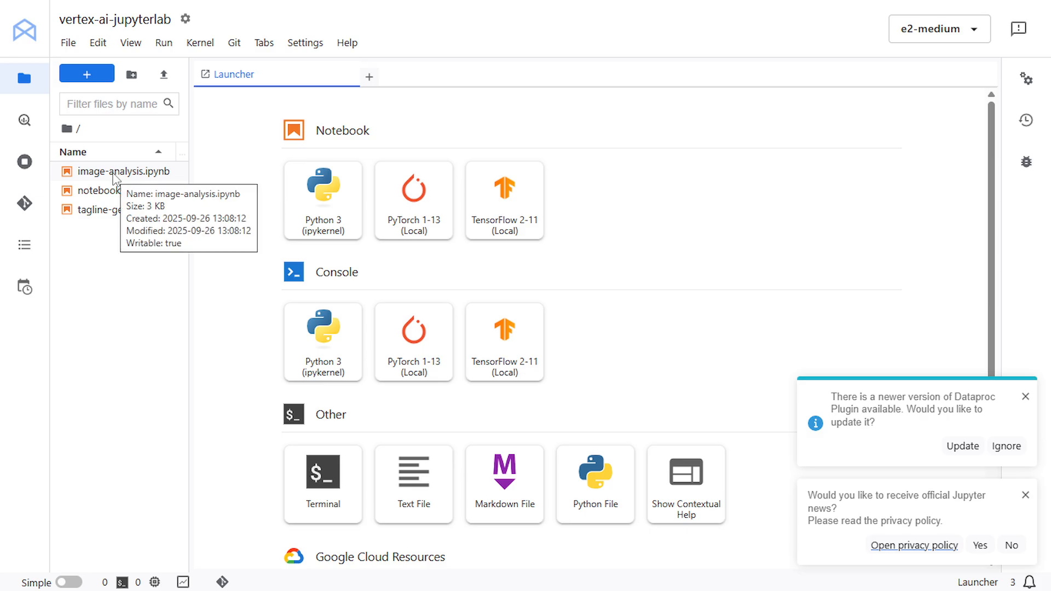
Open image-analysis.ipynb on Python 3 (ipykernel) and run its setup cells down to the code-paste cell.
{"action": "double_click", "coordinate": [124, 170]}
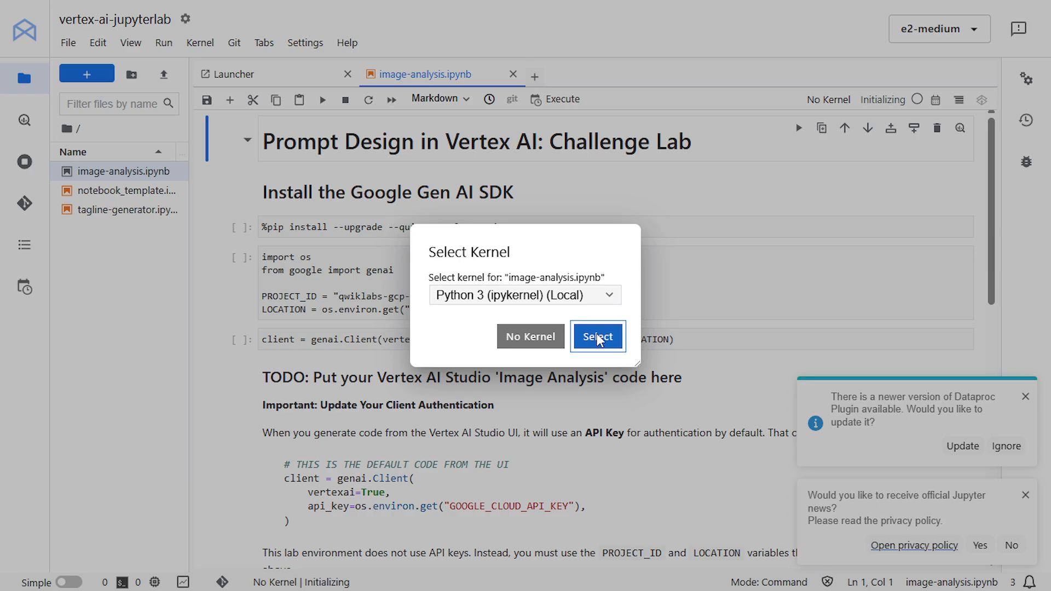
{"action": "left_click", "coordinate": [595, 336]}
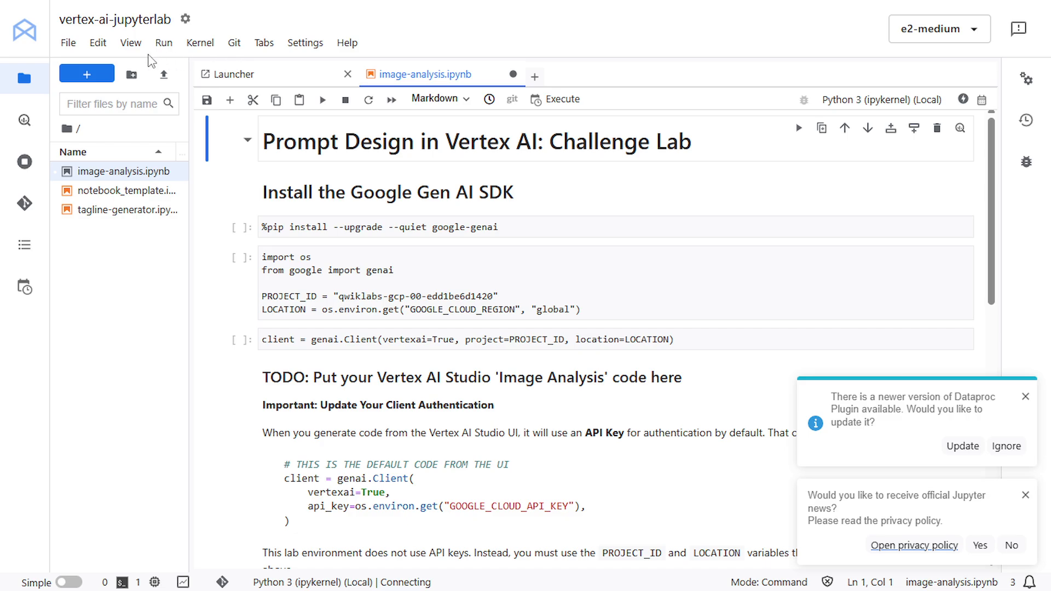
{"action": "left_click", "coordinate": [163, 42]}
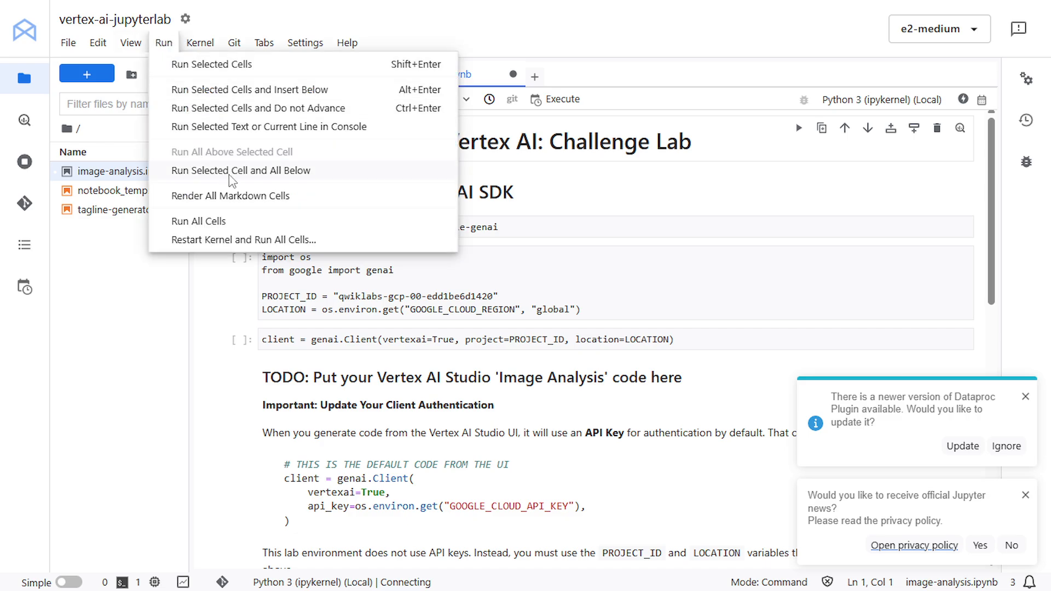
{"action": "mouse_move", "coordinate": [259, 176]}
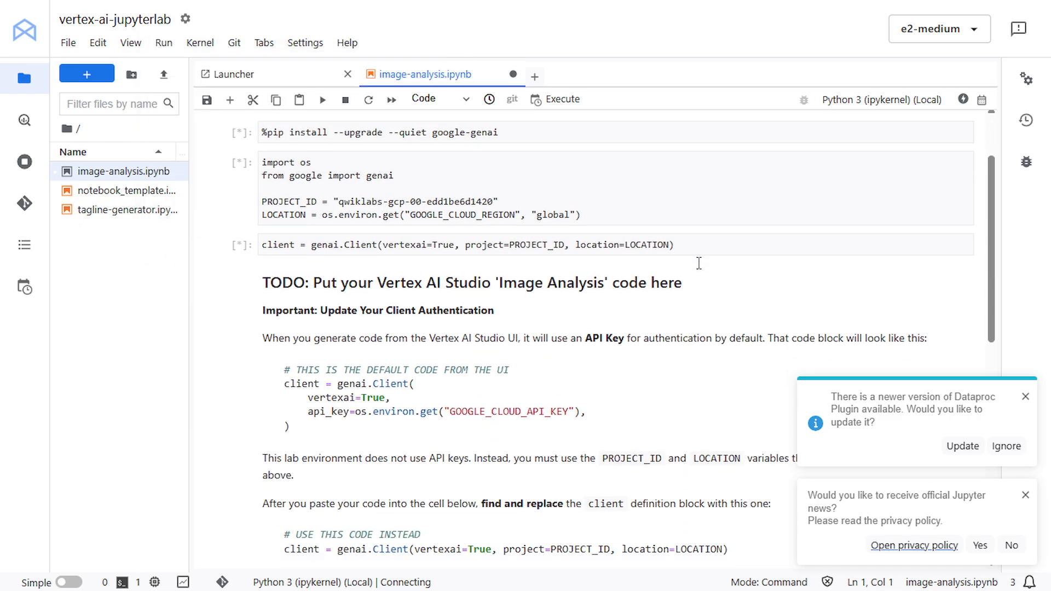
{"action": "scroll", "scroll_direction": "down", "scroll_amount": 3}
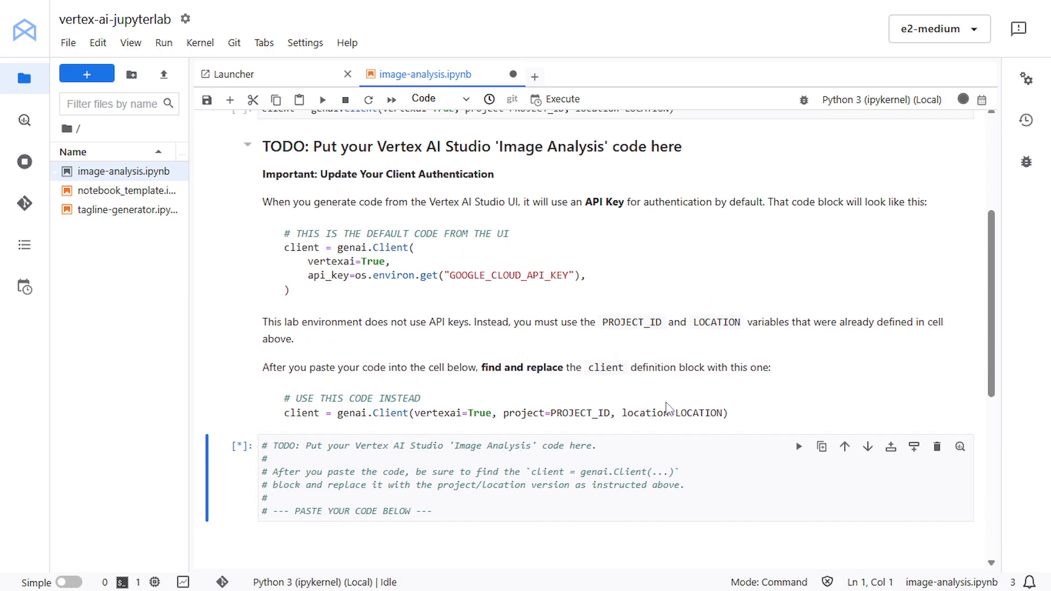
{"action": "scroll", "scroll_direction": "up", "scroll_amount": 3}
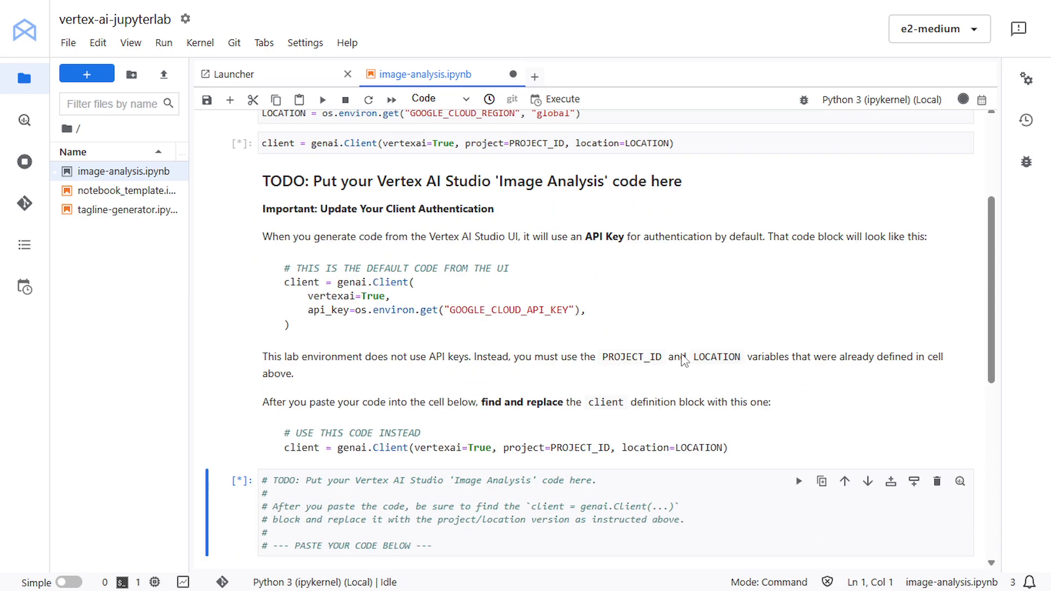
{"action": "scroll", "scroll_direction": "down", "scroll_amount": 3}
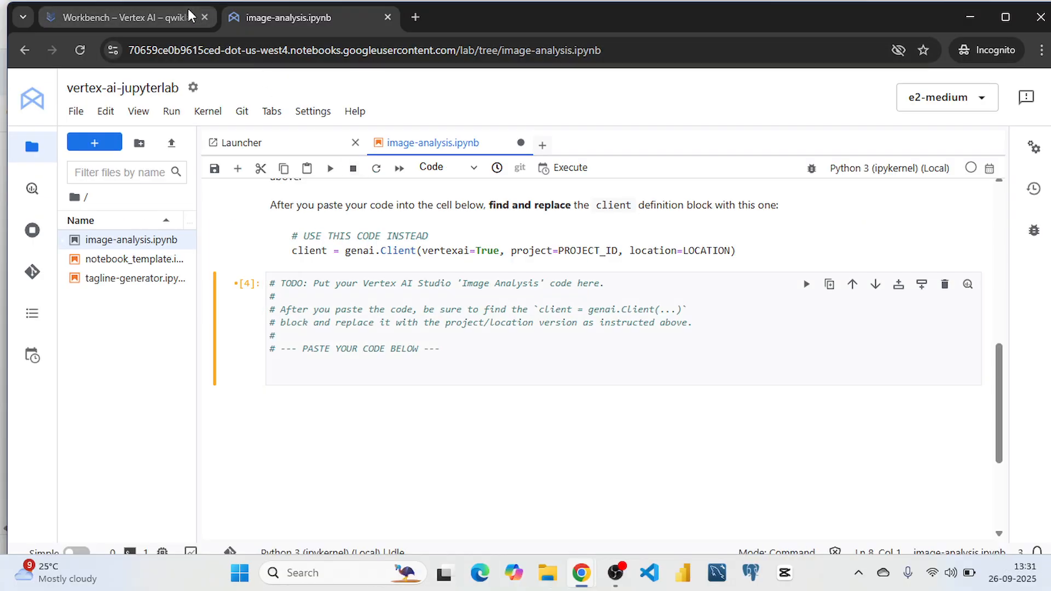
In Vertex AI Studio, view the Cymbal Product Analysis prompt's generated code in Python.
{"action": "left_click", "coordinate": [121, 18]}
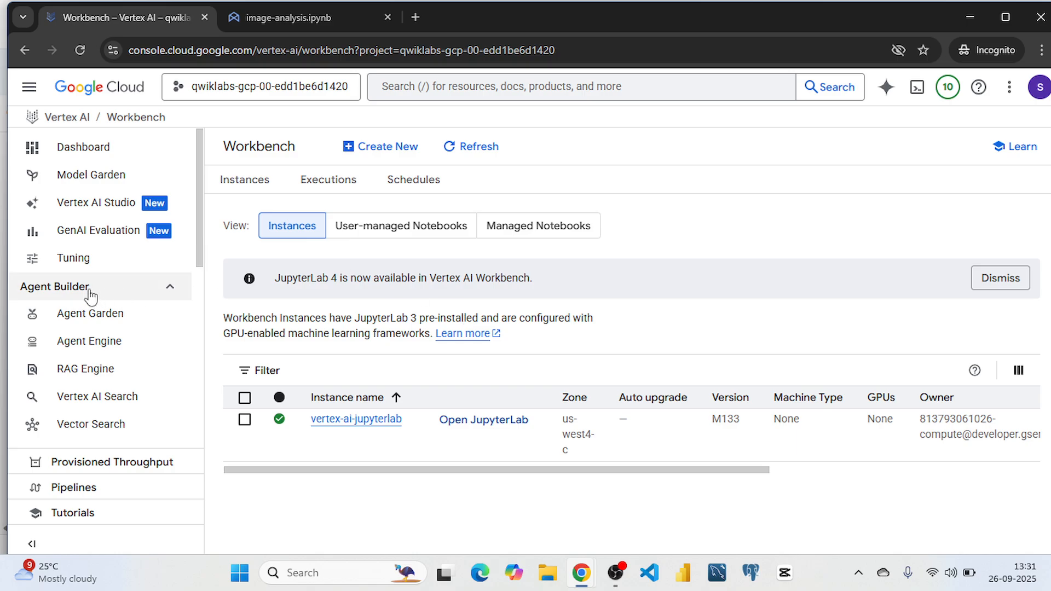
{"action": "mouse_move", "coordinate": [96, 203]}
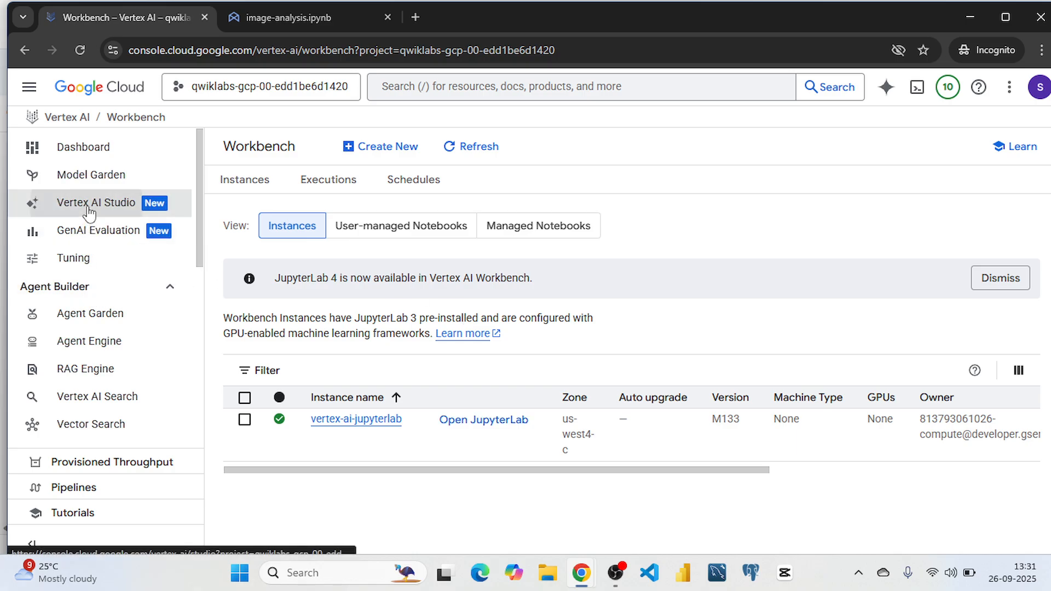
{"action": "left_click", "coordinate": [96, 203]}
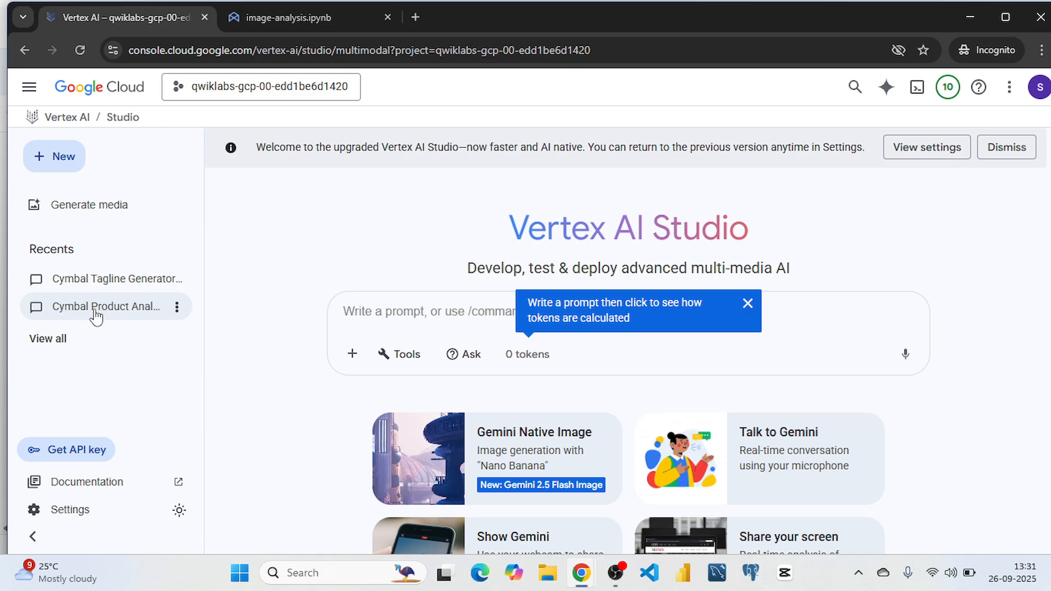
{"action": "left_click", "coordinate": [112, 306]}
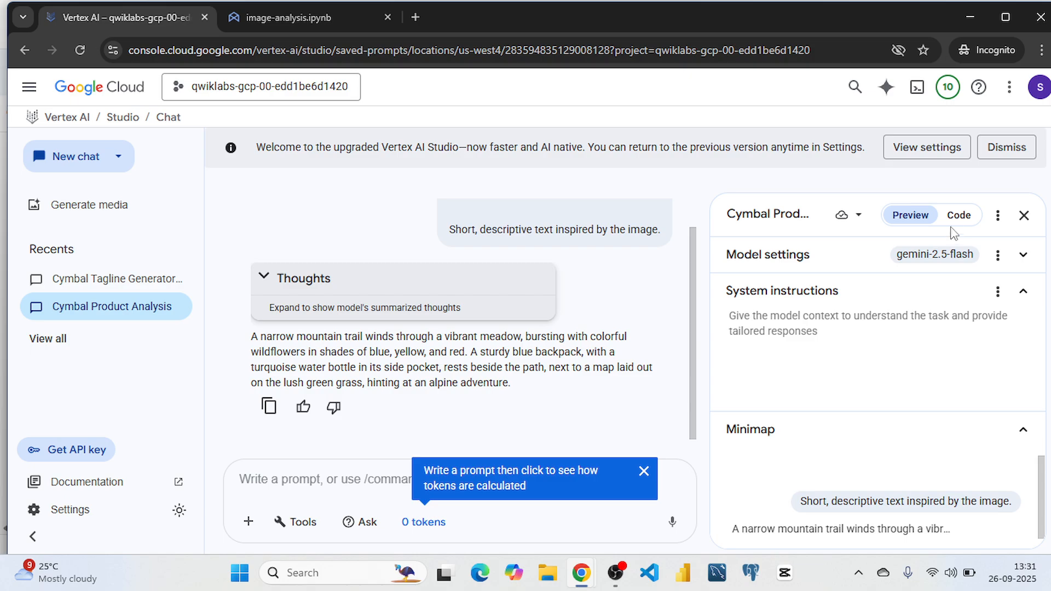
{"action": "left_click", "coordinate": [959, 216]}
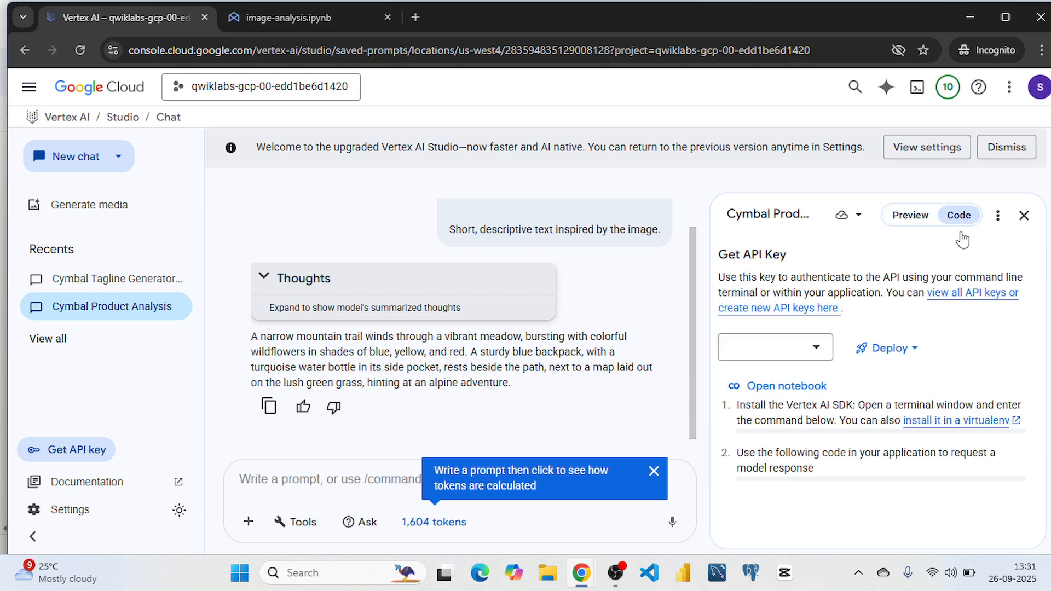
{"action": "left_click", "coordinate": [774, 347]}
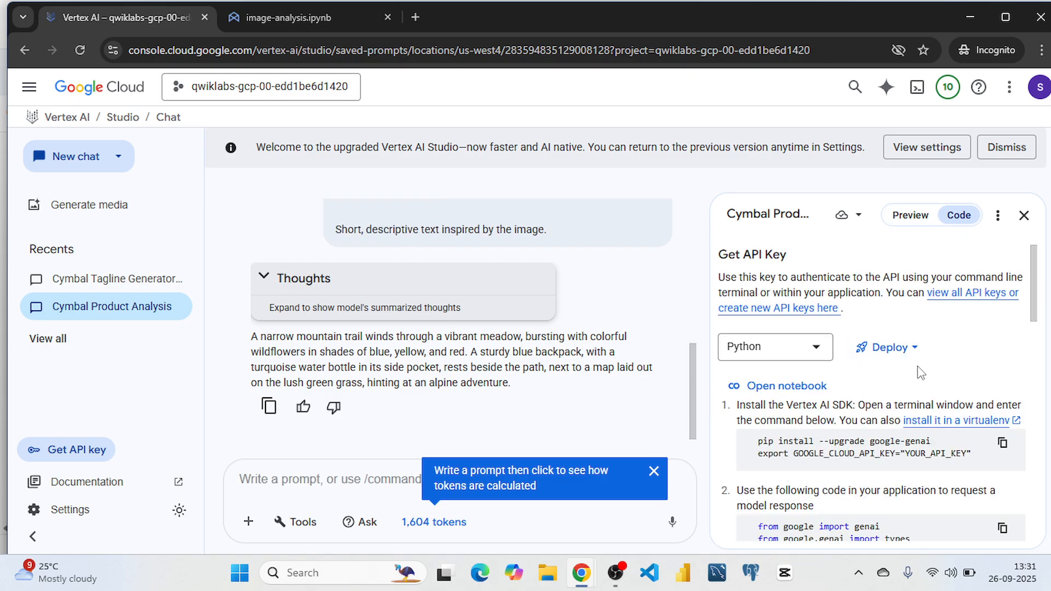
Copy the Python model request code and return to the JupyterLab tab.
{"action": "scroll", "scroll_direction": "down", "scroll_amount": 3}
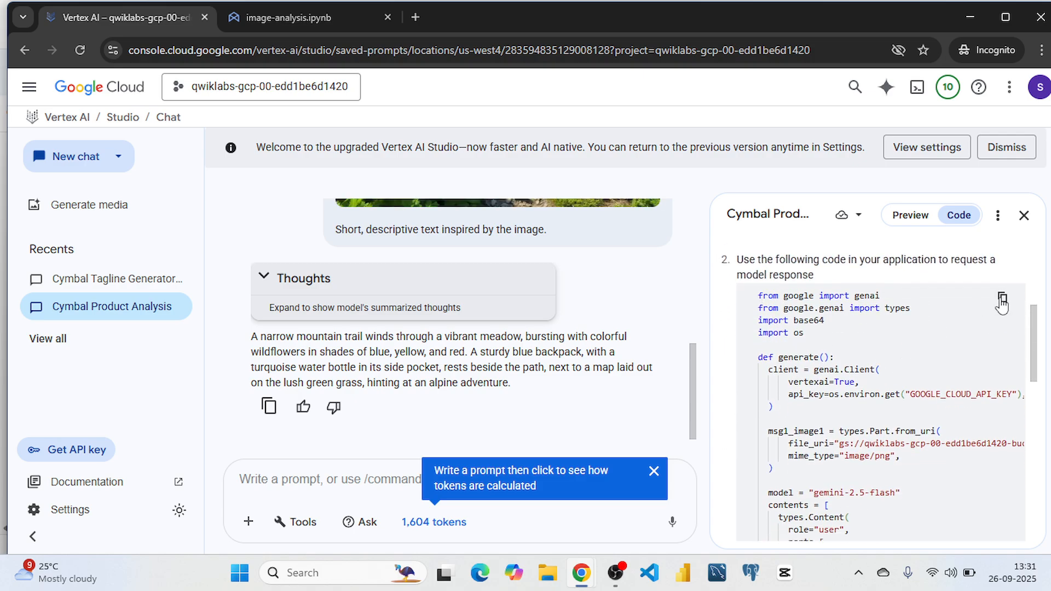
{"action": "left_click", "coordinate": [1002, 300]}
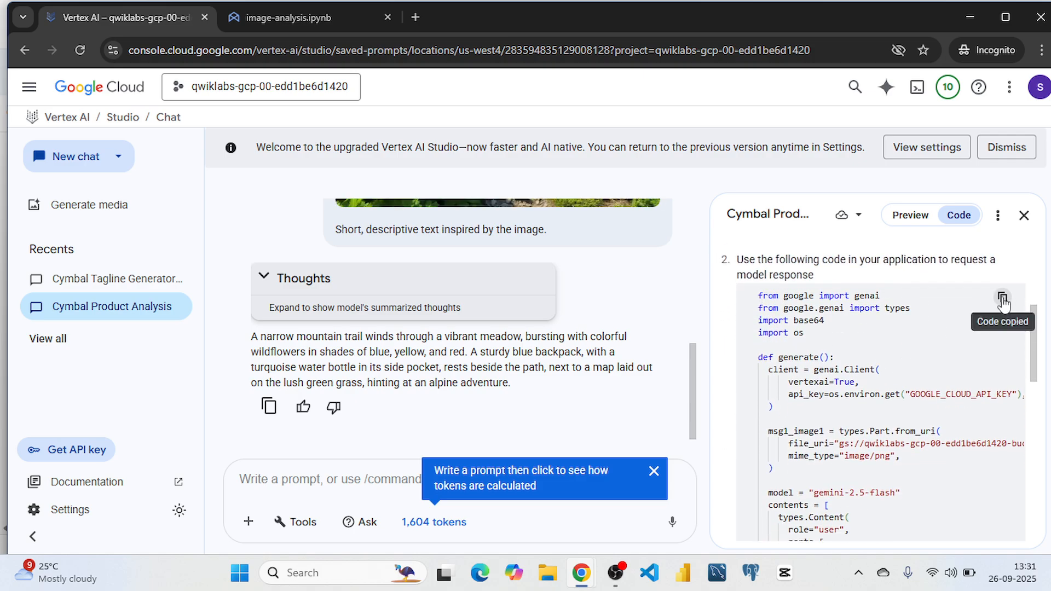
{"action": "left_click", "coordinate": [295, 18]}
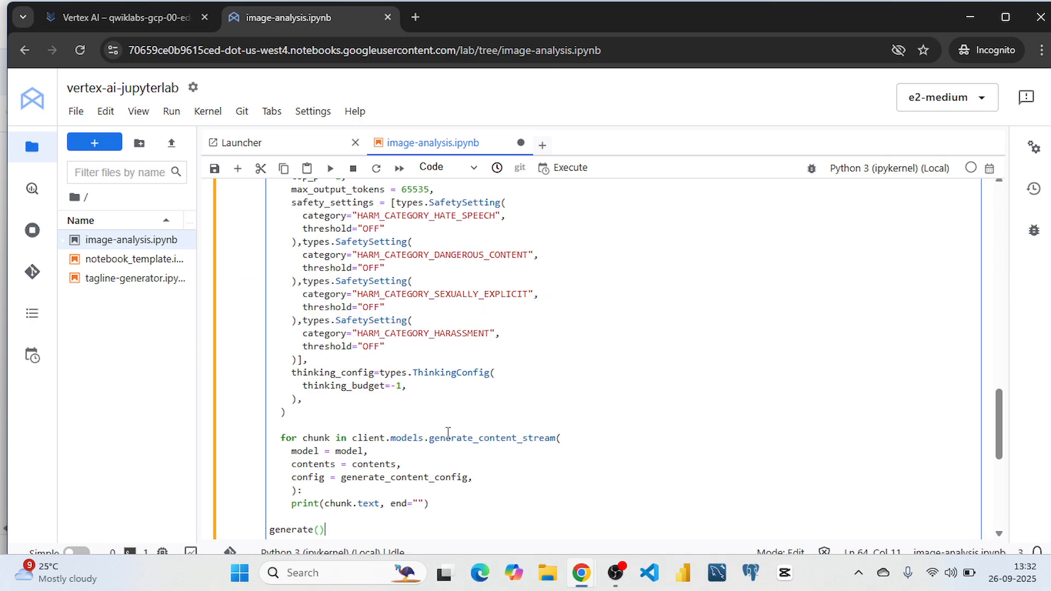
Replace the genai.Client api_key block with genai.Client(vertexai=True, project=PROJECT_ID, location=LOCATION).
{"action": "scroll", "scroll_direction": "up", "scroll_amount": 3}
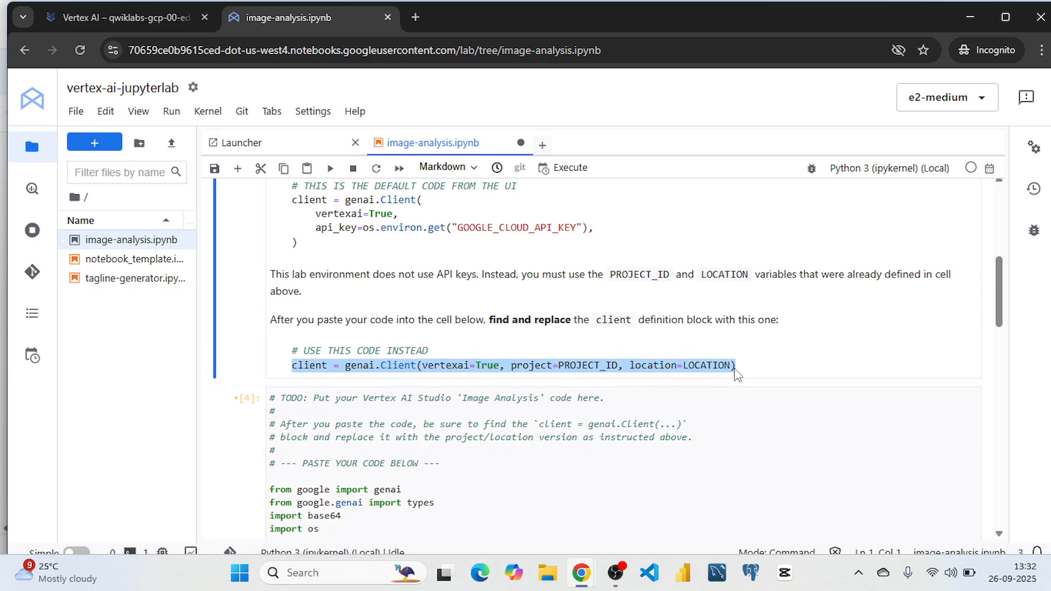
{"action": "scroll", "scroll_direction": "down", "scroll_amount": 3}
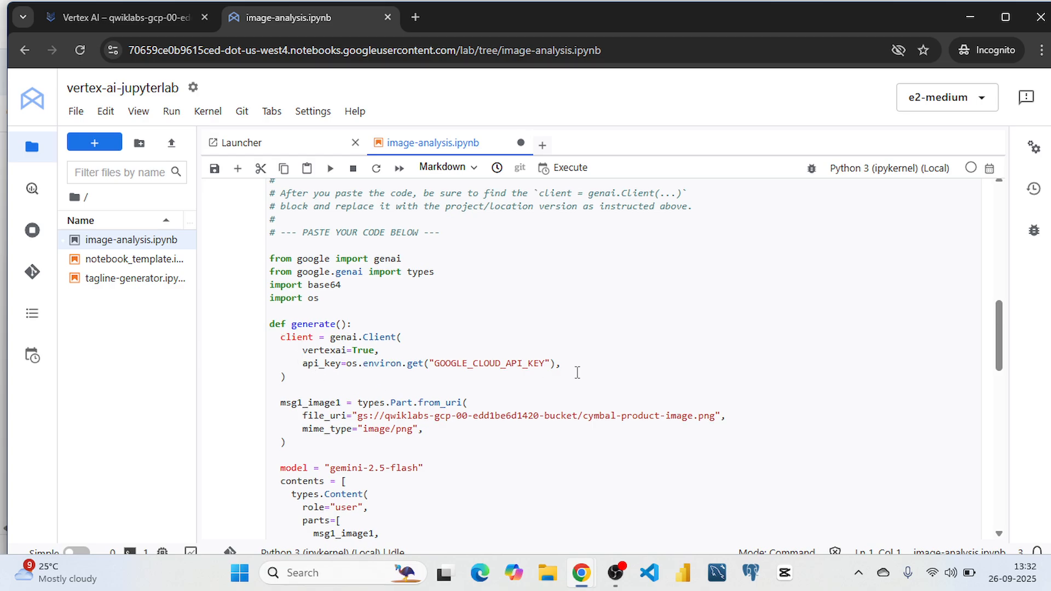
{"action": "scroll", "scroll_direction": "up", "scroll_amount": 3}
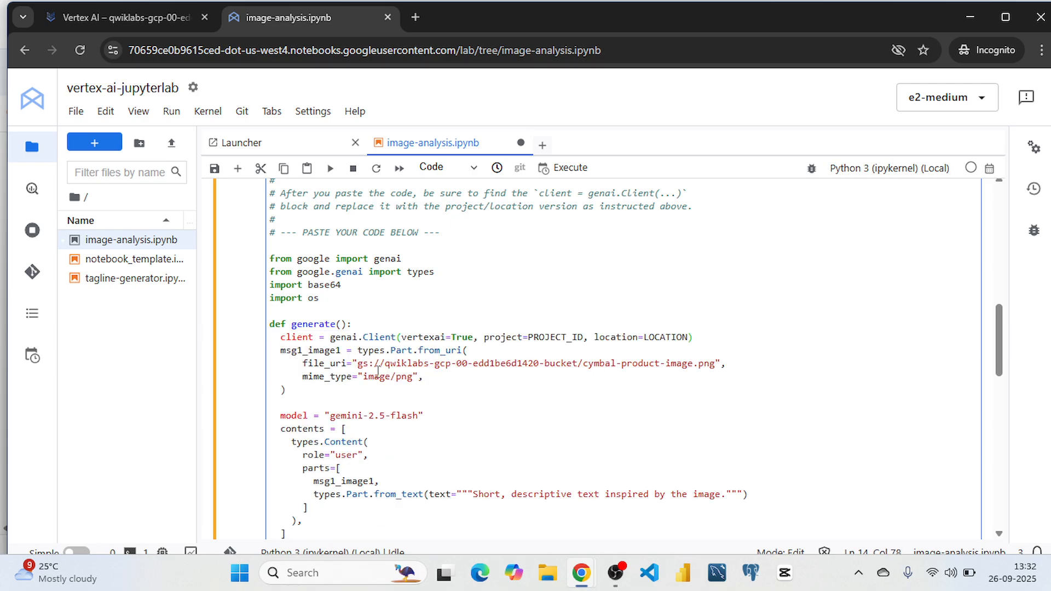
{"action": "key", "text": "Enter"}
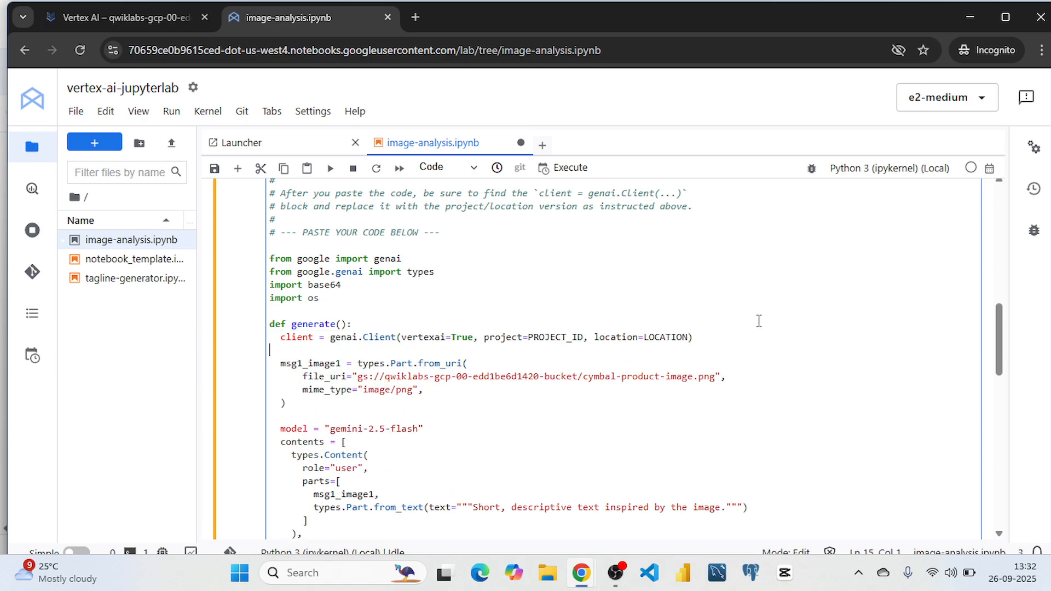
{"action": "scroll", "scroll_direction": "down", "scroll_amount": 3}
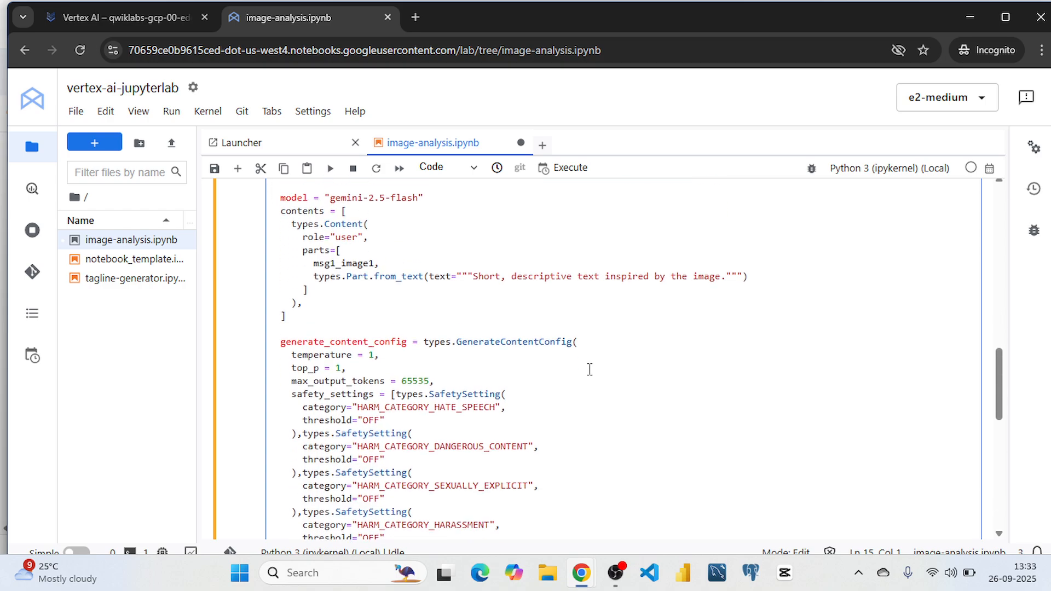
{"action": "scroll", "scroll_direction": "up", "scroll_amount": 3}
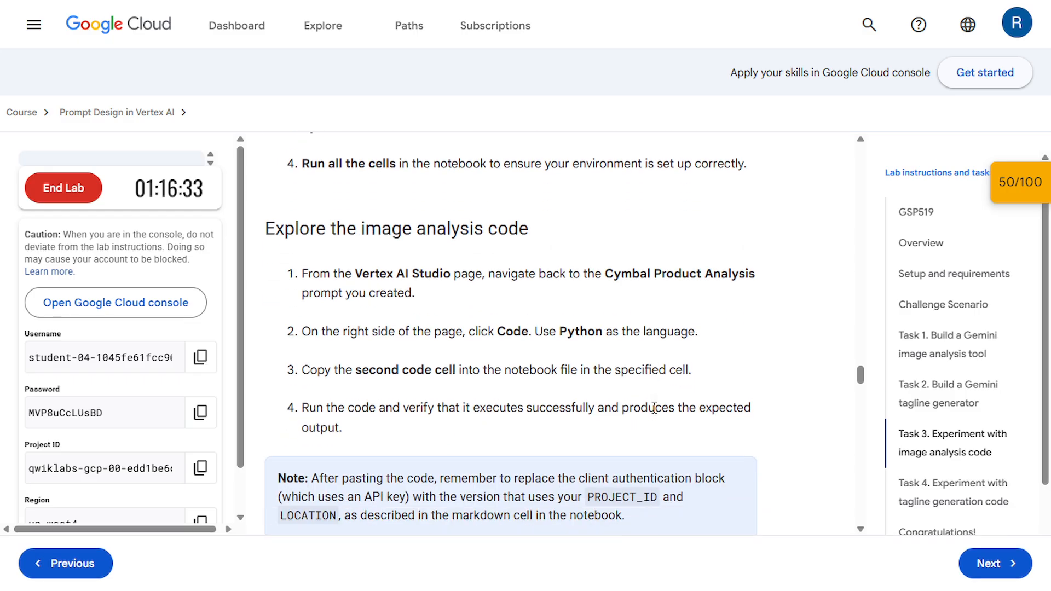
Scroll the lab page to the 'Modify the image analysis prompt' steps.
{"action": "scroll", "scroll_direction": "down", "scroll_amount": 3}
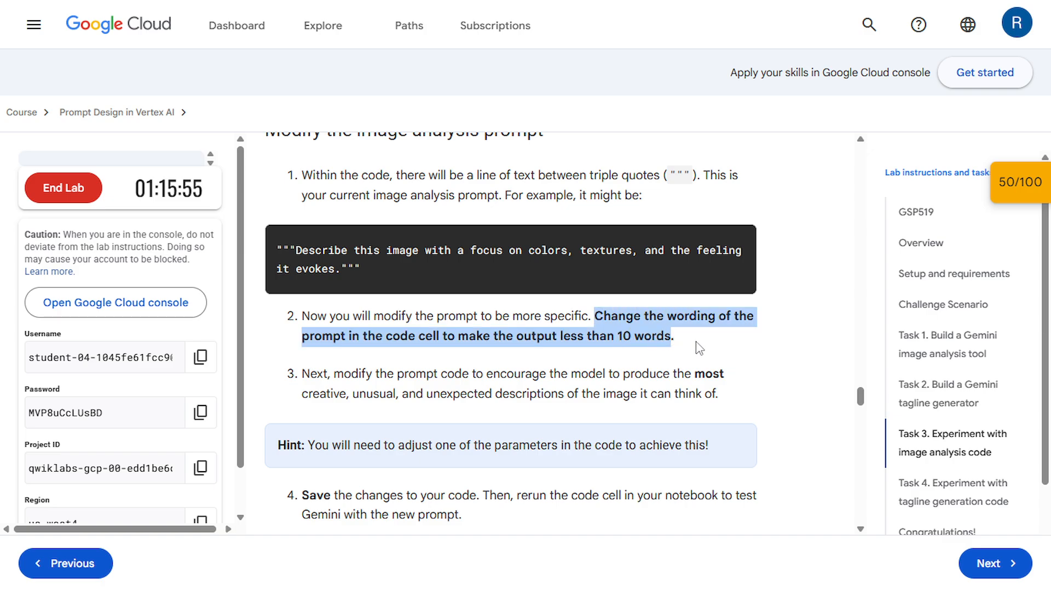
{"action": "mouse_move", "coordinate": [589, 360]}
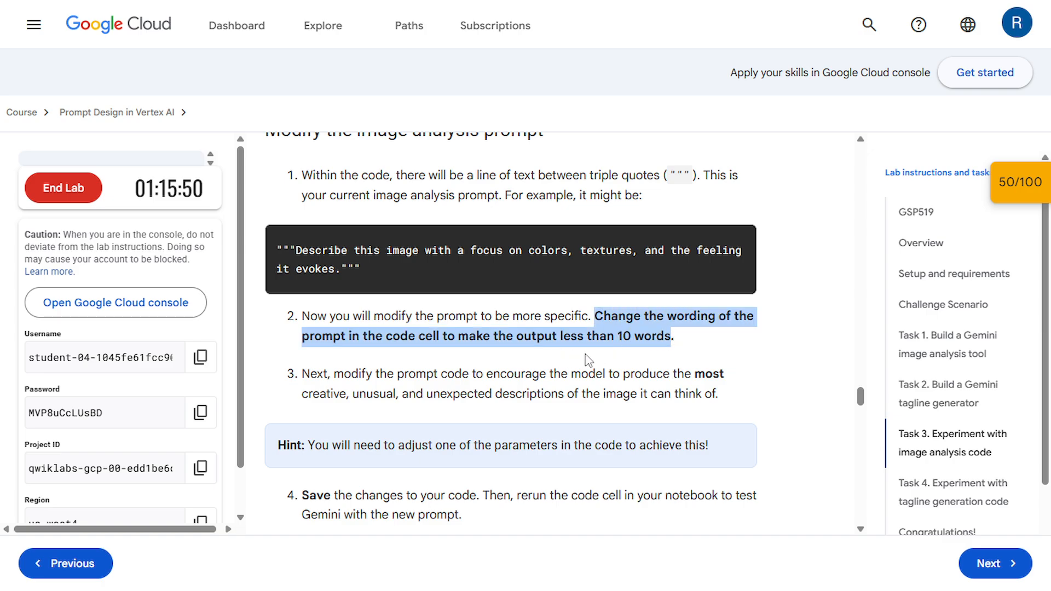
{"action": "mouse_move", "coordinate": [626, 329]}
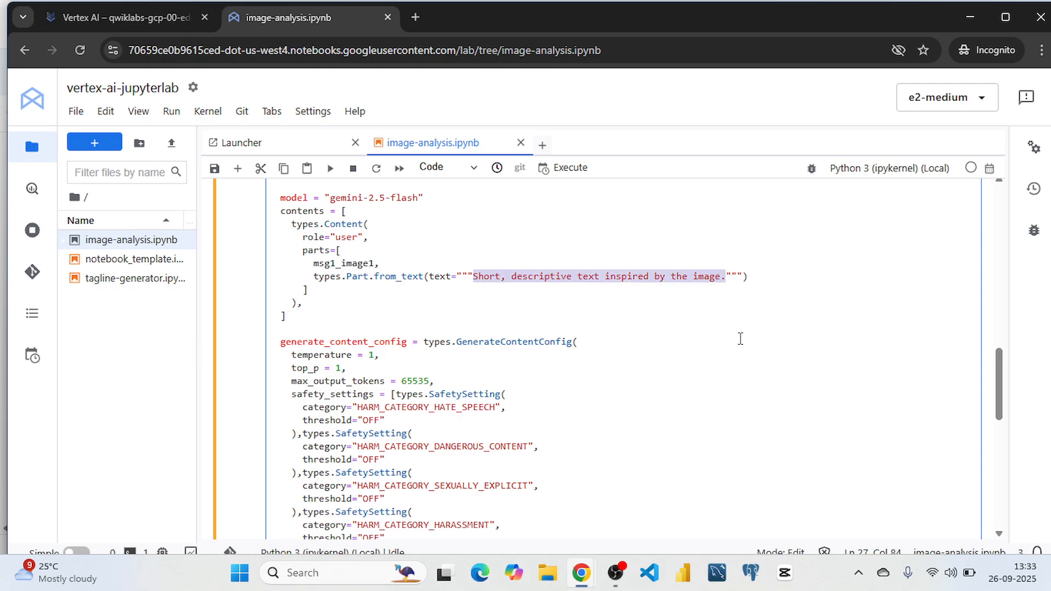
Reword the image prompt to ask for output under 10 words and run the cell.
{"action": "type", "text": "Change the wording of the prompt in the code cell to make the output less than 10 words"}
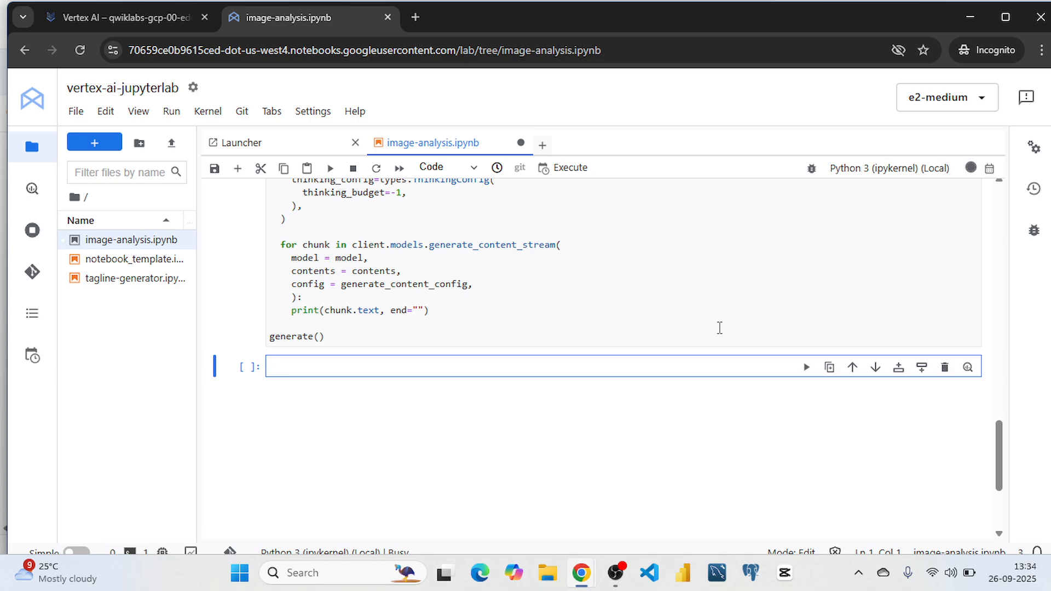
{"action": "mouse_move", "coordinate": [971, 169]}
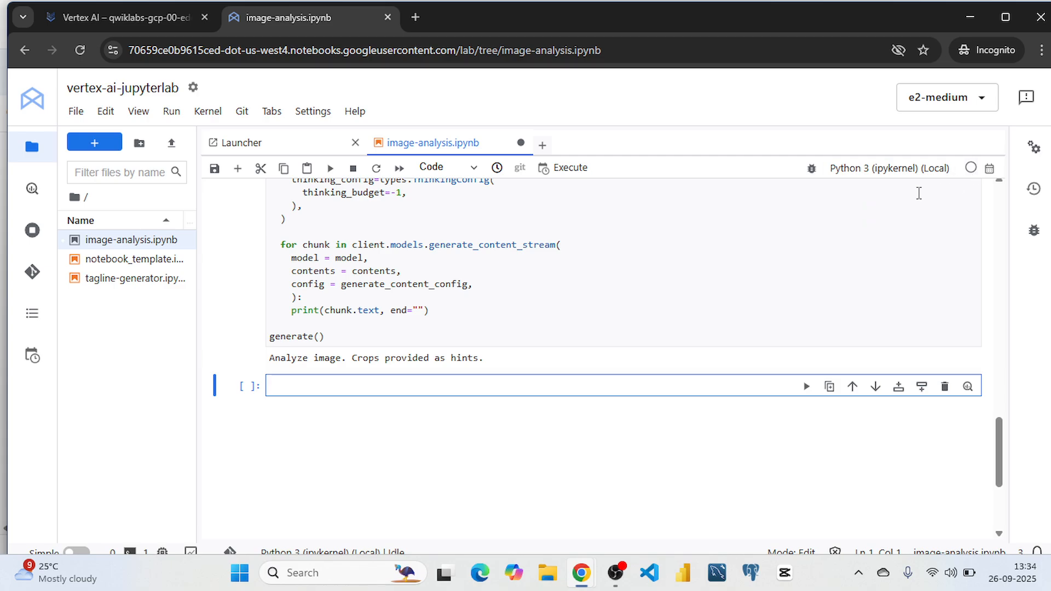
Check Task 3 progress, which asks to rerun the modified cell, then return to the notebook.
{"action": "left_click", "coordinate": [124, 18]}
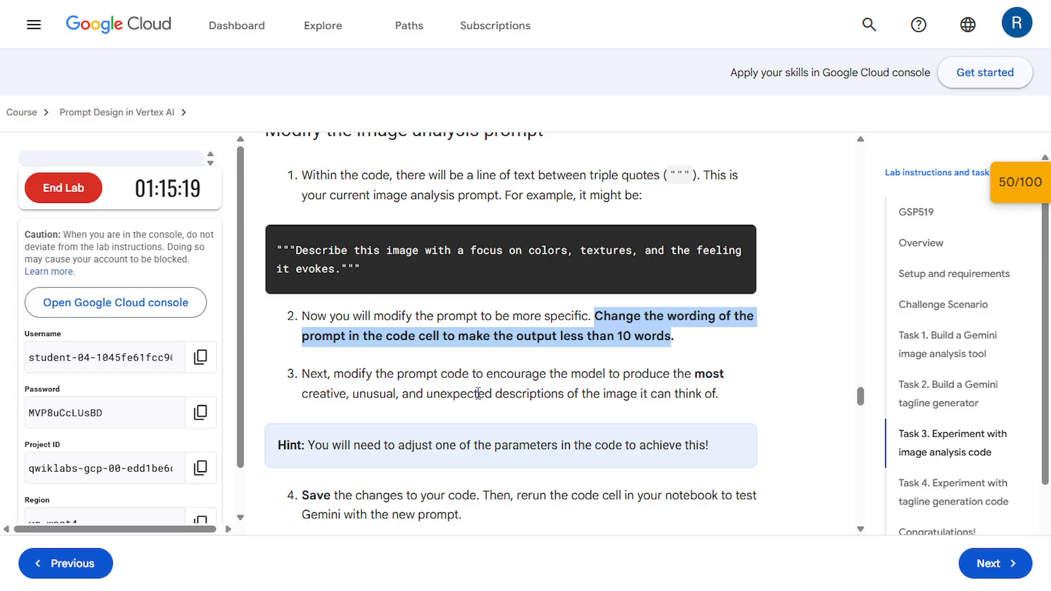
{"action": "scroll", "scroll_direction": "down", "scroll_amount": 3}
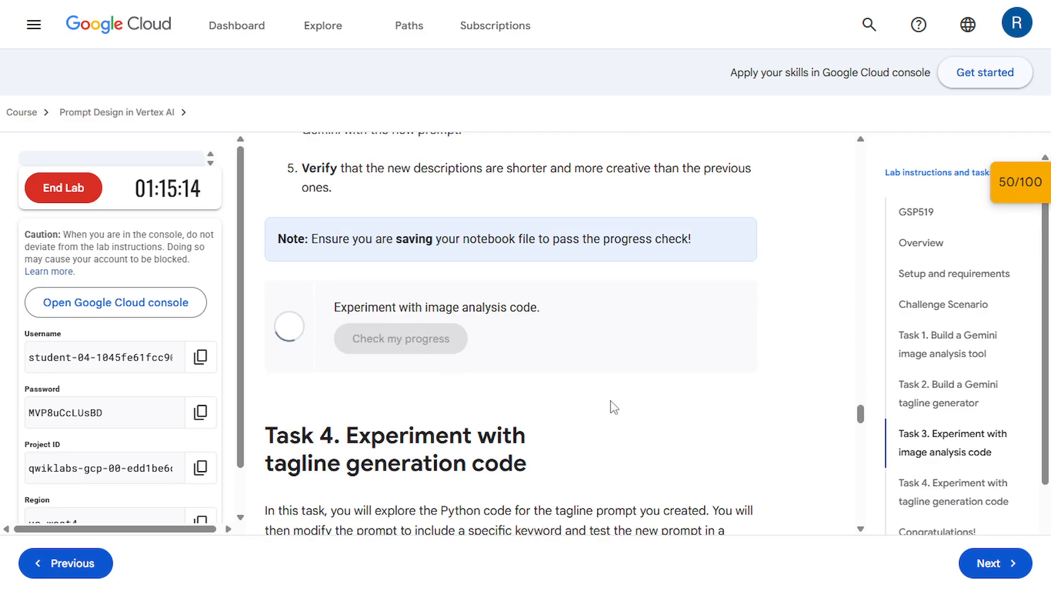
{"action": "left_click", "coordinate": [399, 338]}
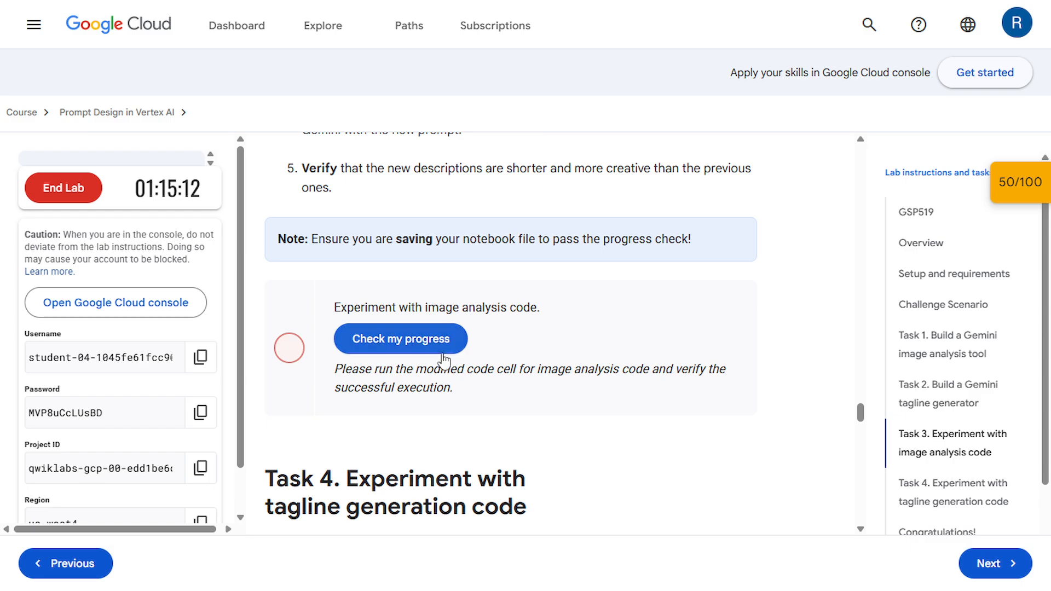
{"action": "left_click", "coordinate": [399, 338]}
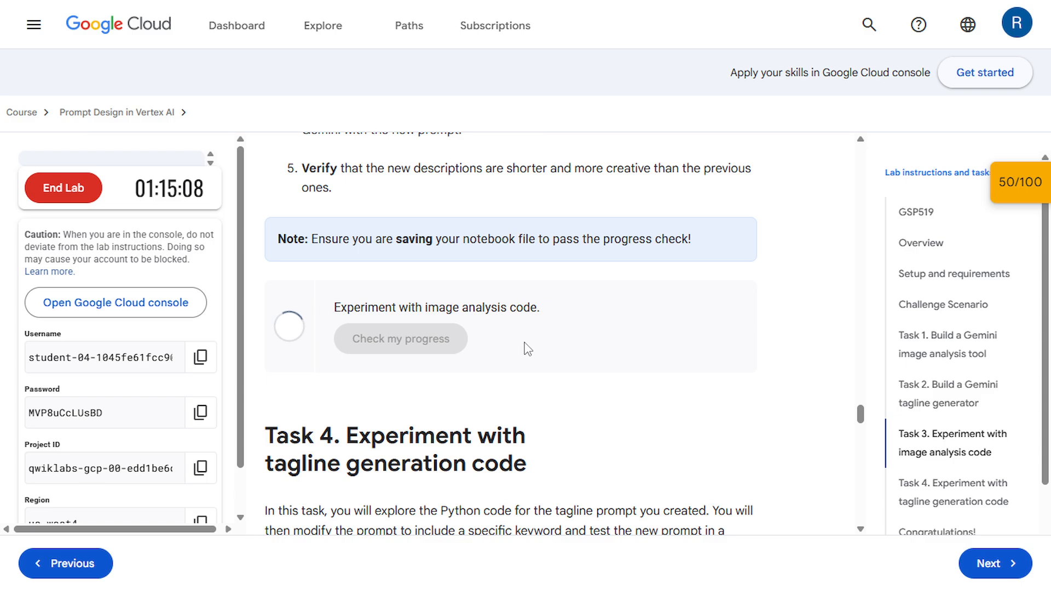
{"action": "left_click", "coordinate": [400, 339]}
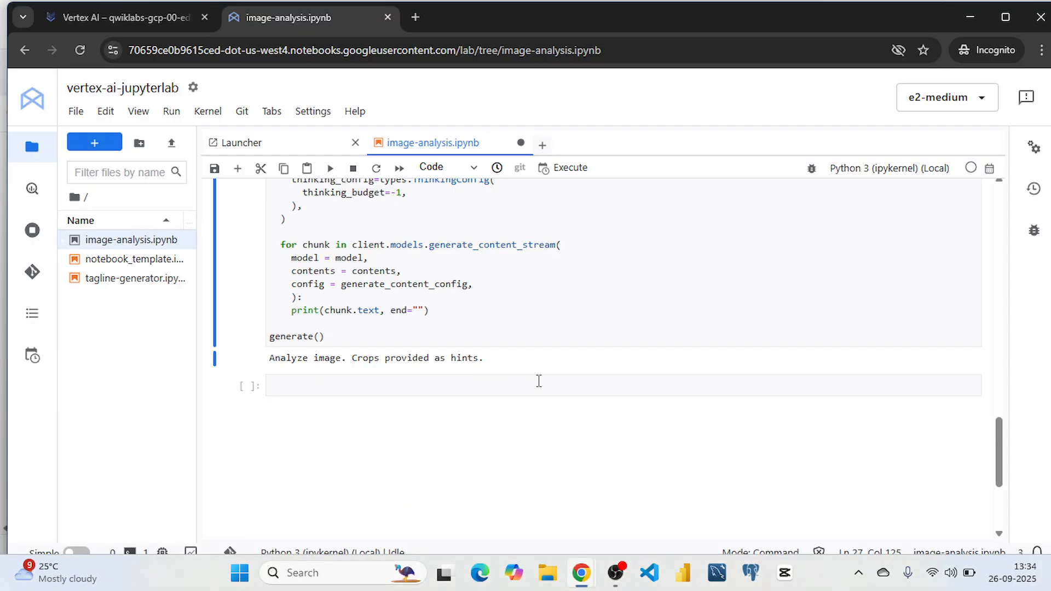
Rerun all cells of image-analysis.ipynb from the top with the reworded prompt.
{"action": "scroll", "scroll_direction": "up", "scroll_amount": 3}
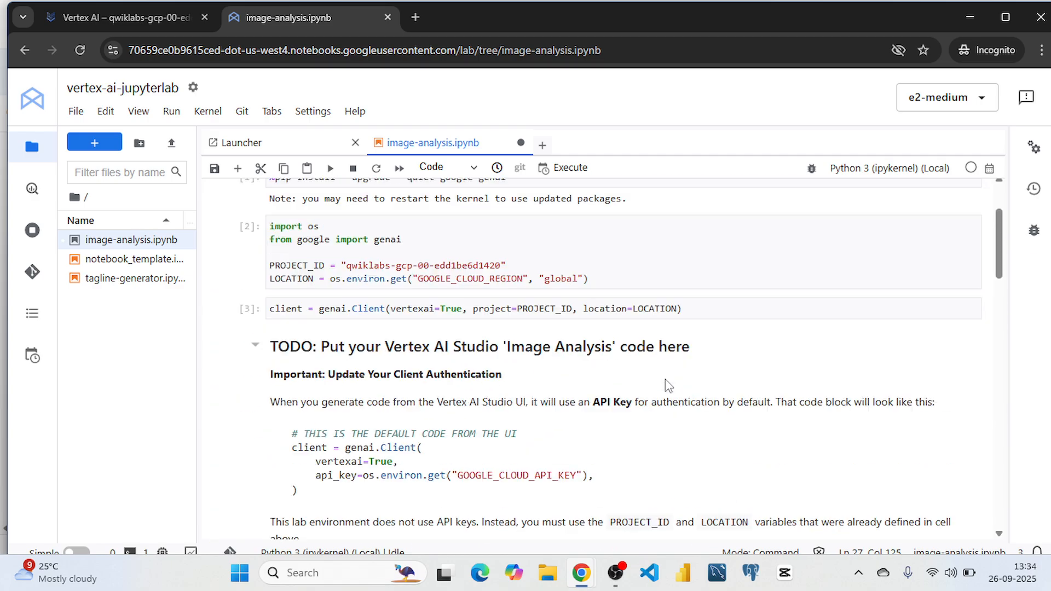
{"action": "scroll", "scroll_direction": "up", "scroll_amount": 3}
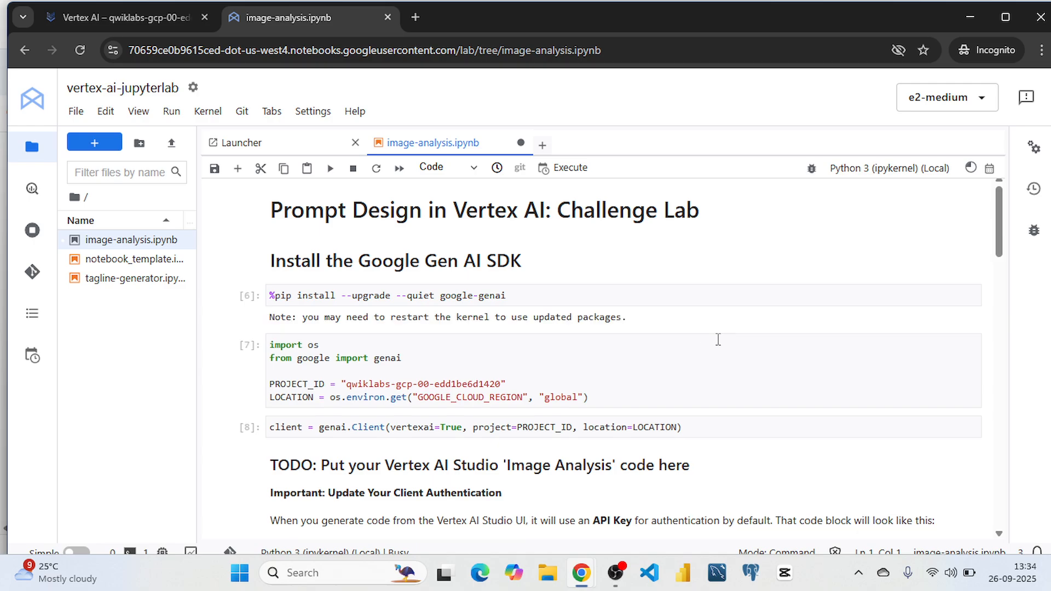
{"action": "scroll", "scroll_direction": "down", "scroll_amount": 3}
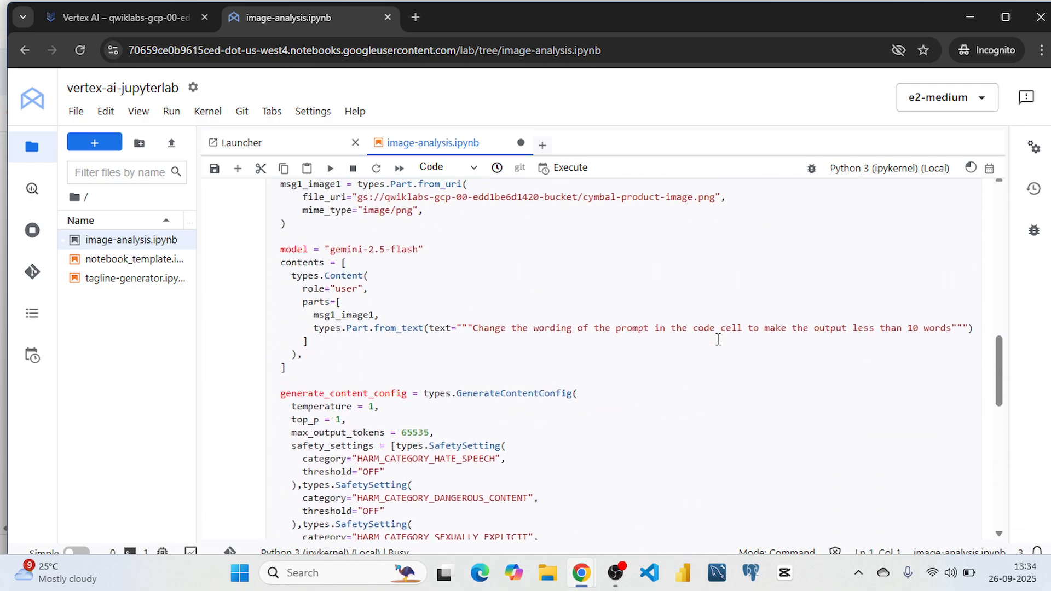
{"action": "scroll", "scroll_direction": "down", "scroll_amount": 3}
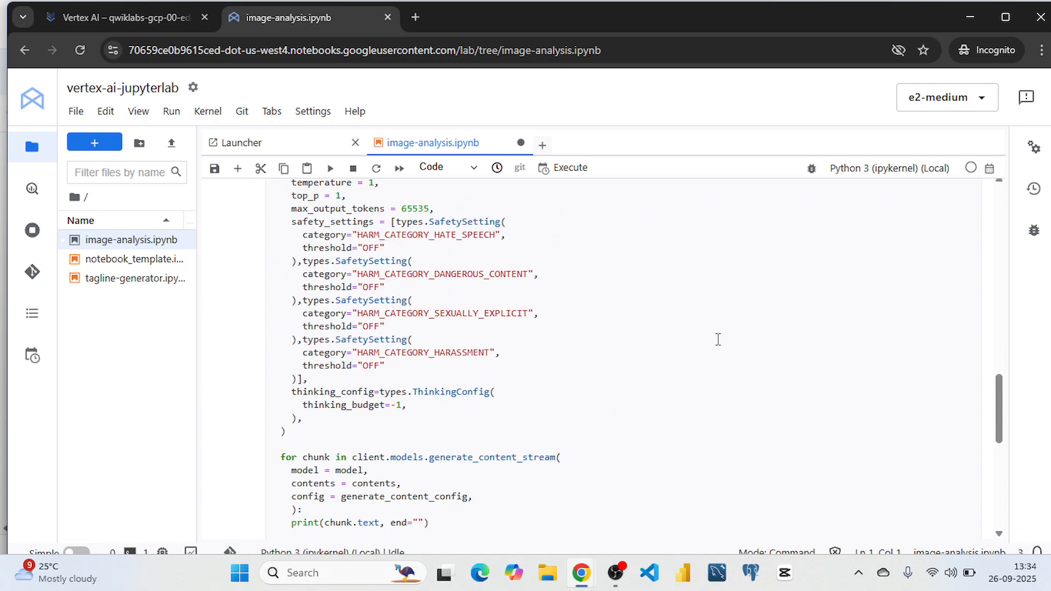
{"action": "scroll", "scroll_direction": "down", "scroll_amount": 3}
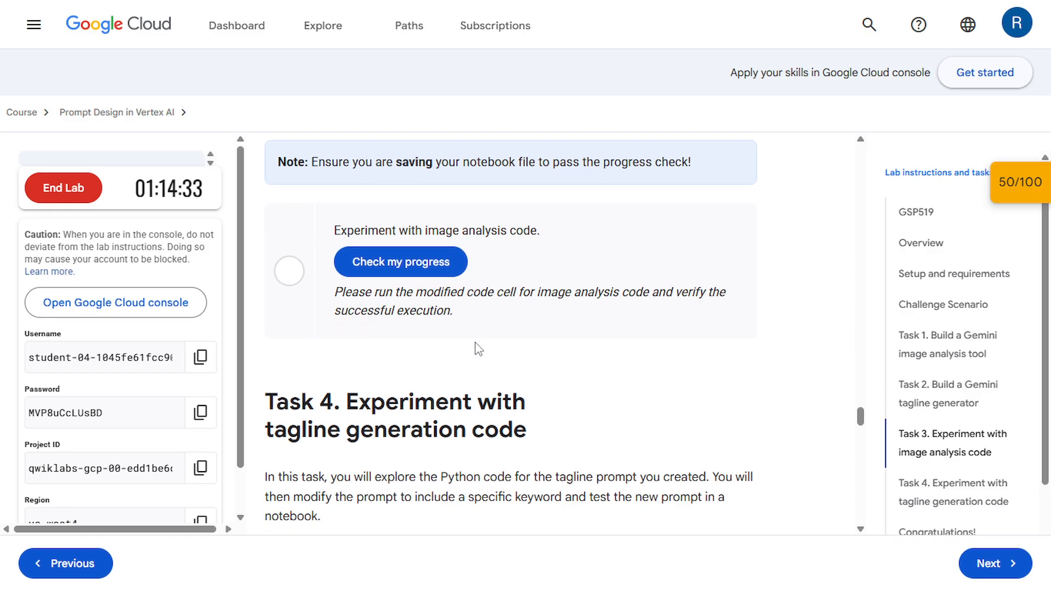
Pass the Task 3 image analysis check at 75/100 and scroll to Task 4's instructions.
{"action": "scroll", "scroll_direction": "up", "scroll_amount": 3}
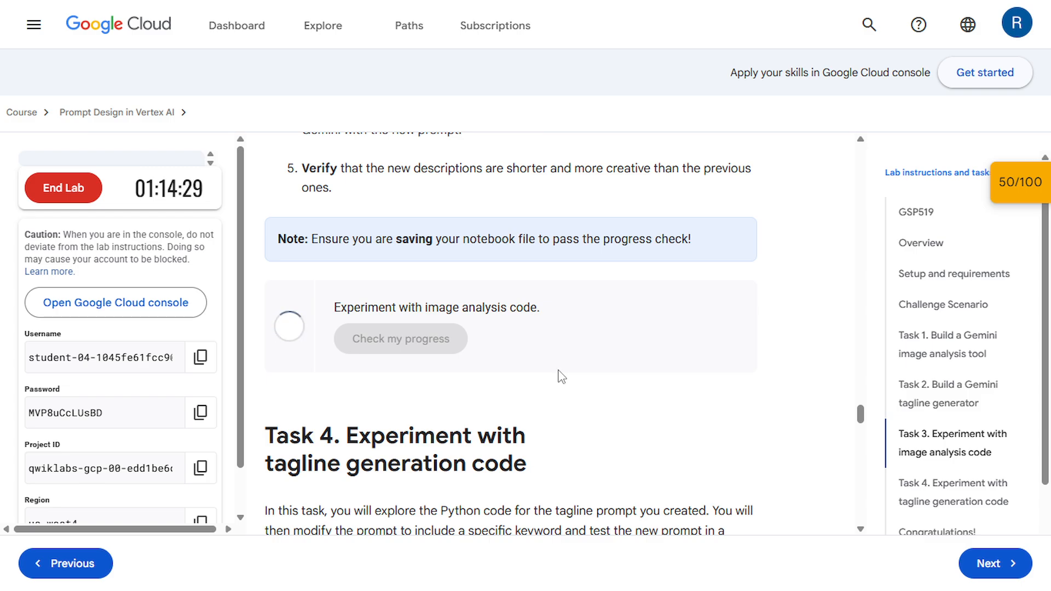
{"action": "left_click", "coordinate": [400, 338]}
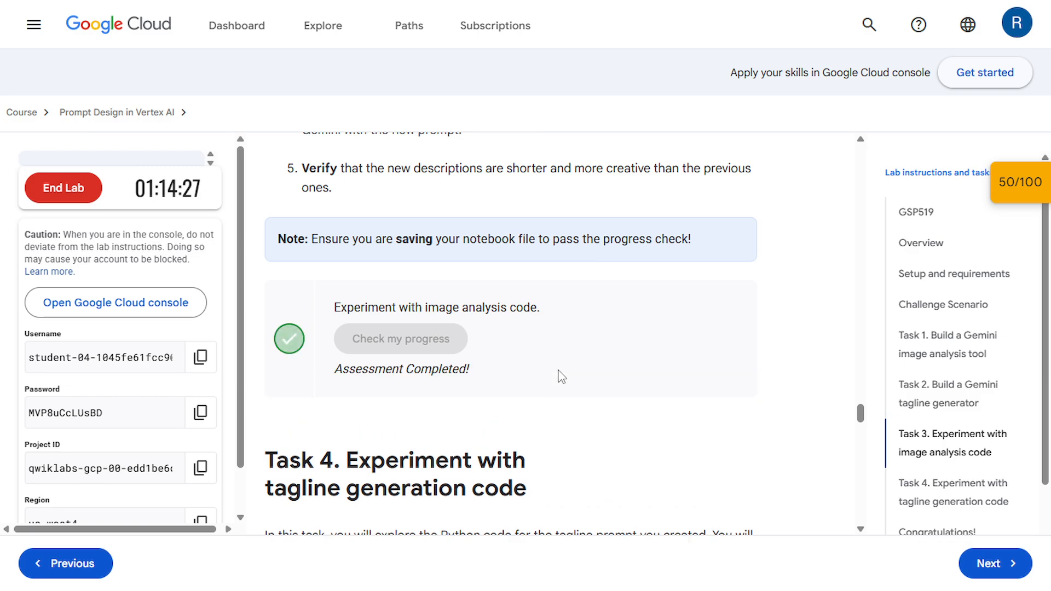
{"action": "scroll", "scroll_direction": "down", "scroll_amount": 3}
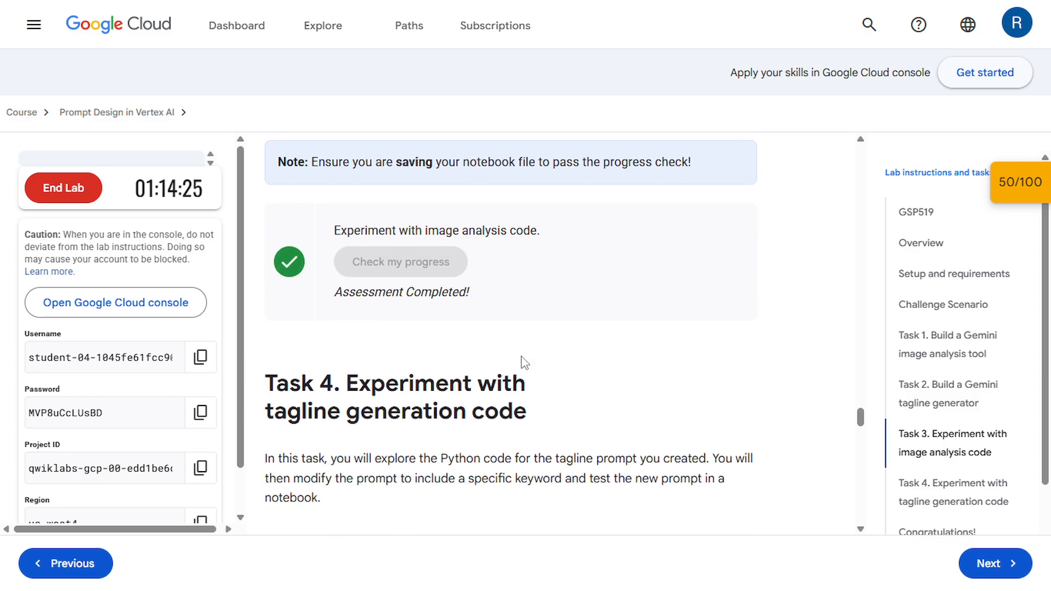
{"action": "scroll", "scroll_direction": "down", "scroll_amount": 3}
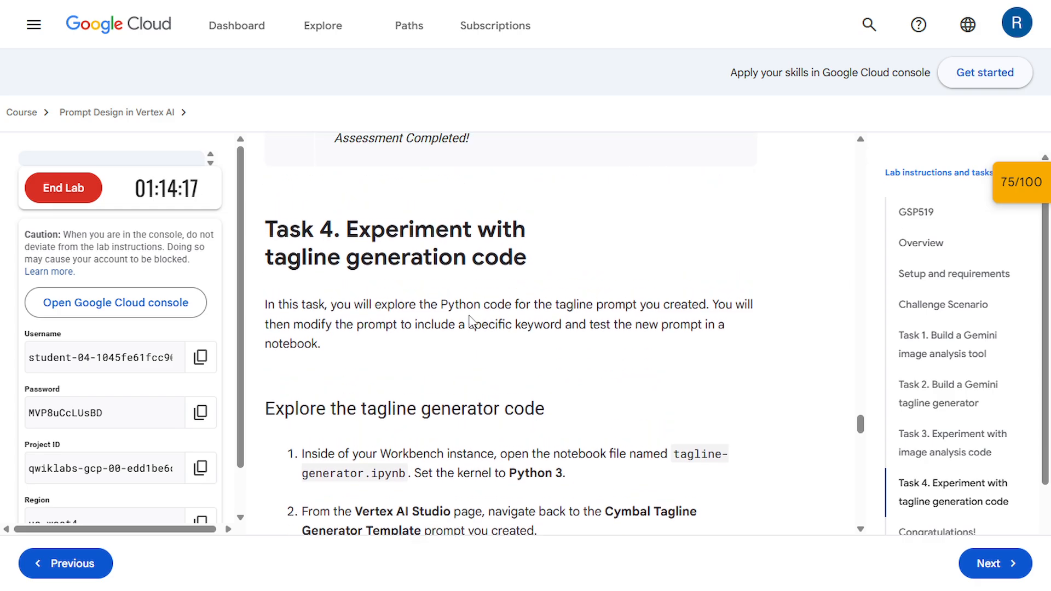
{"action": "scroll", "scroll_direction": "down", "scroll_amount": 3}
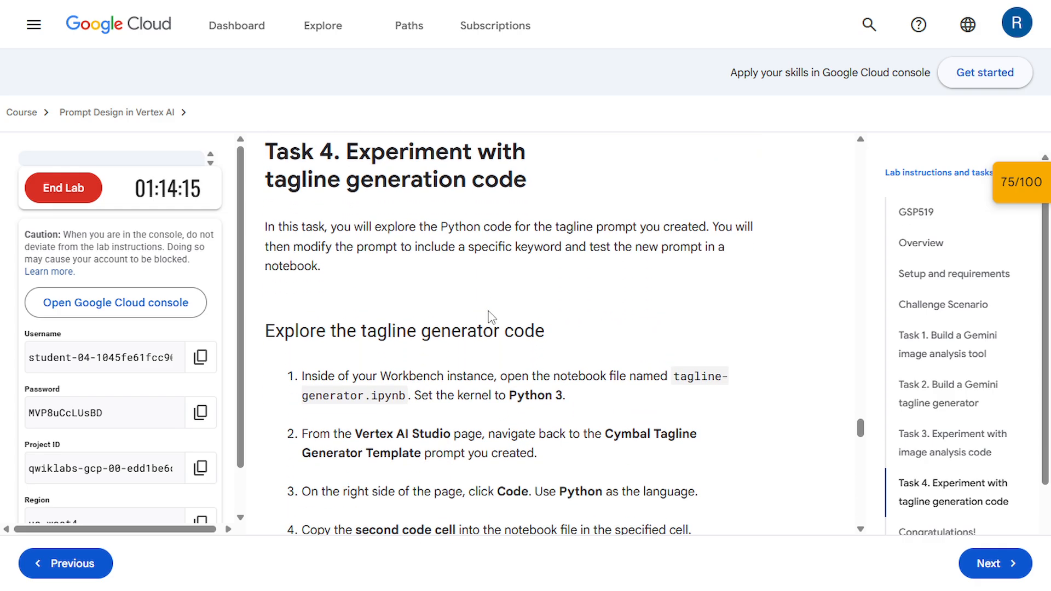
{"action": "scroll", "scroll_direction": "down", "scroll_amount": 3}
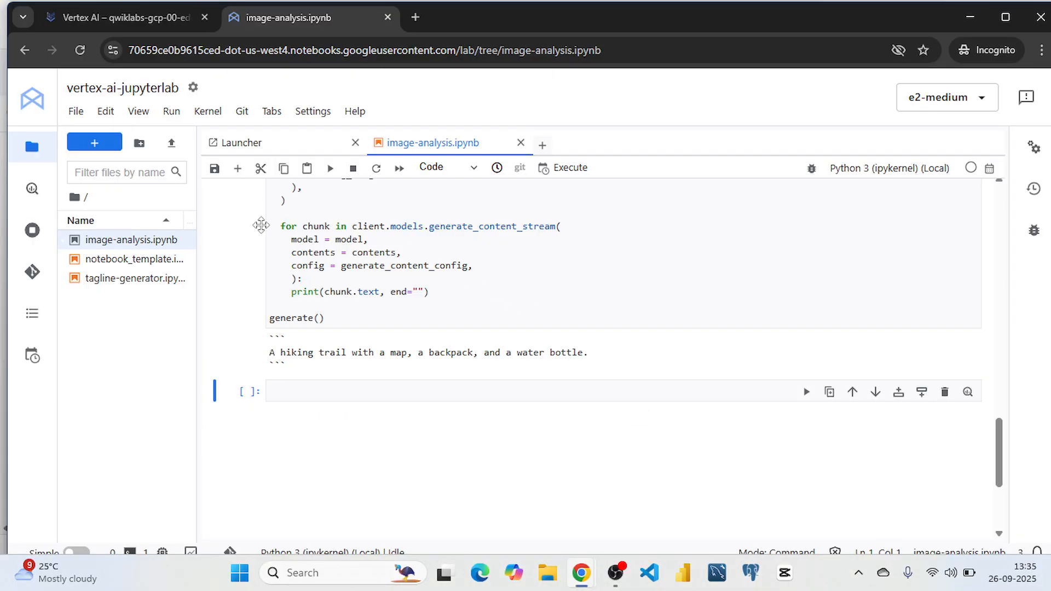
{"action": "mouse_move", "coordinate": [134, 278]}
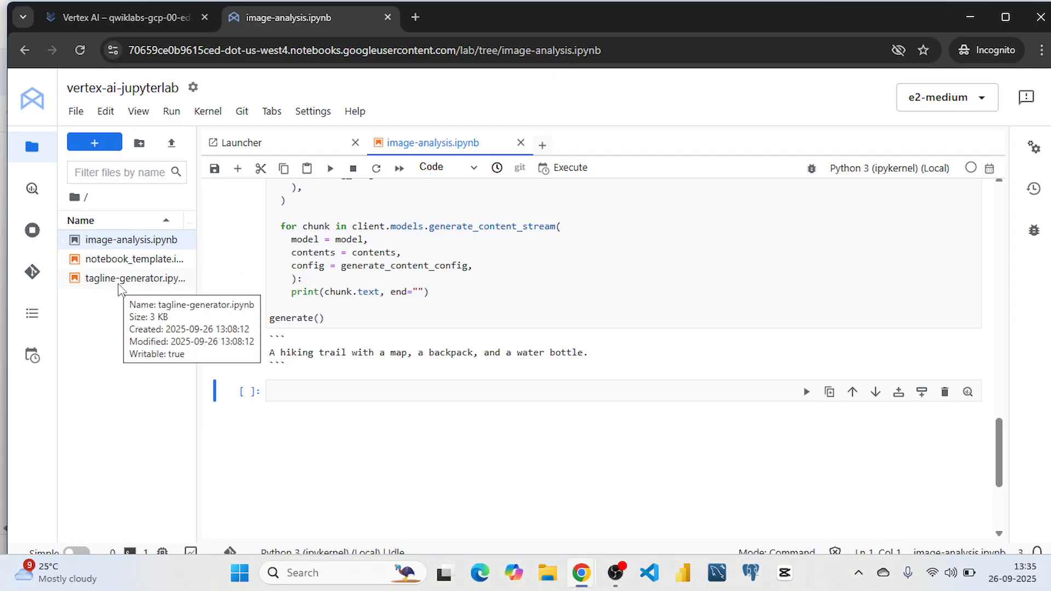
Open tagline-generator.ipynb and move to the TODO cell below the client authentication markdown.
{"action": "double_click", "coordinate": [136, 278]}
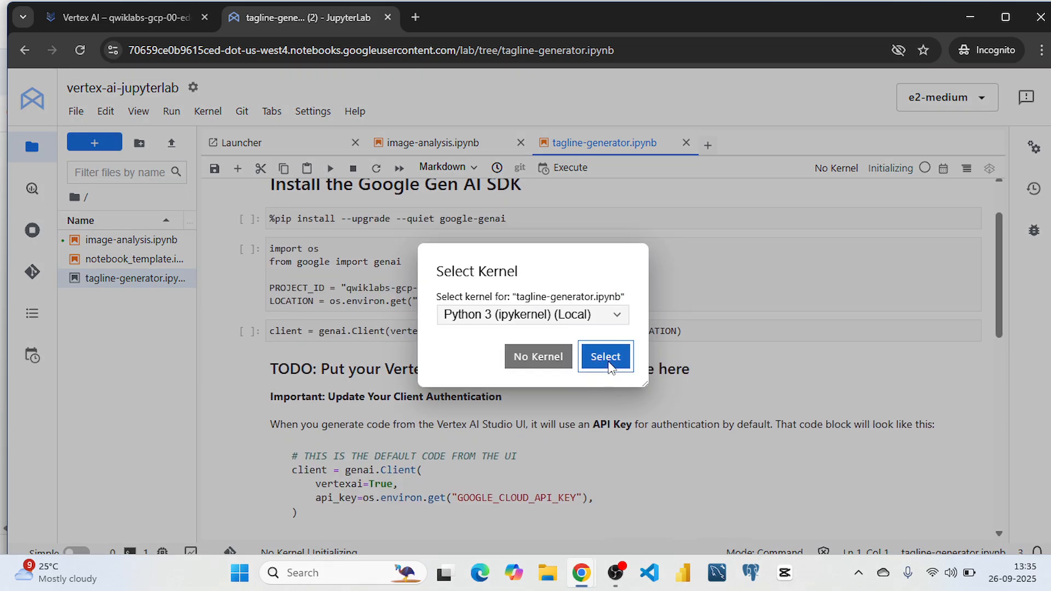
{"action": "left_click", "coordinate": [603, 356]}
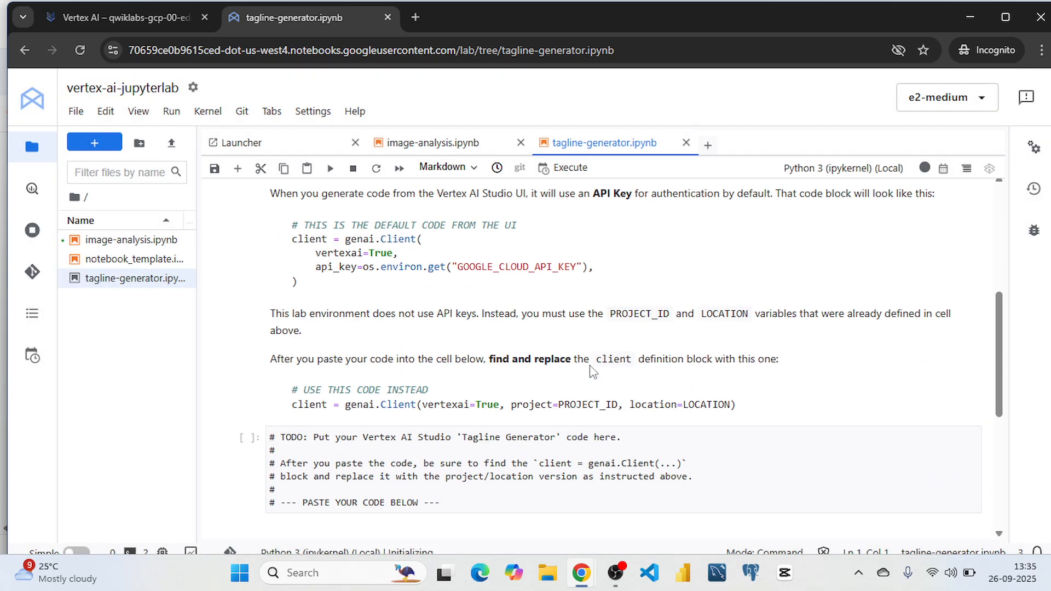
{"action": "scroll", "scroll_direction": "down", "scroll_amount": 3}
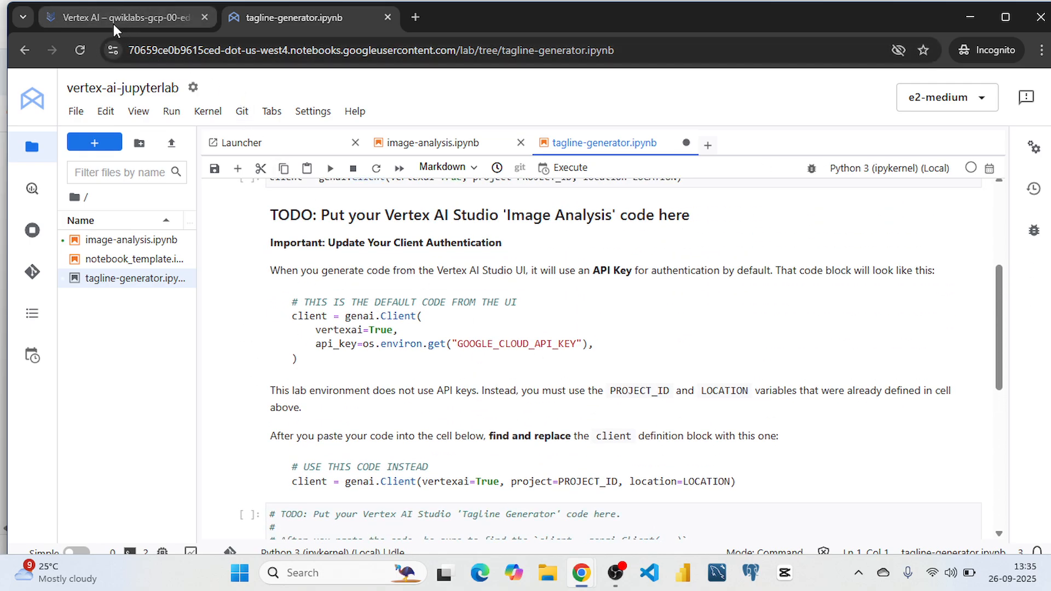
Copy the Cymbal Tagline Generator's Python request code from Vertex AI Studio back to the notebook.
{"action": "left_click", "coordinate": [120, 18]}
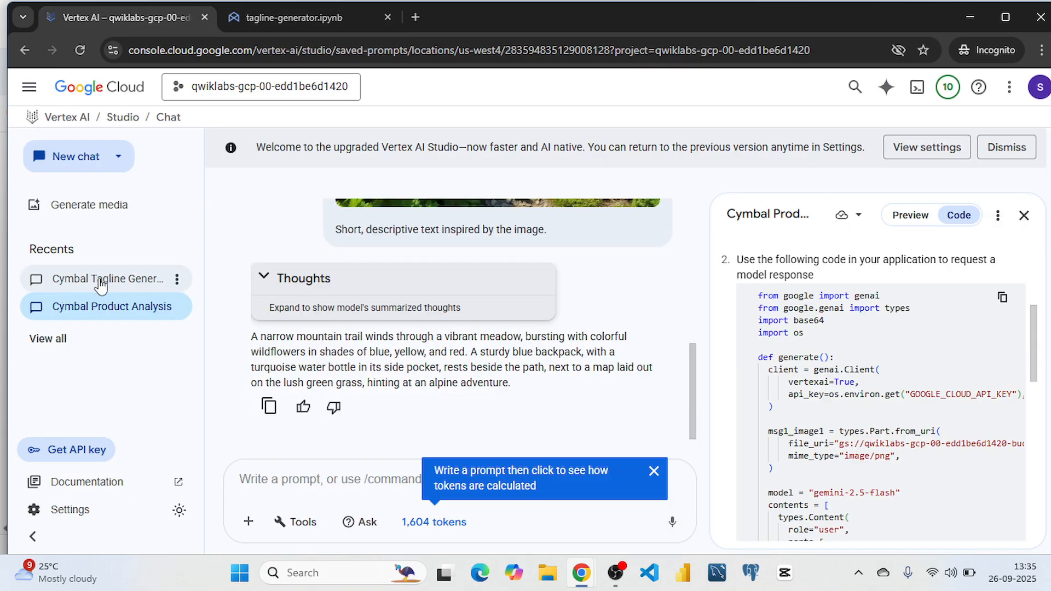
{"action": "left_click", "coordinate": [109, 279]}
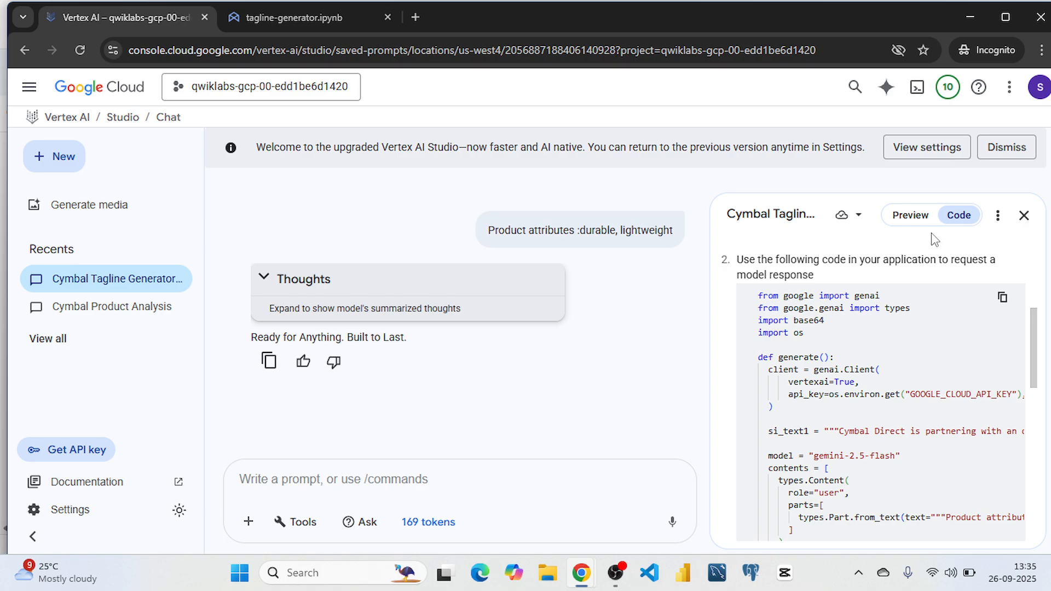
{"action": "scroll", "scroll_direction": "up", "scroll_amount": 3}
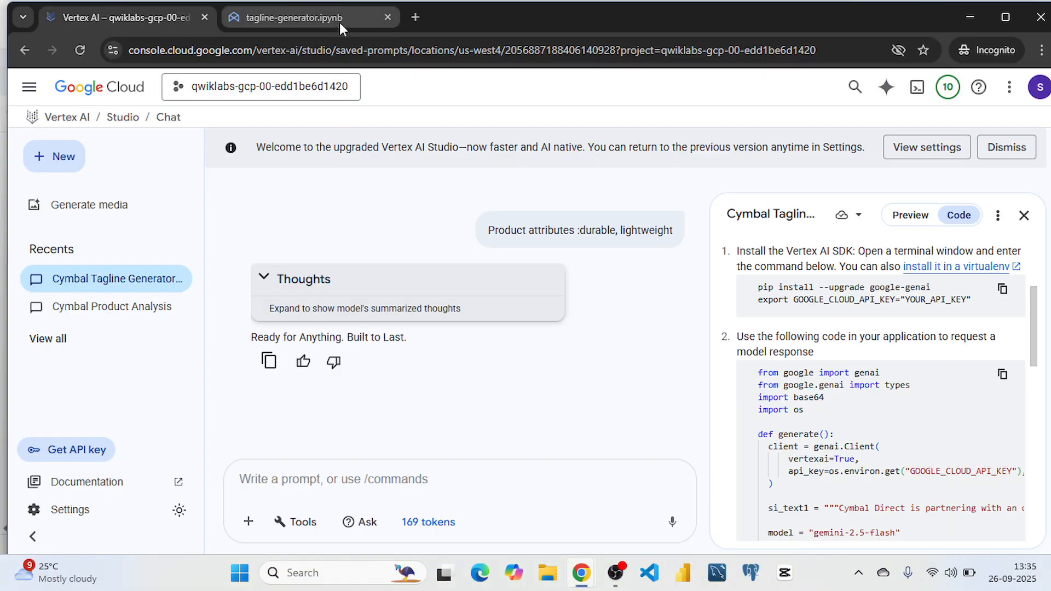
{"action": "left_click", "coordinate": [302, 17]}
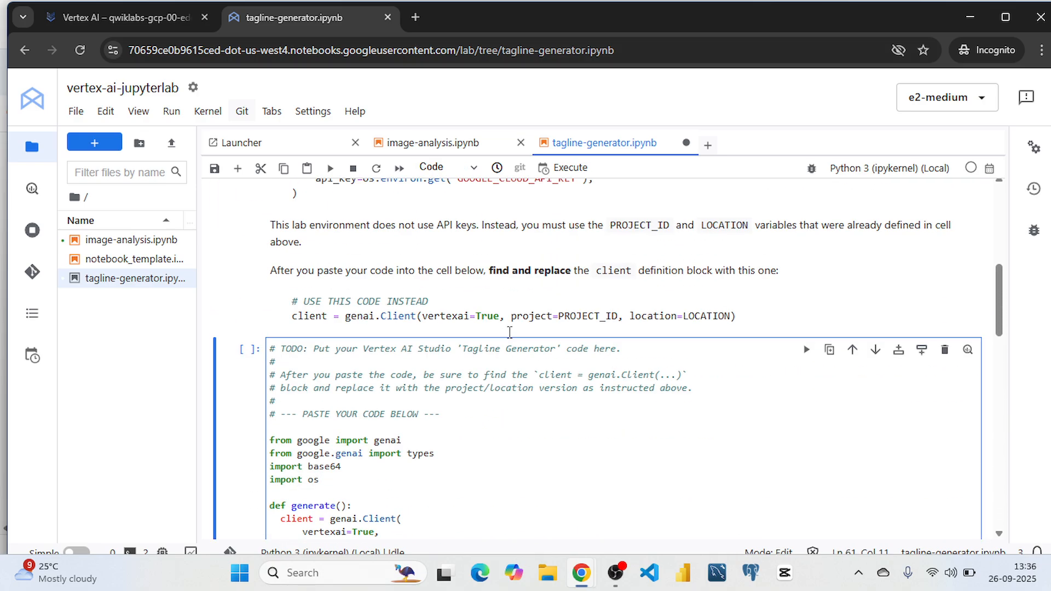
Paste the tagline code into the TODO cell and switch its client to PROJECT_ID and LOCATION.
{"action": "scroll", "scroll_direction": "down", "scroll_amount": 3}
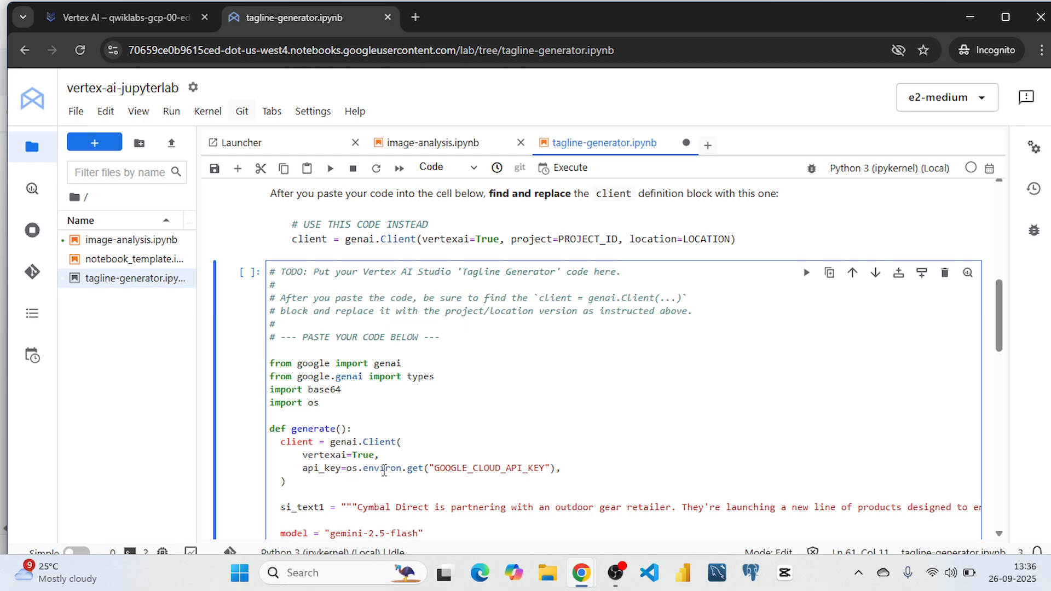
{"action": "mouse_move", "coordinate": [298, 253]}
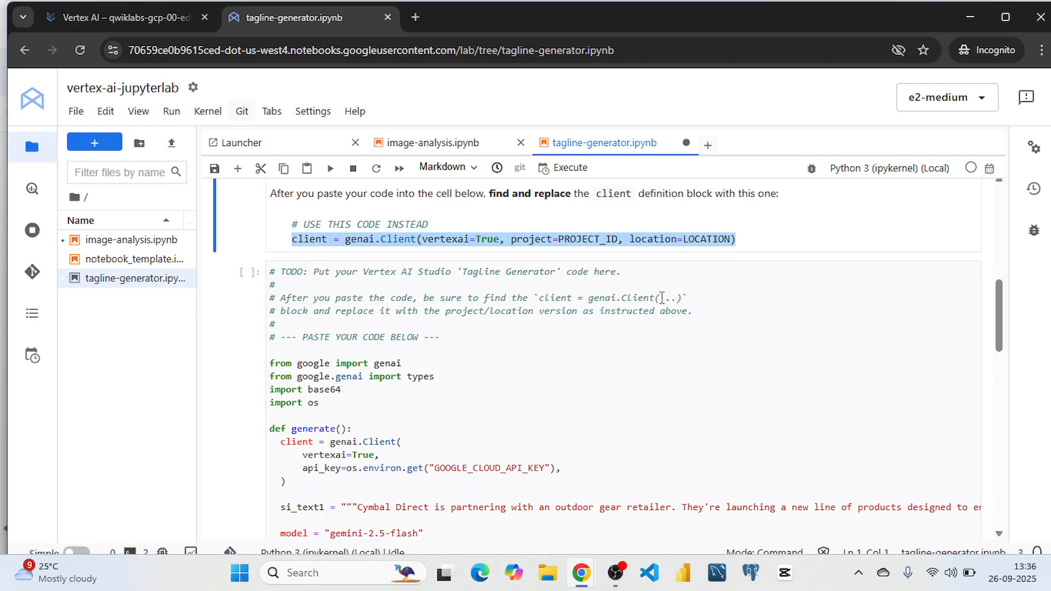
{"action": "scroll", "scroll_direction": "down", "scroll_amount": 3}
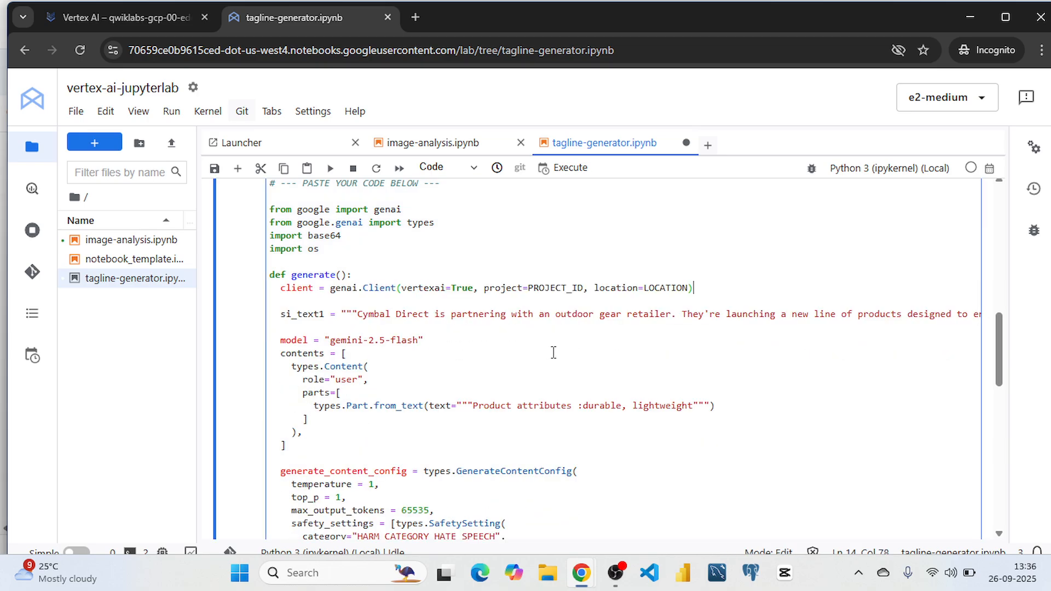
{"action": "mouse_move", "coordinate": [526, 360]}
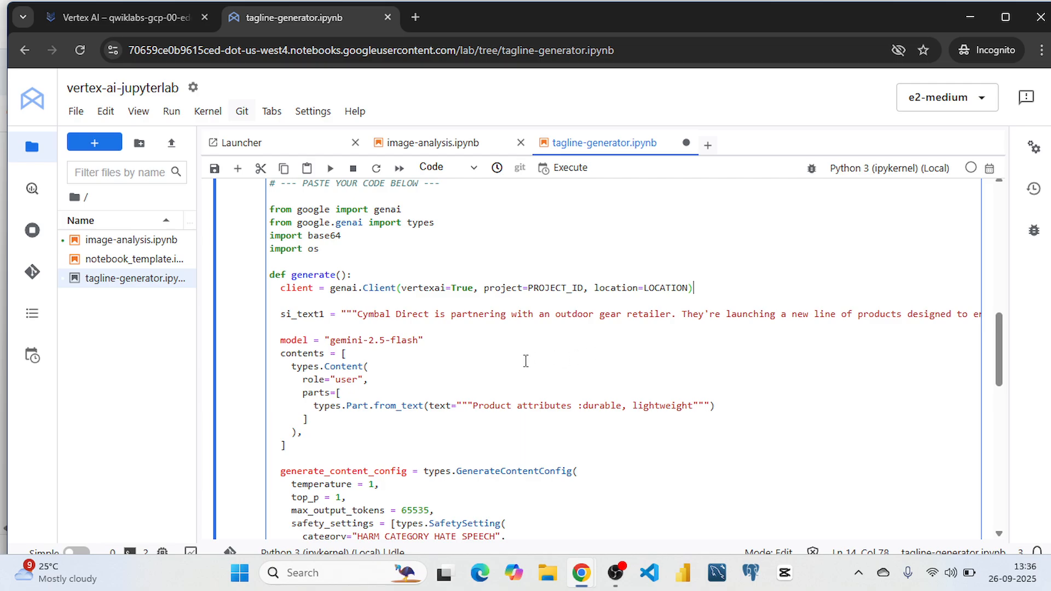
{"action": "scroll", "scroll_direction": "up", "scroll_amount": 3}
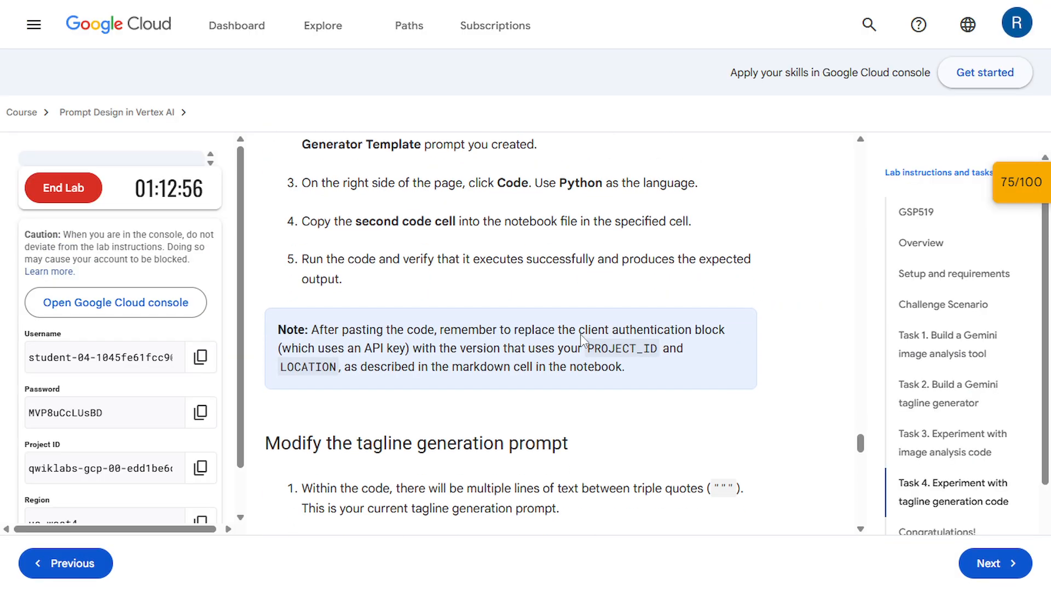
Scroll the lab page to Task 4's 'Modify the tagline generation prompt' steps for keyword nature.
{"action": "scroll", "scroll_direction": "down", "scroll_amount": 3}
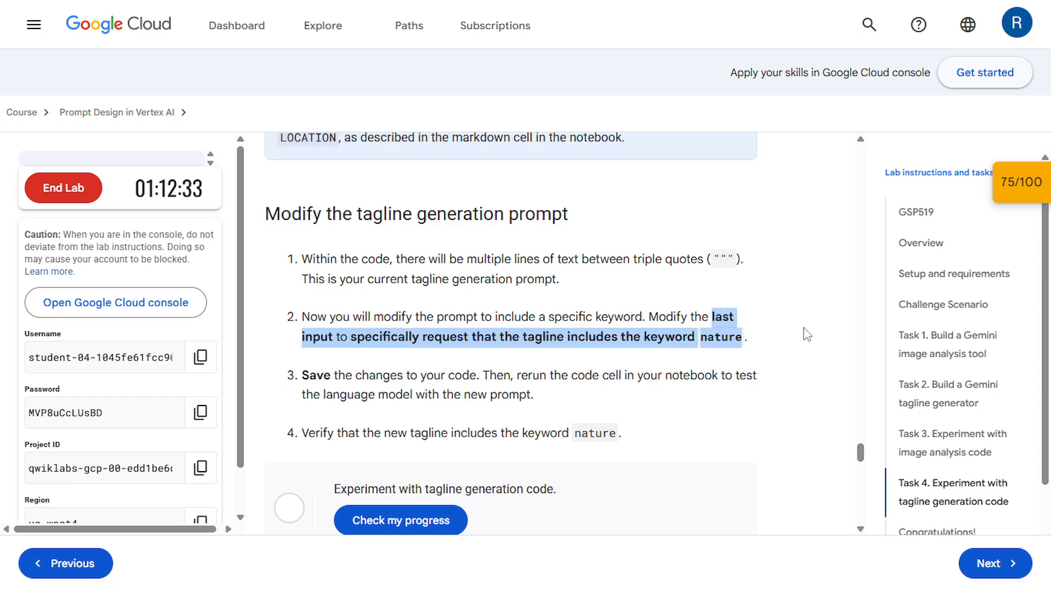
{"action": "mouse_move", "coordinate": [744, 357]}
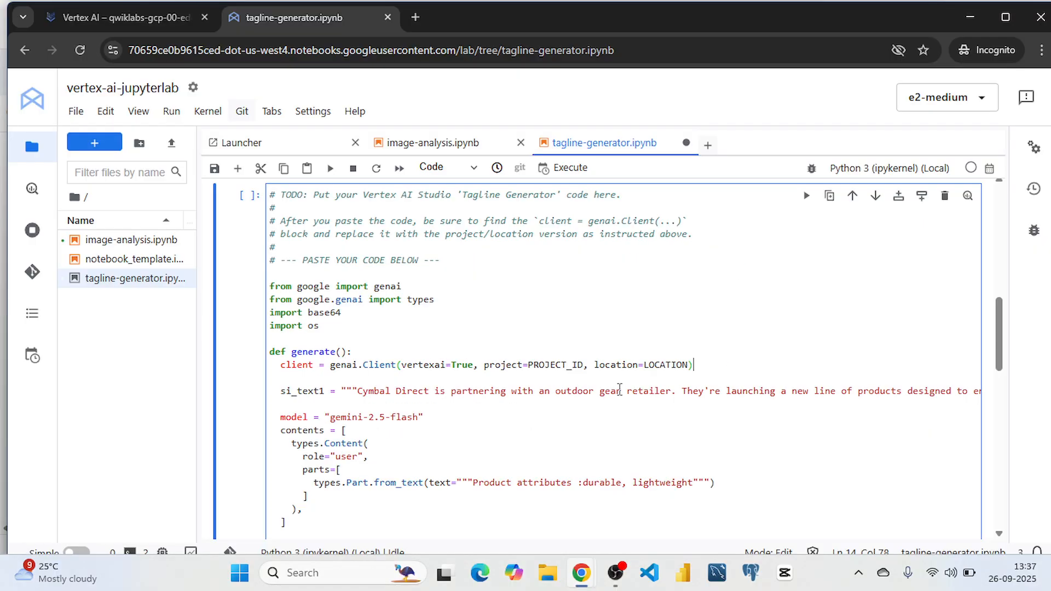
Add the line requesting the tagline include the keyword nature inside si_text1 and tidy its wording.
{"action": "scroll", "scroll_direction": "down", "scroll_amount": 3}
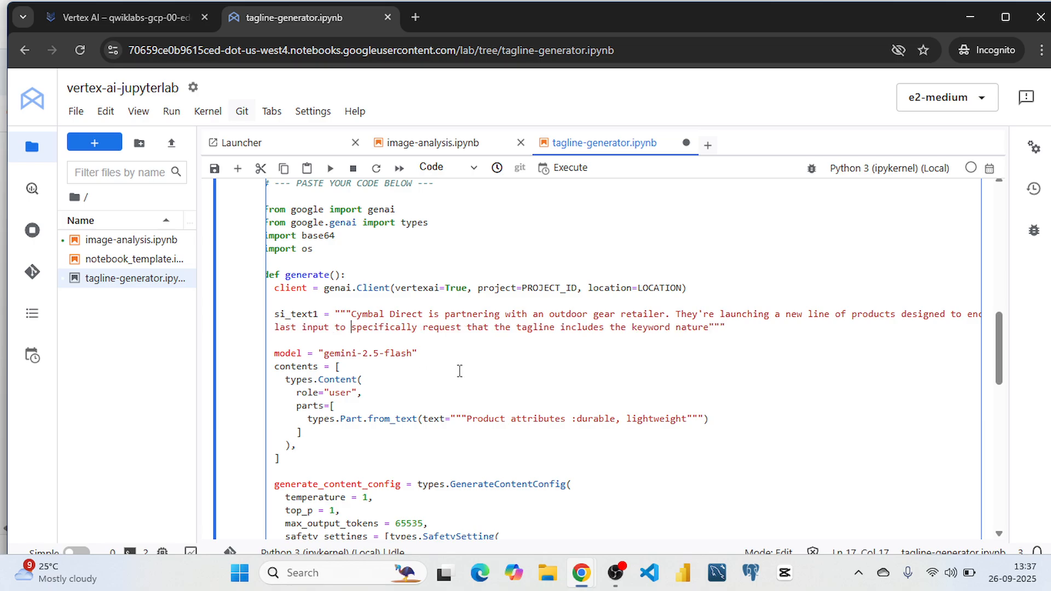
{"action": "key", "text": "Backspace"}
{"action": "type", "text": ":"}
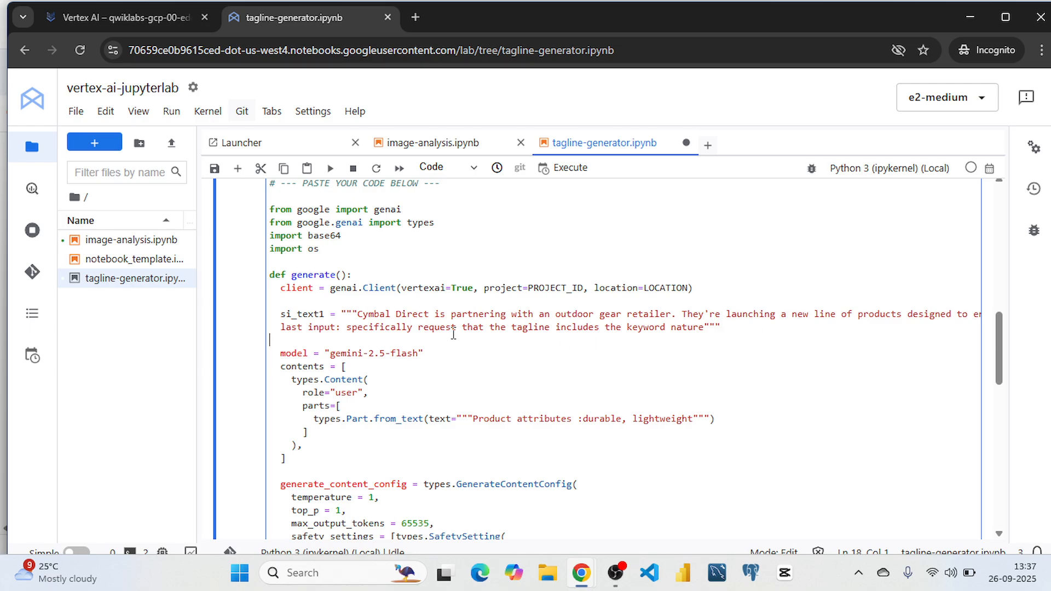
{"action": "scroll", "scroll_direction": "down", "scroll_amount": 3}
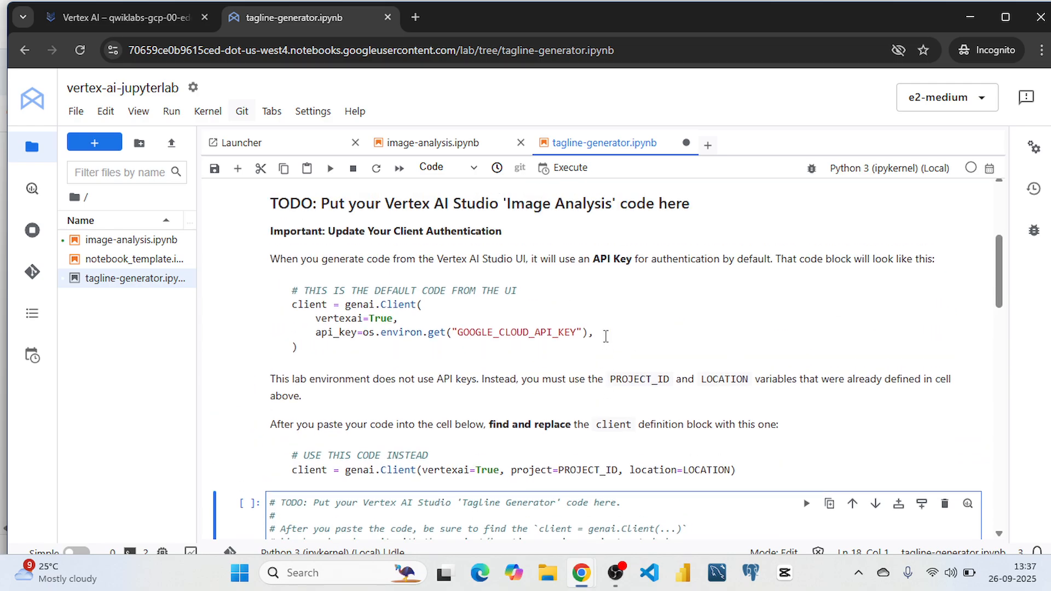
Run the first cell and all cells below, then review the generated nature taglines.
{"action": "scroll", "scroll_direction": "up", "scroll_amount": 3}
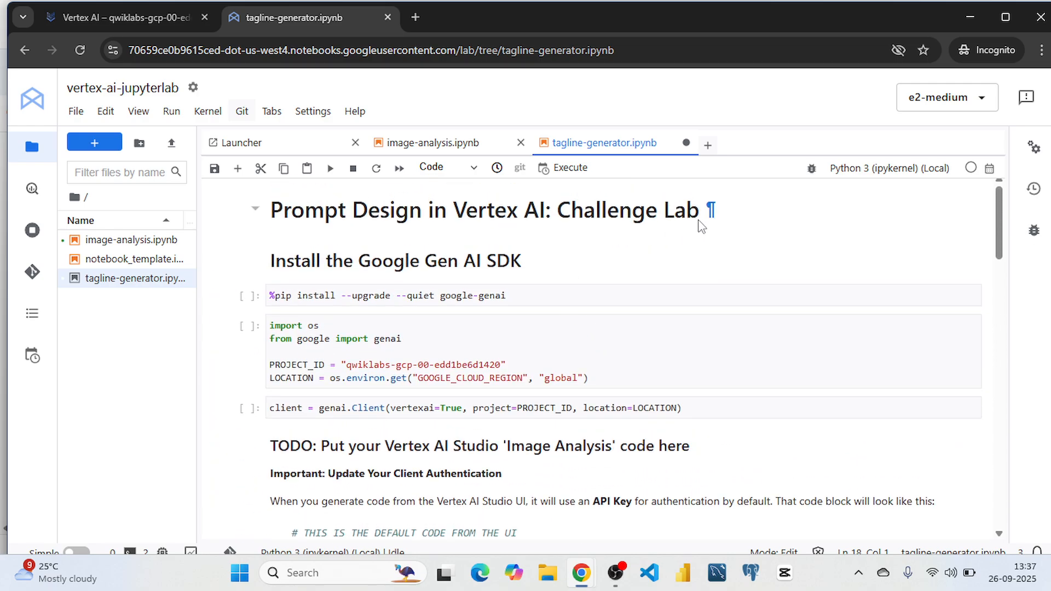
{"action": "left_click", "coordinate": [170, 112]}
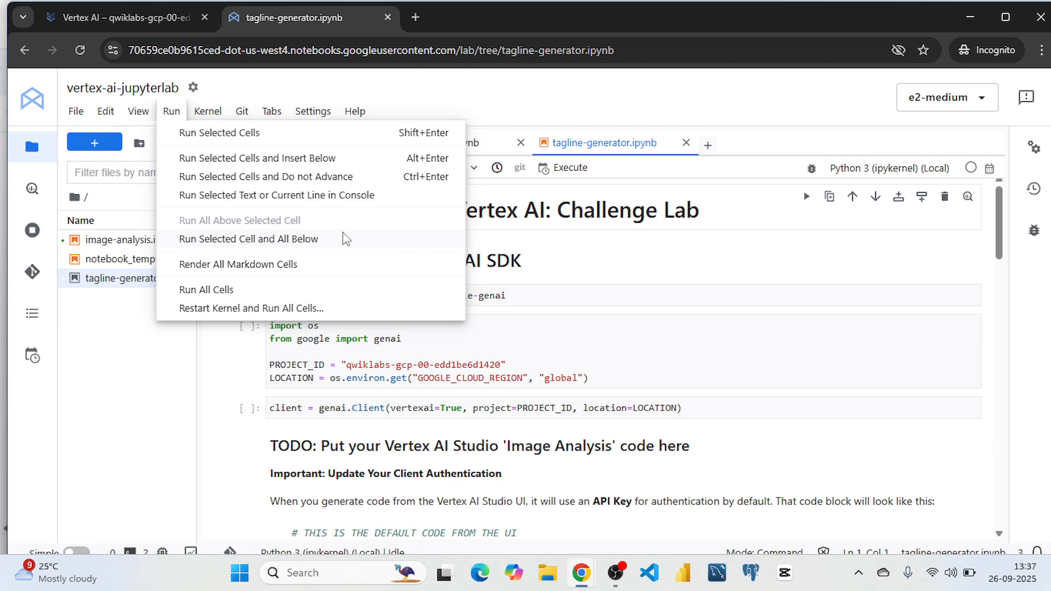
{"action": "left_click", "coordinate": [206, 289]}
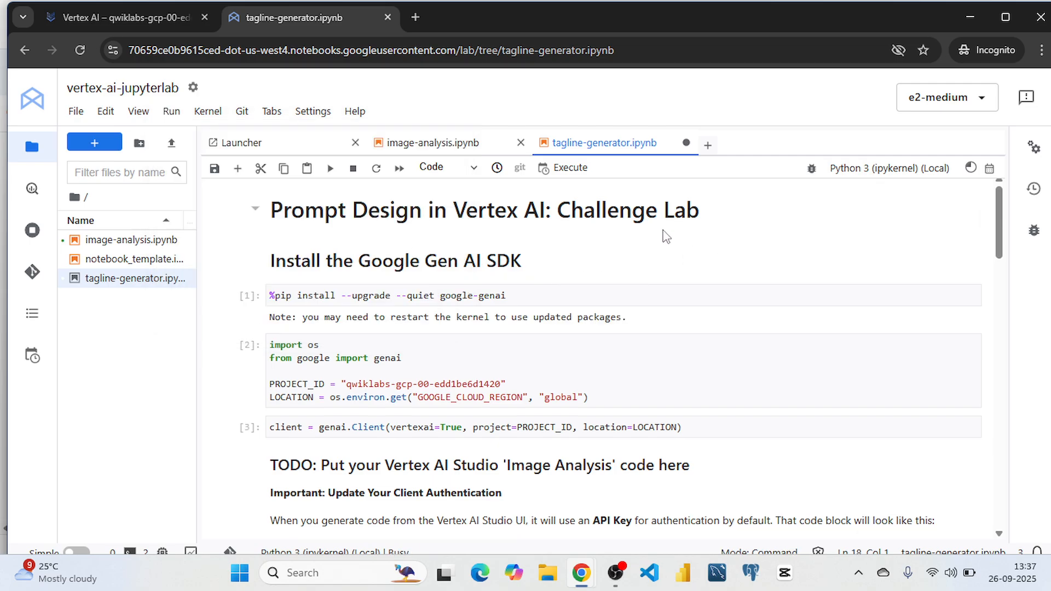
{"action": "scroll", "scroll_direction": "down", "scroll_amount": 3}
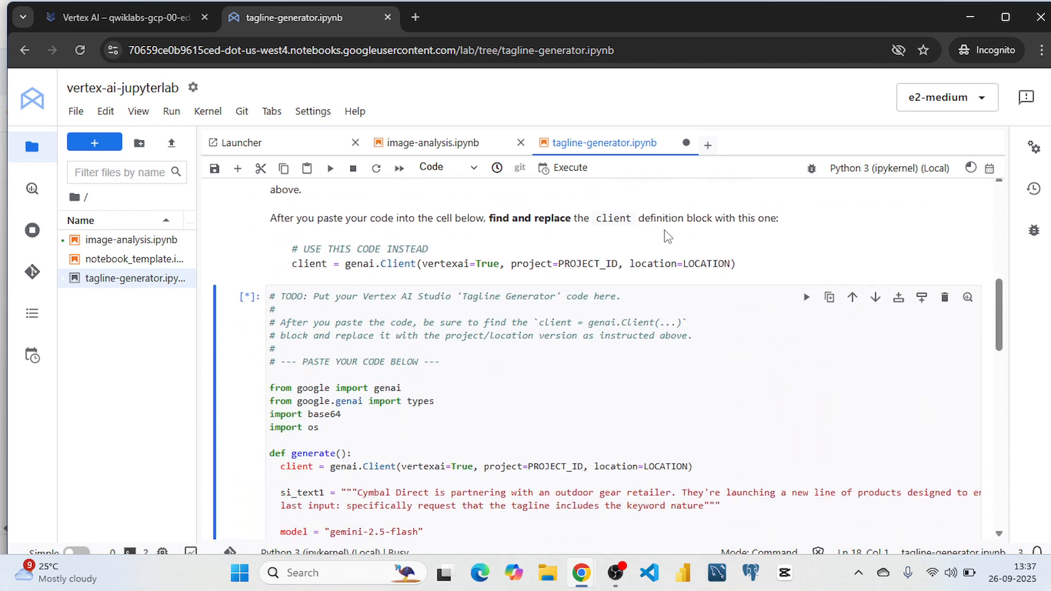
{"action": "scroll", "scroll_direction": "down", "scroll_amount": 3}
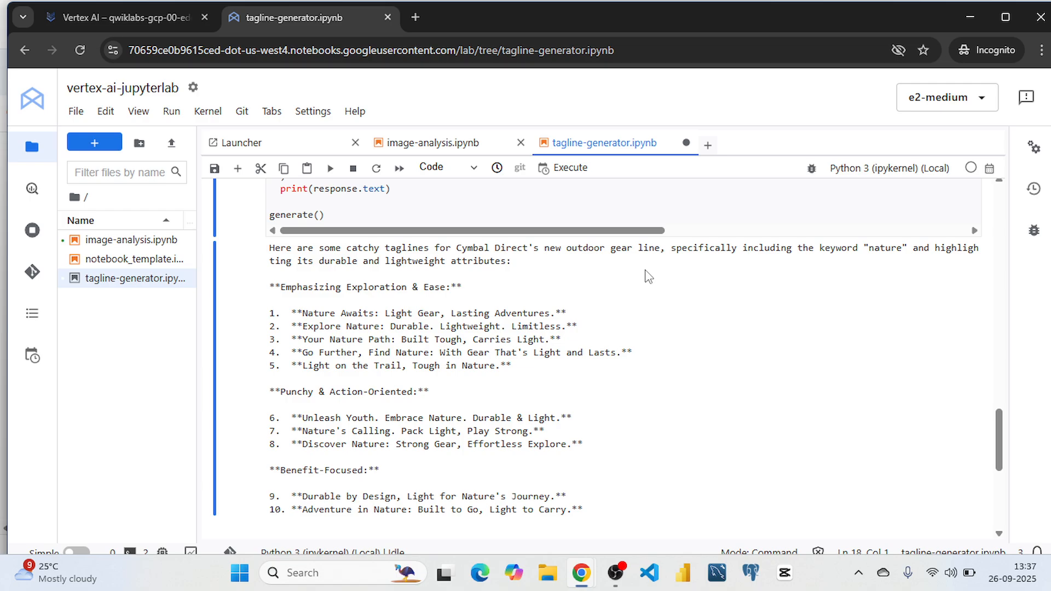
{"action": "scroll", "scroll_direction": "up", "scroll_amount": 3}
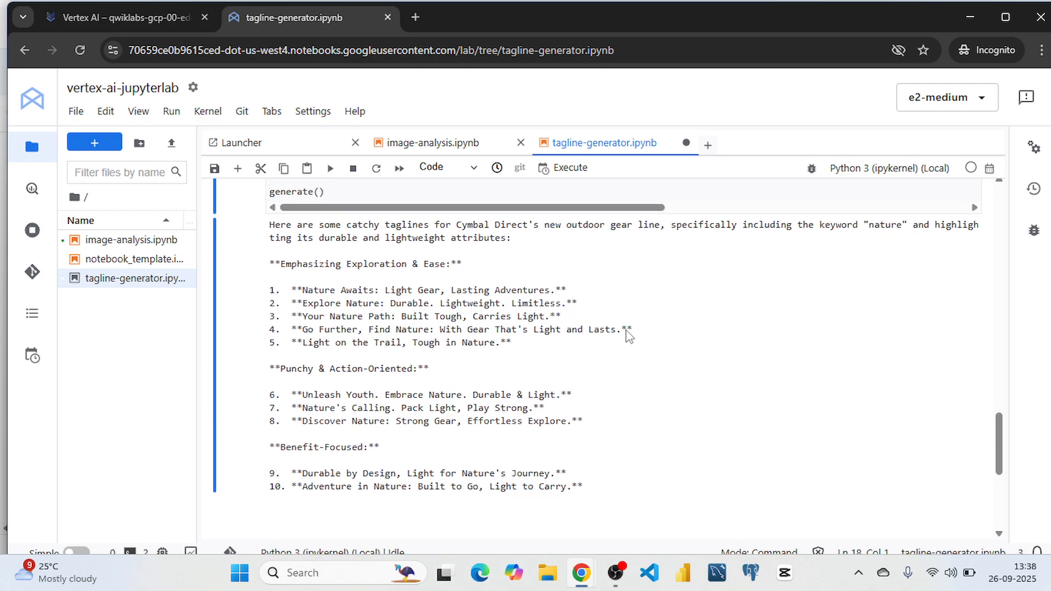
{"action": "scroll", "scroll_direction": "up", "scroll_amount": 3}
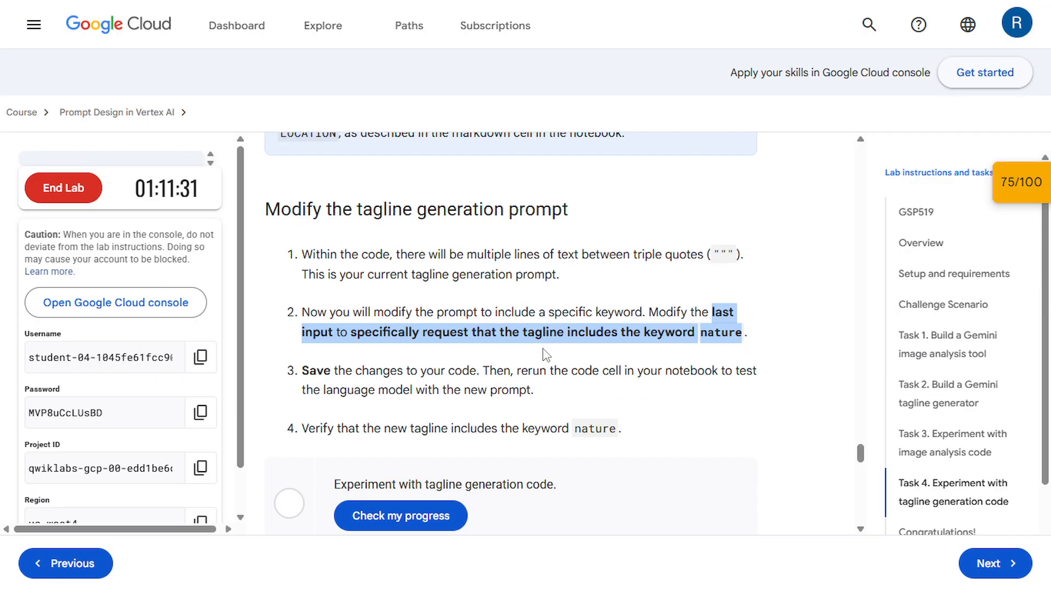
Check progress on Task 4 so it shows Assessment Completed and the score reaches 100/100.
{"action": "scroll", "scroll_direction": "down", "scroll_amount": 3}
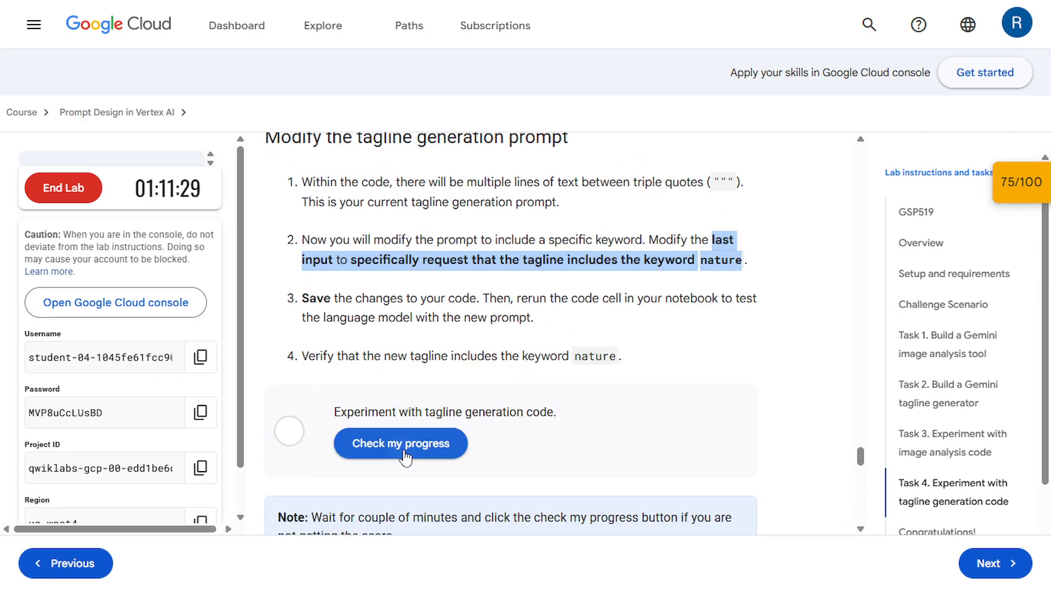
{"action": "left_click", "coordinate": [399, 443]}
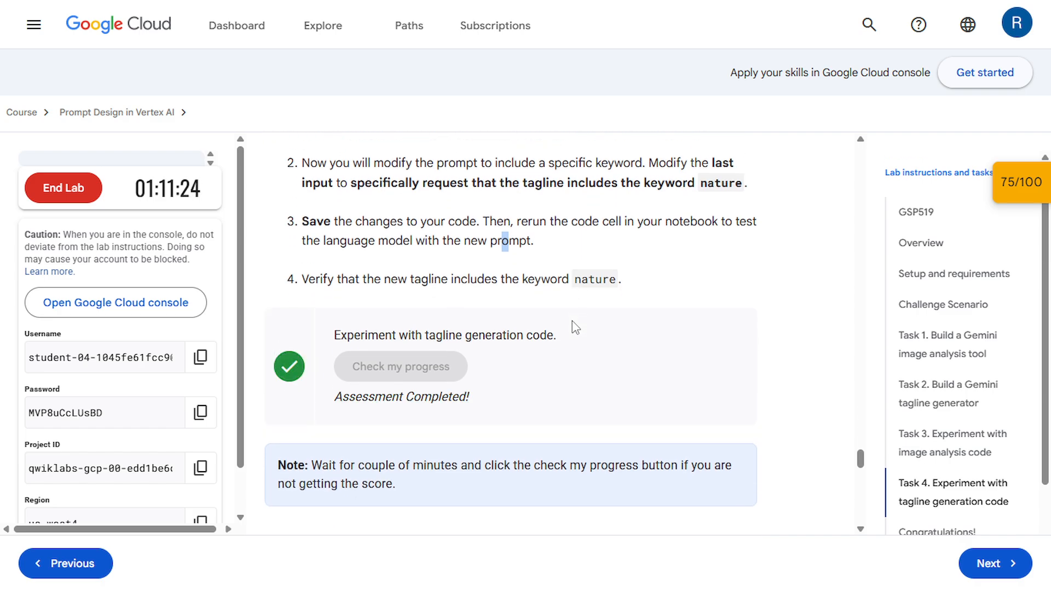
{"action": "mouse_move", "coordinate": [561, 355]}
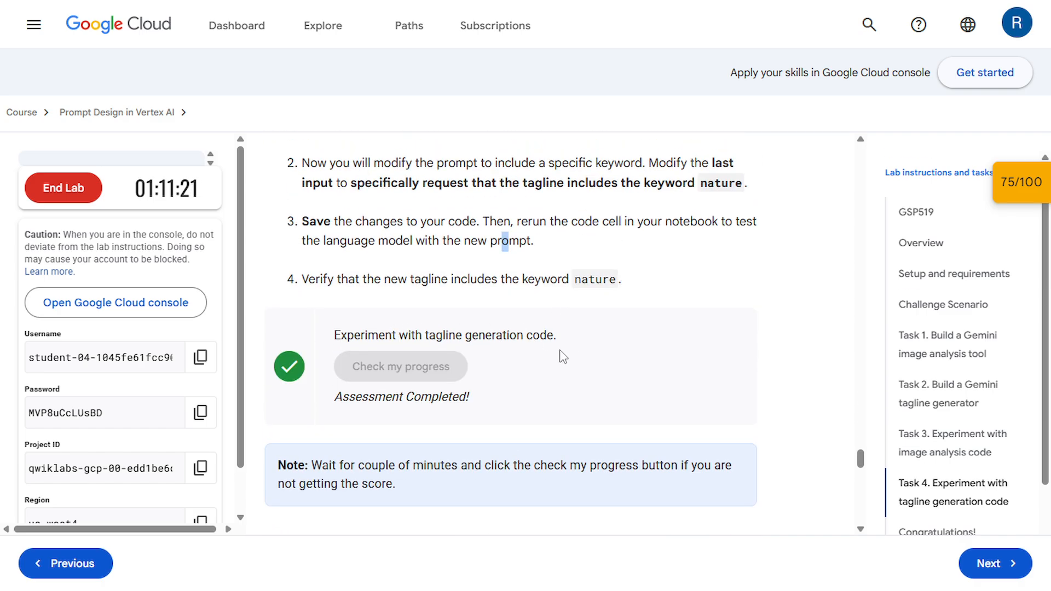
{"action": "scroll", "scroll_direction": "down", "scroll_amount": 3}
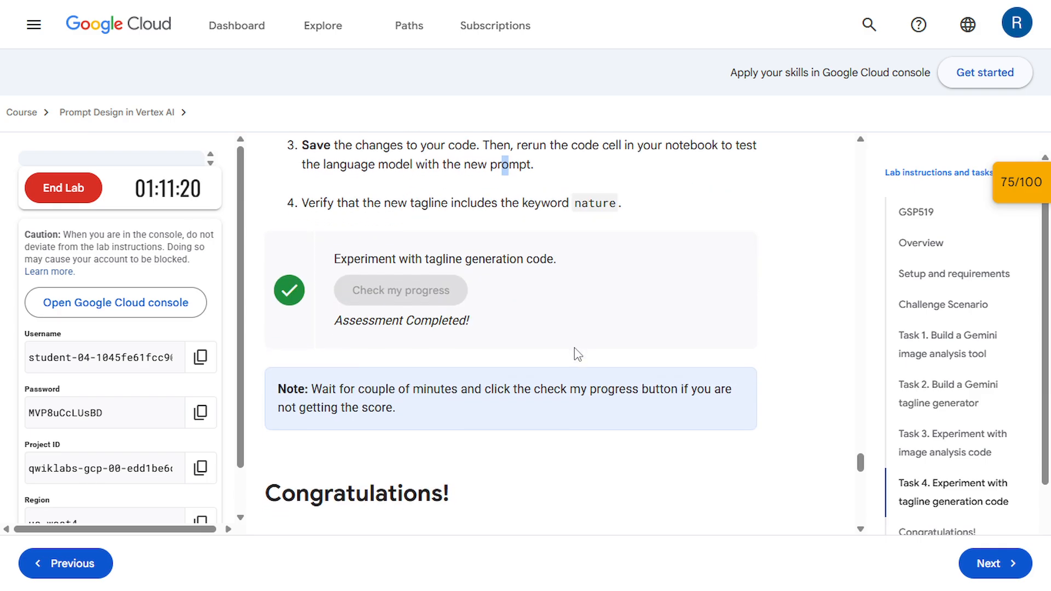
{"action": "scroll", "scroll_direction": "down", "scroll_amount": 3}
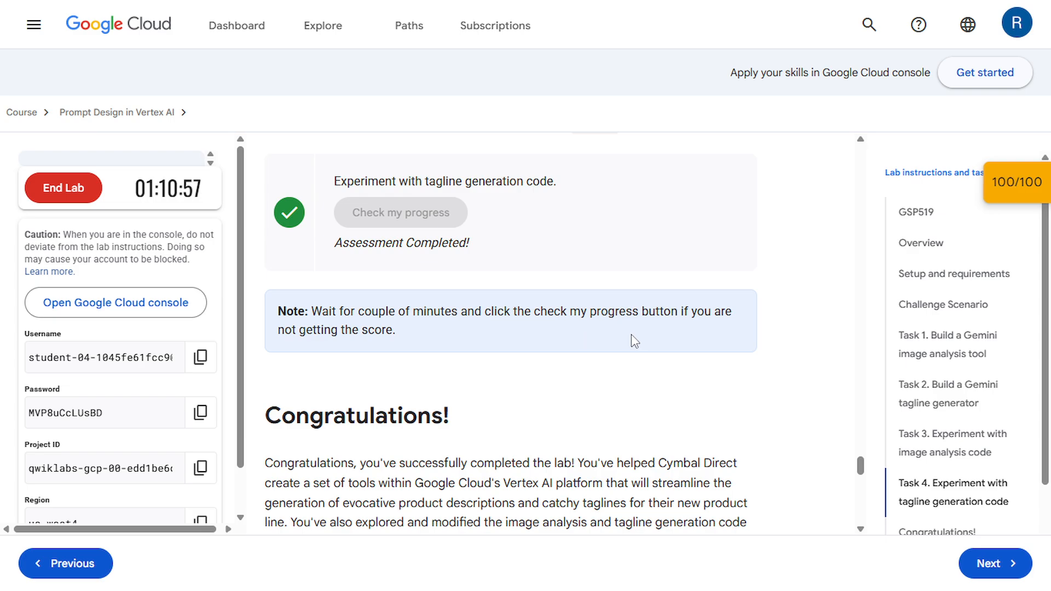
{"action": "mouse_move", "coordinate": [649, 310]}
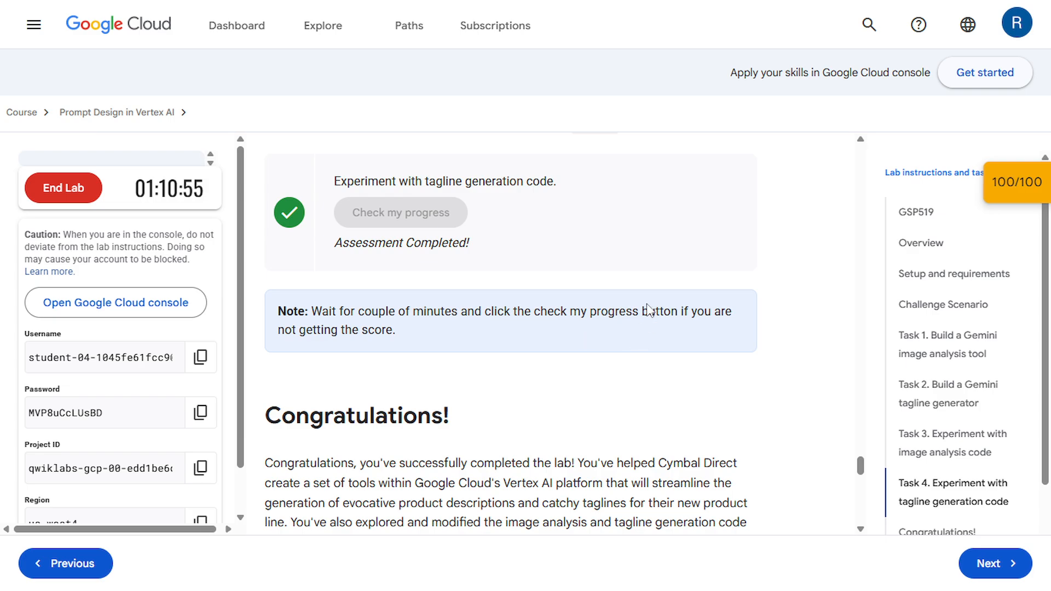